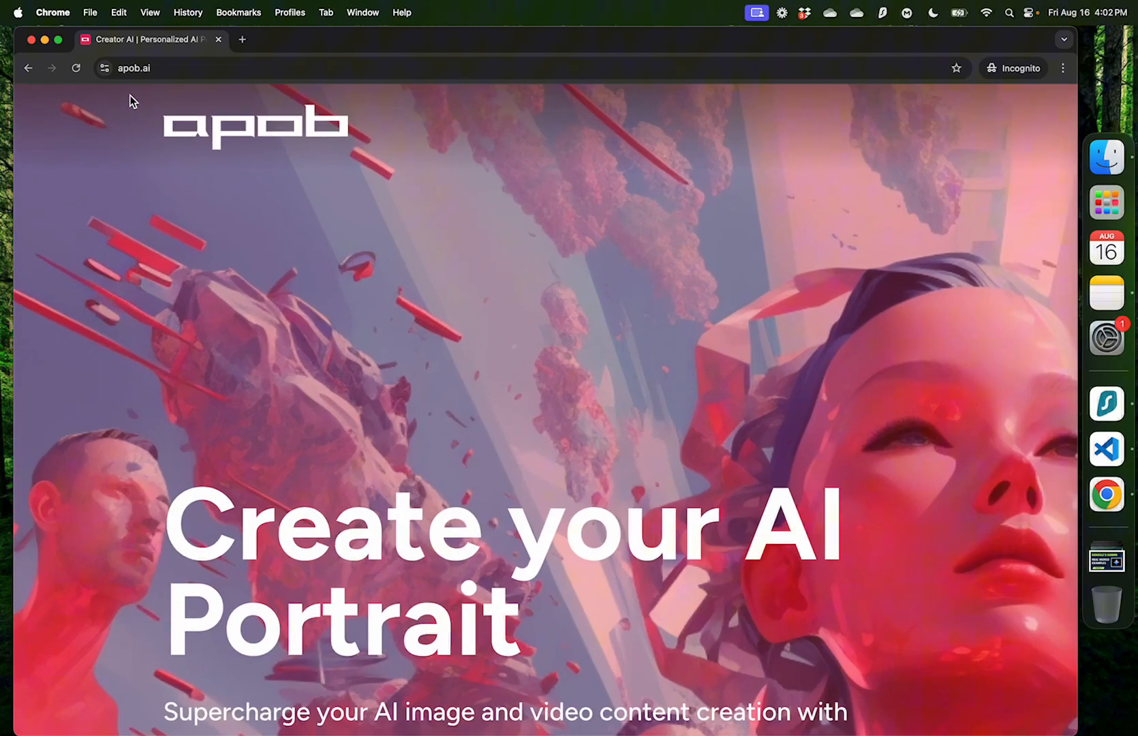
Step: Browse the APOB landing page, then launch the web app to reach its sign-in dialog
scroll("down", 3)
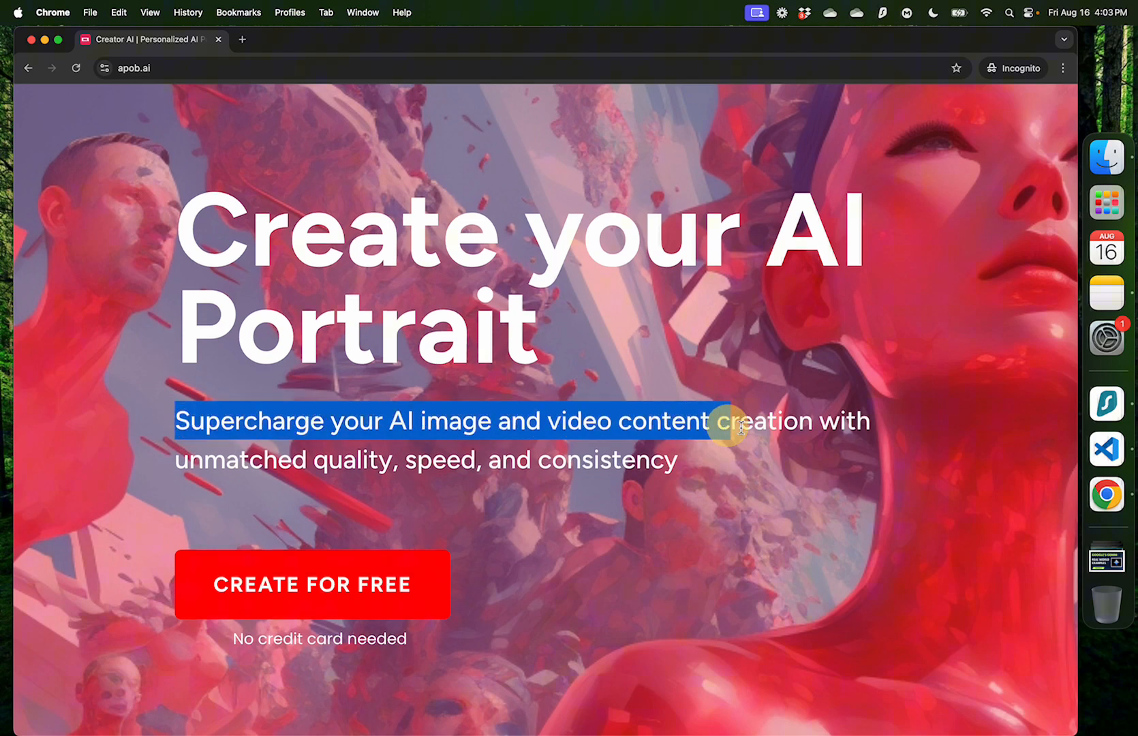
scroll("down", 3)
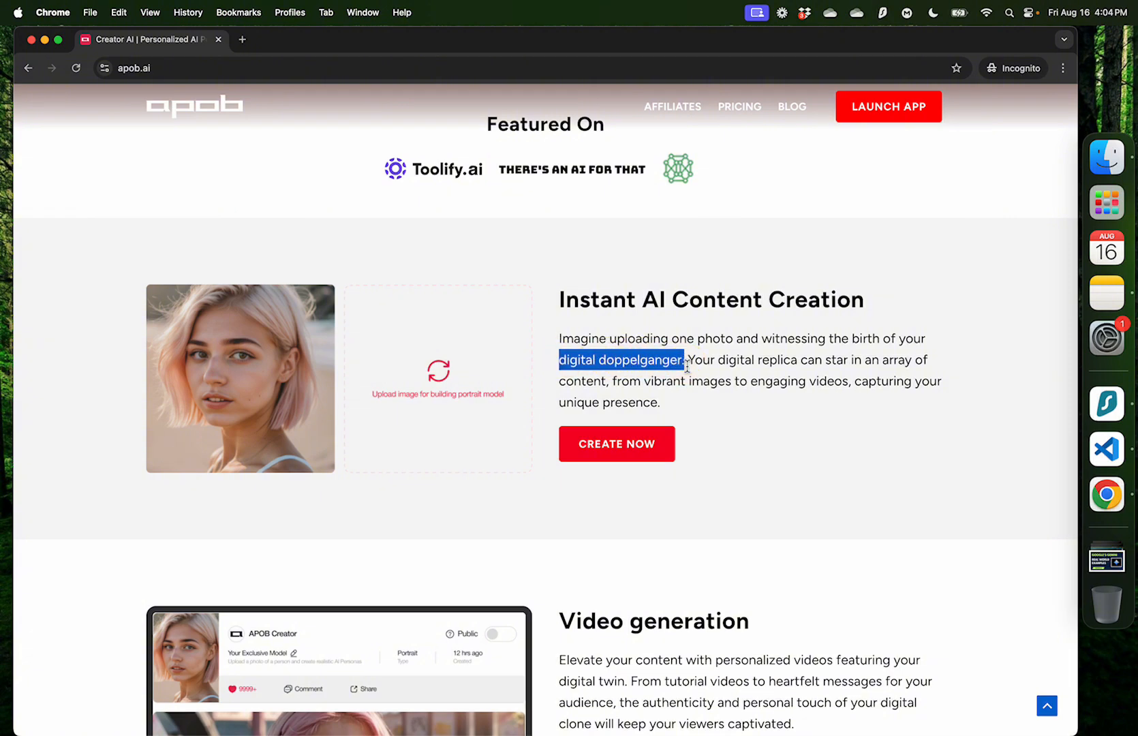
scroll("down", 3)
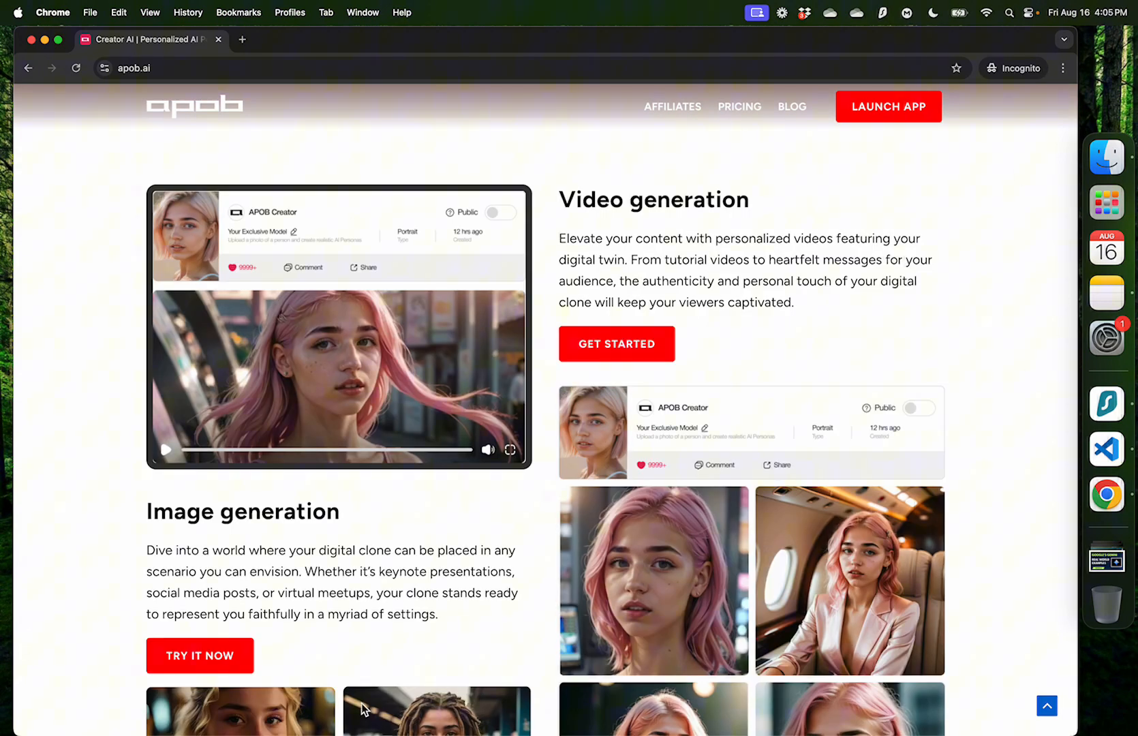
scroll("down", 3)
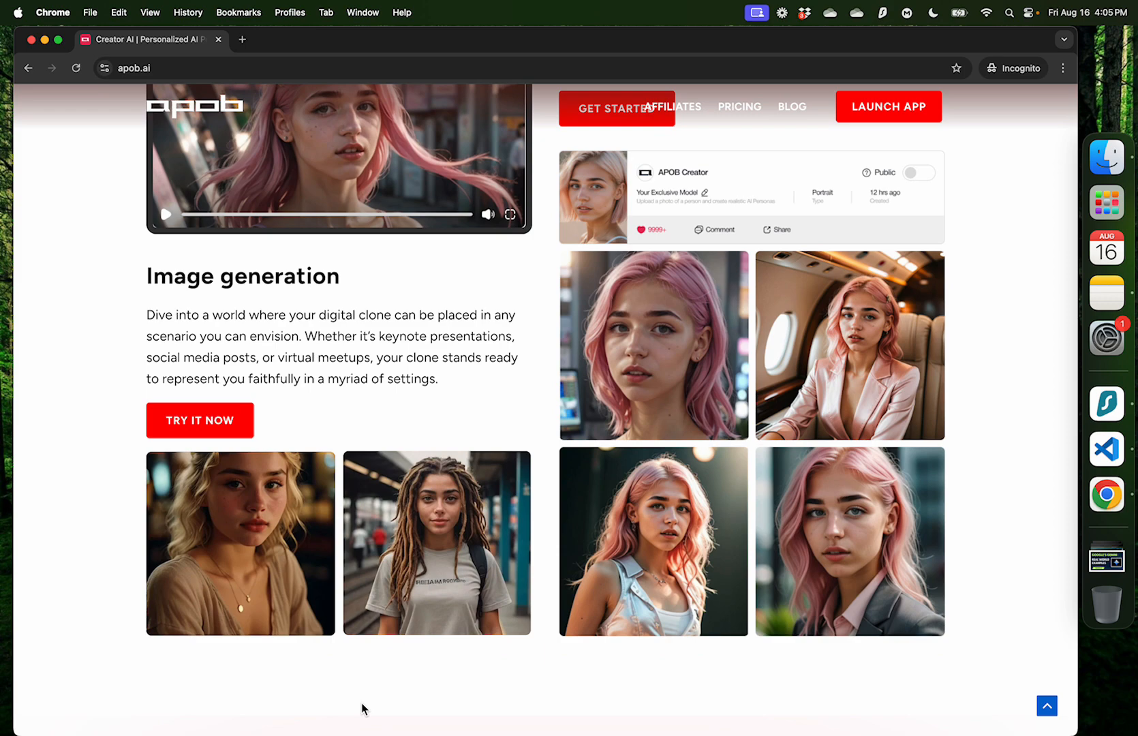
scroll("up", 3)
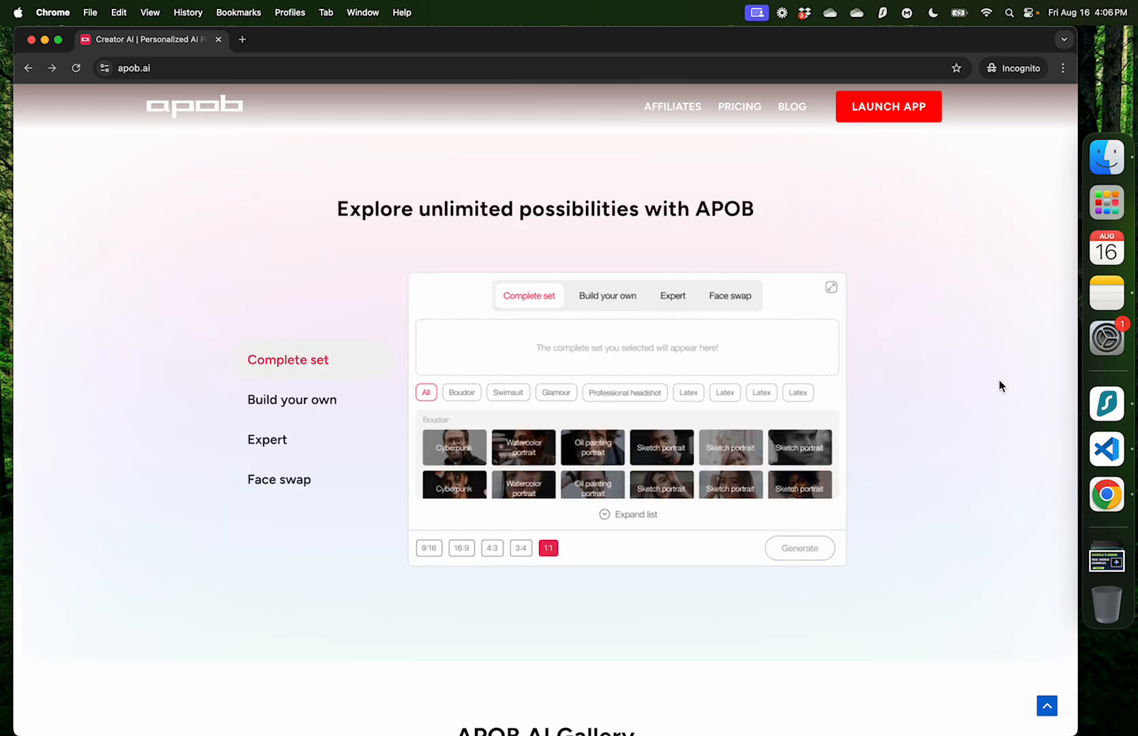
mouse_move(1001, 356)
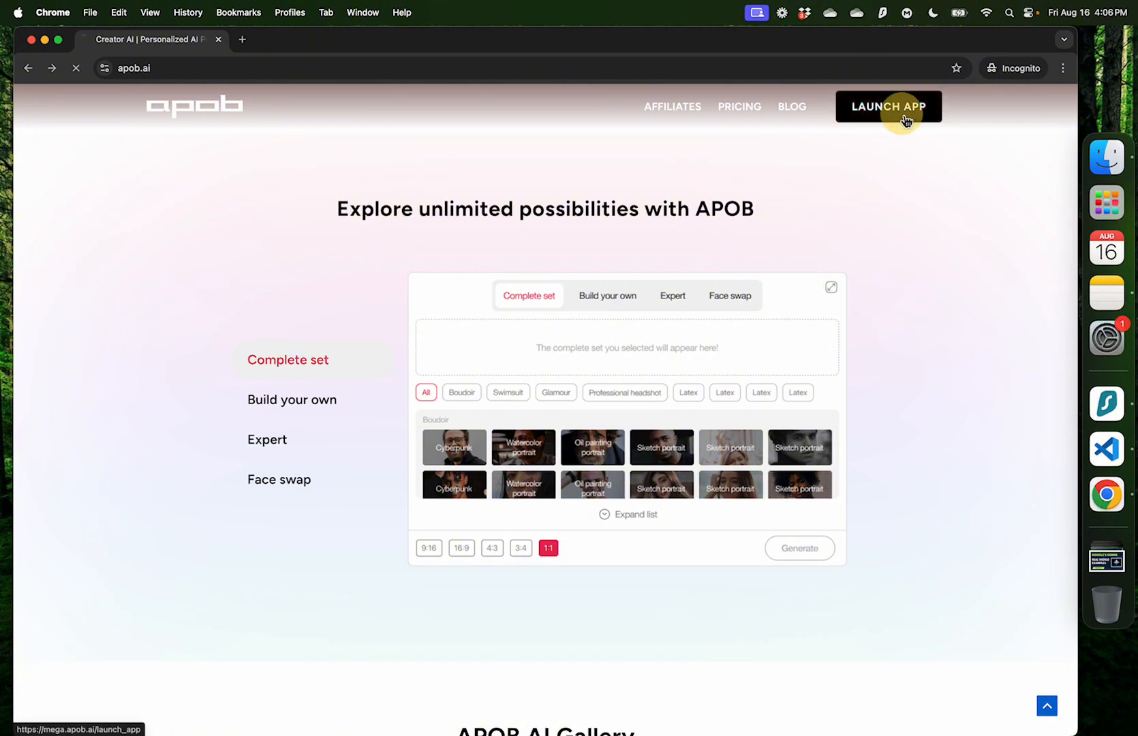
left_click(889, 106)
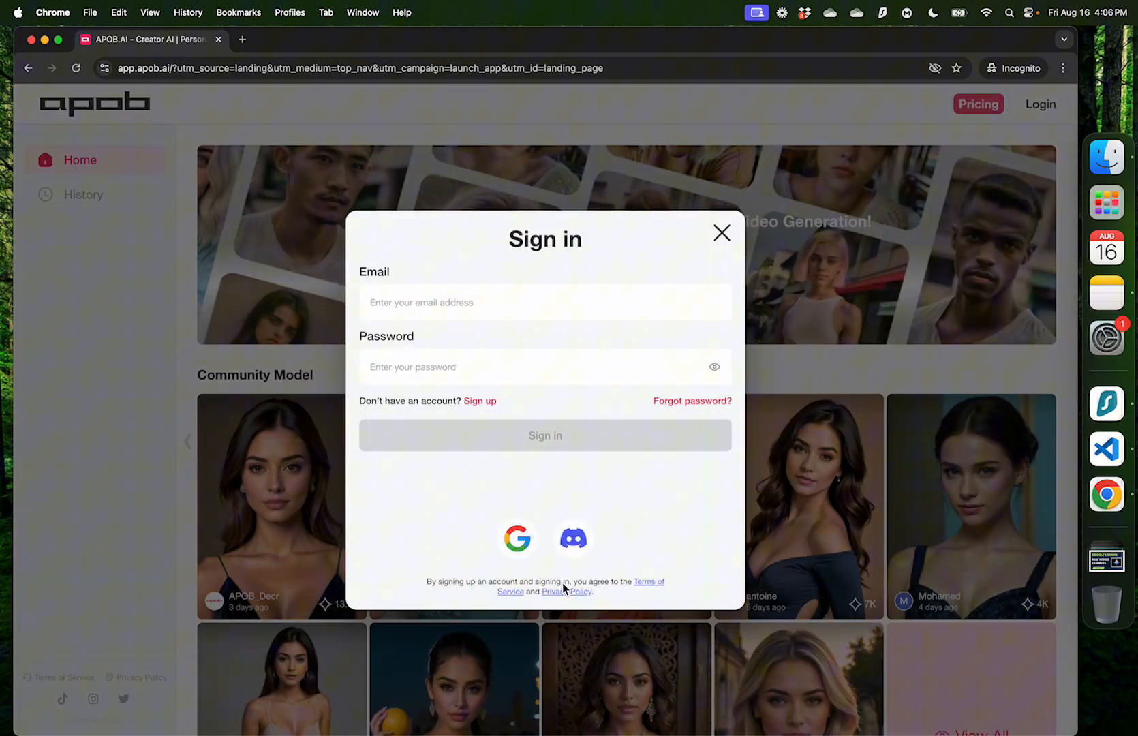
mouse_move(649, 467)
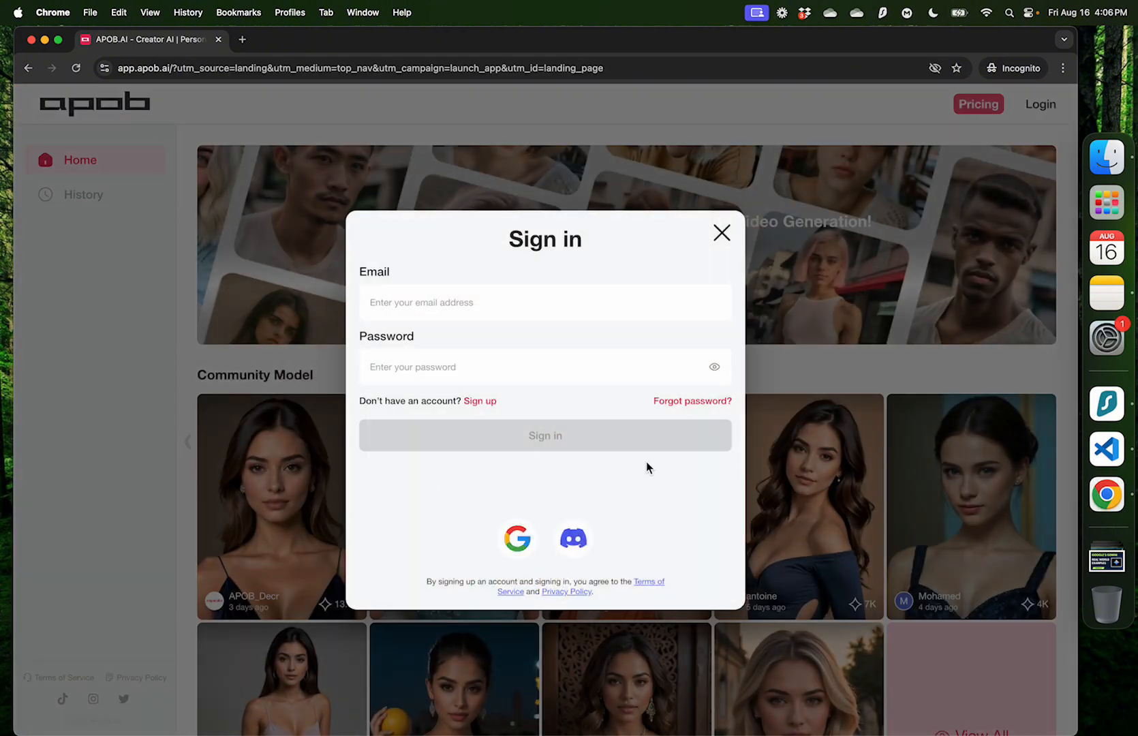
mouse_move(518, 540)
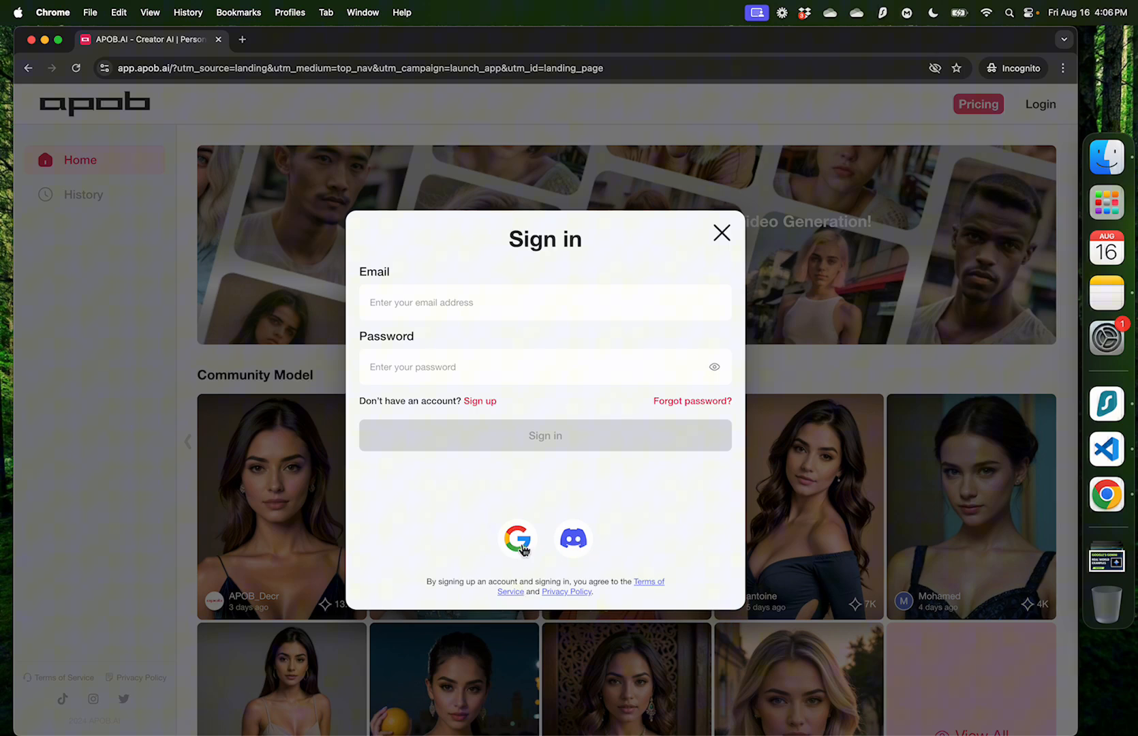
mouse_move(471, 508)
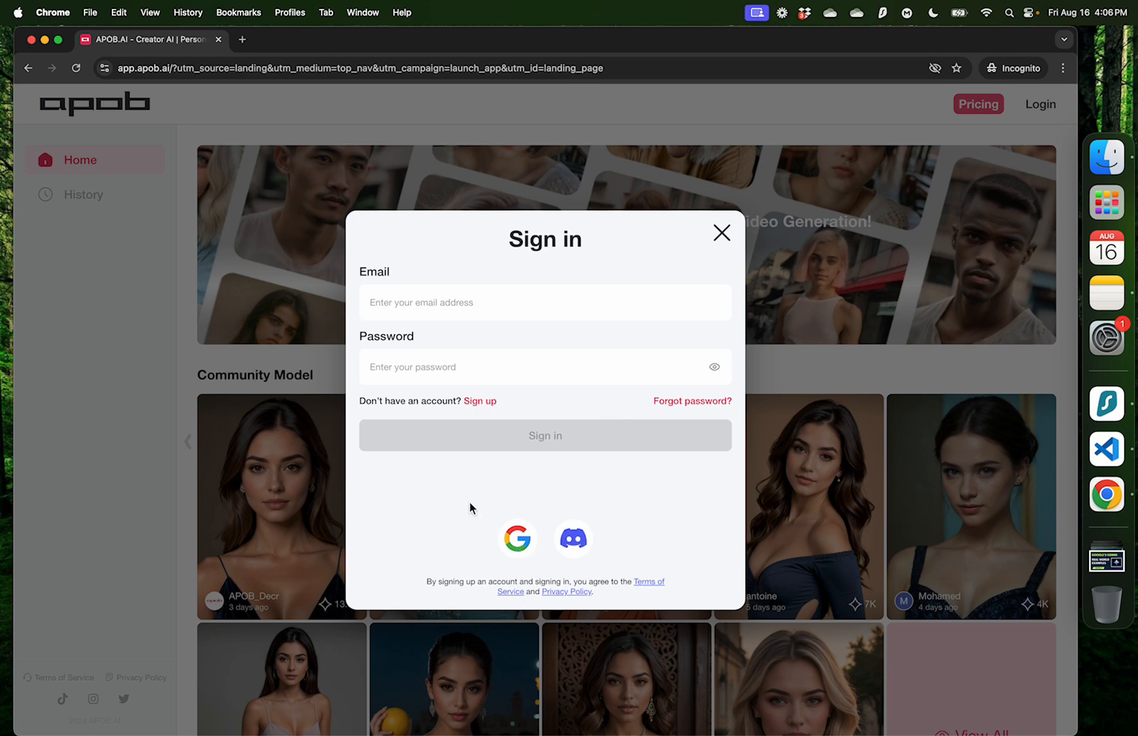
Step: Sign in with Google and browse the community model gallery on the home page
left_click(517, 538)
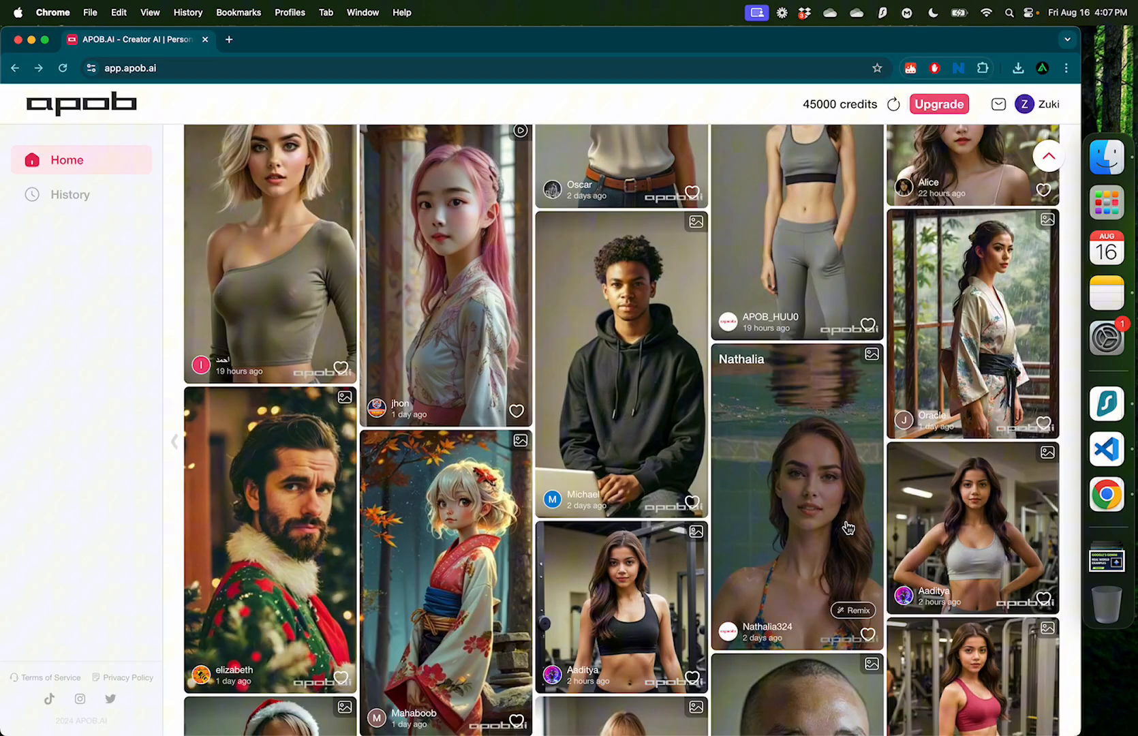
scroll("down", 3)
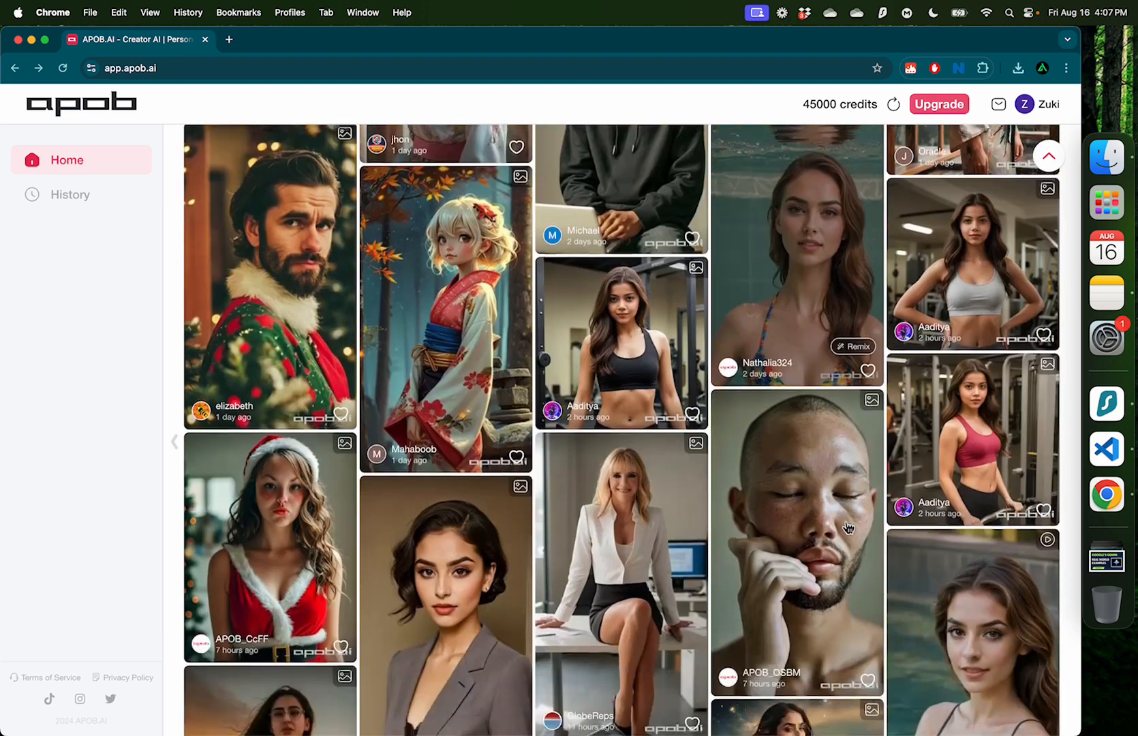
scroll("down", 3)
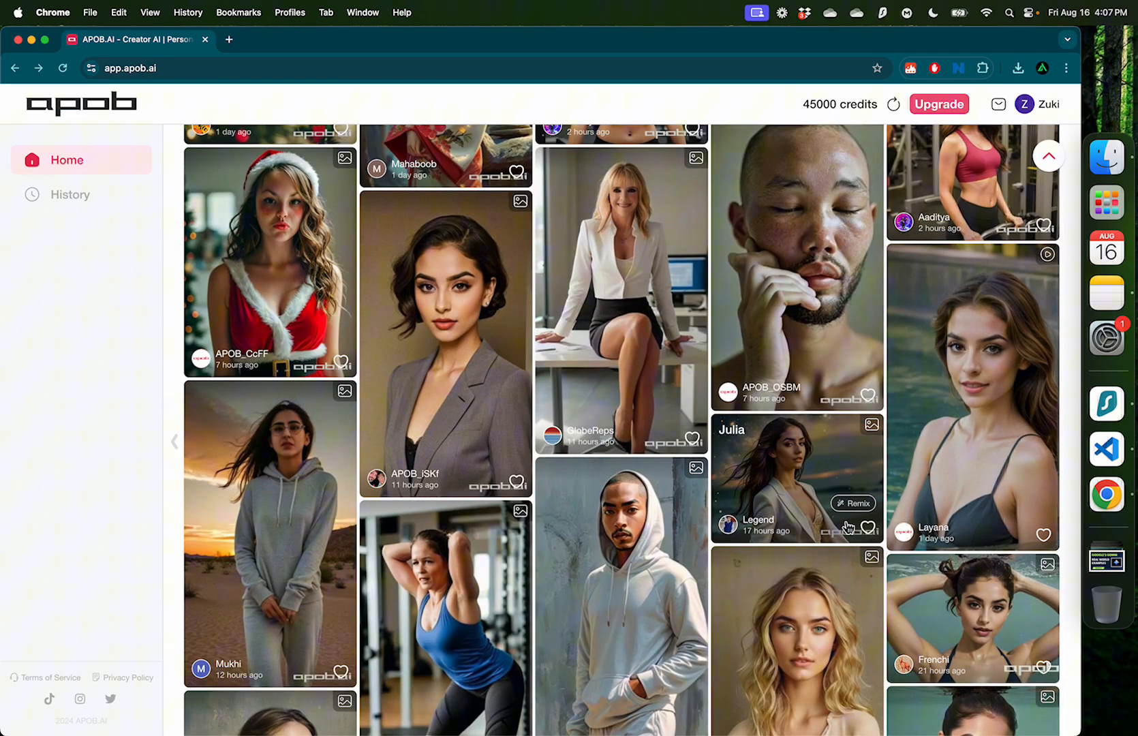
scroll("down", 3)
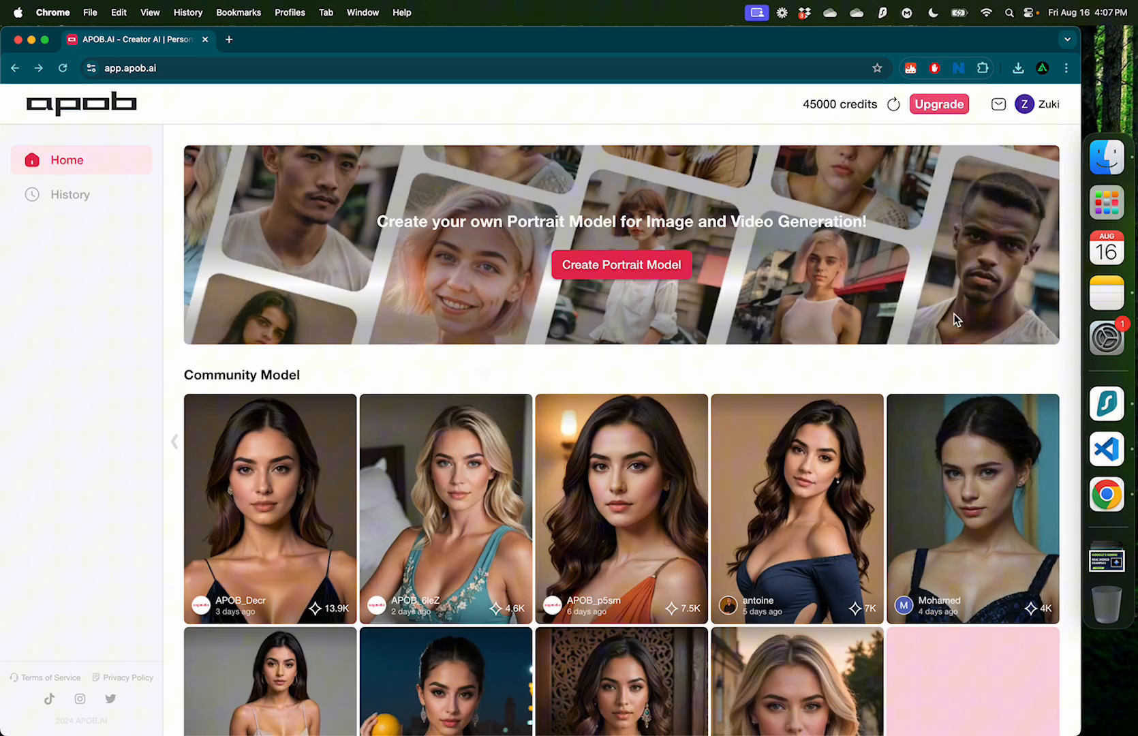
Step: Start a new portrait model and begin uploading inf.jpg as its reference photo
left_click(620, 264)
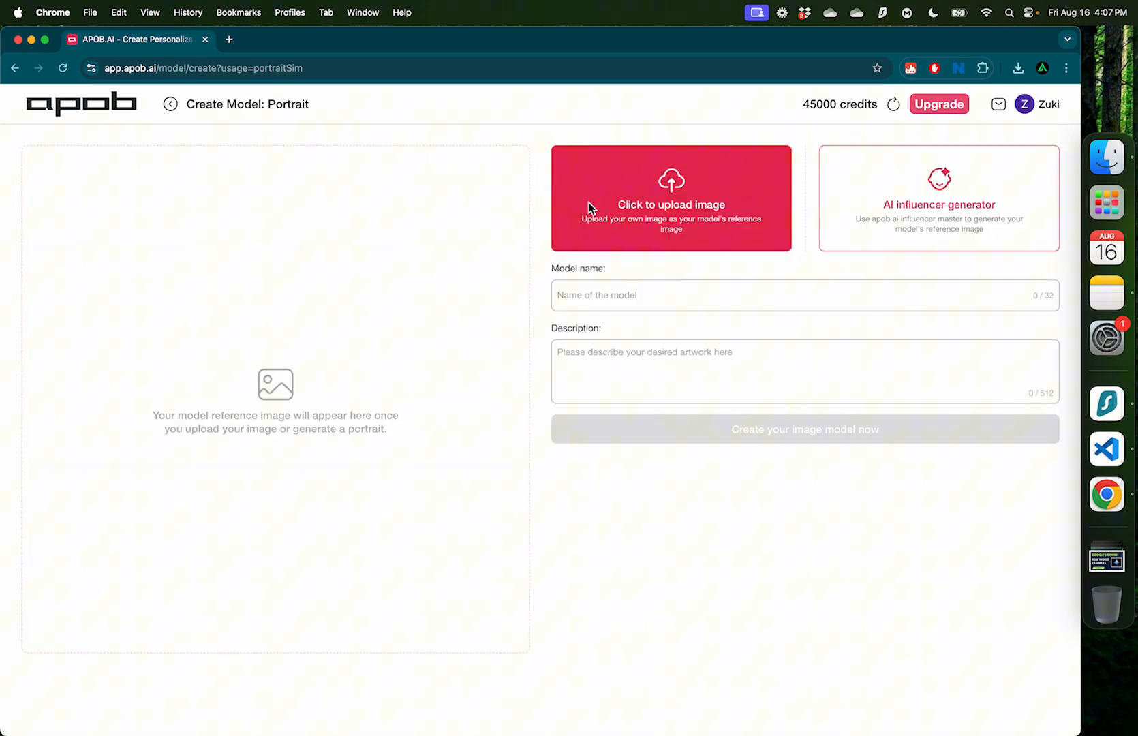
mouse_move(687, 211)
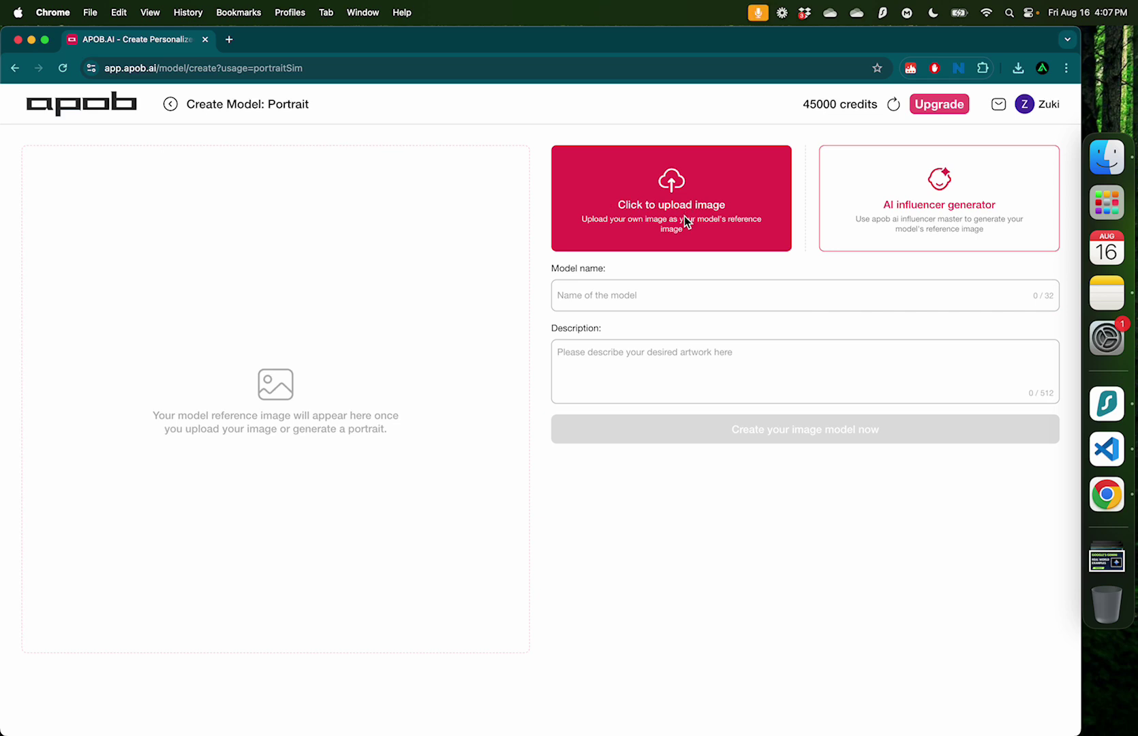
left_click(670, 197)
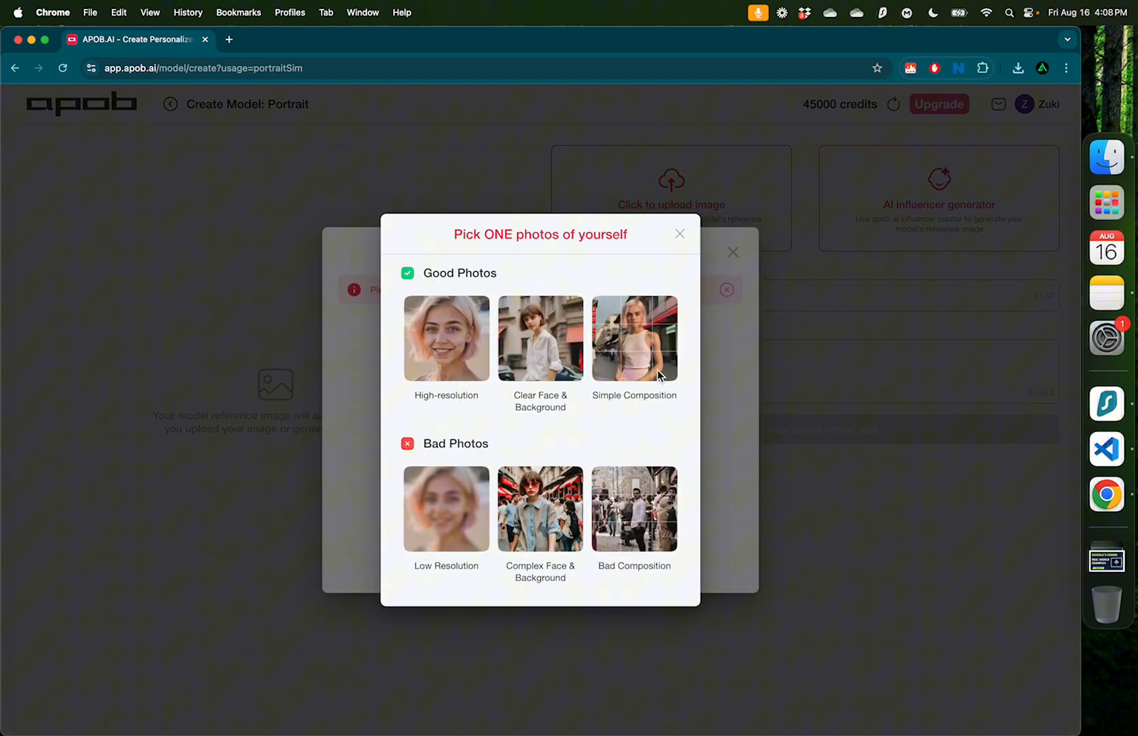
mouse_move(631, 348)
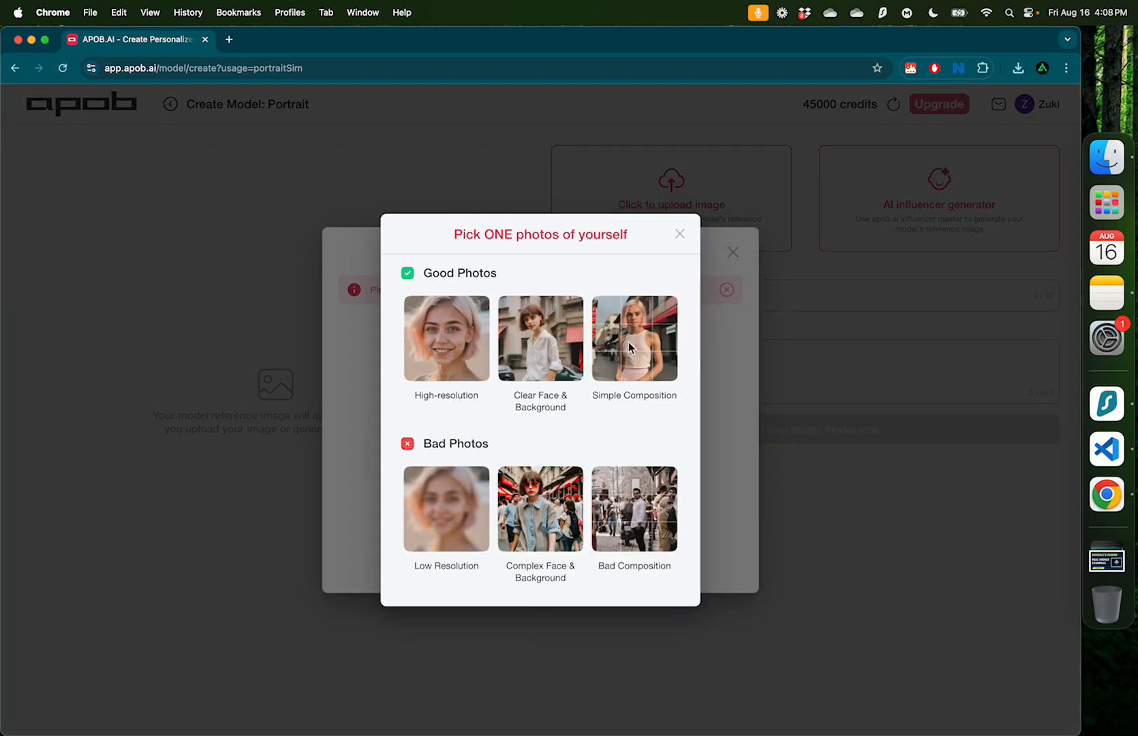
mouse_move(432, 554)
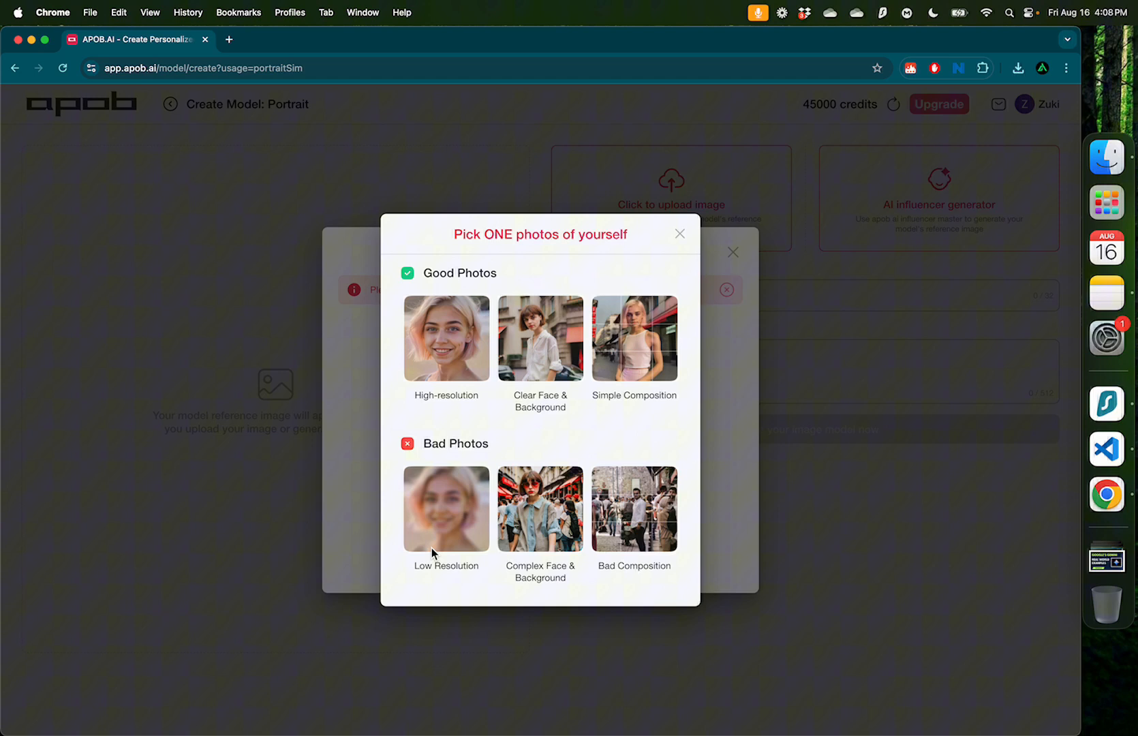
mouse_move(438, 528)
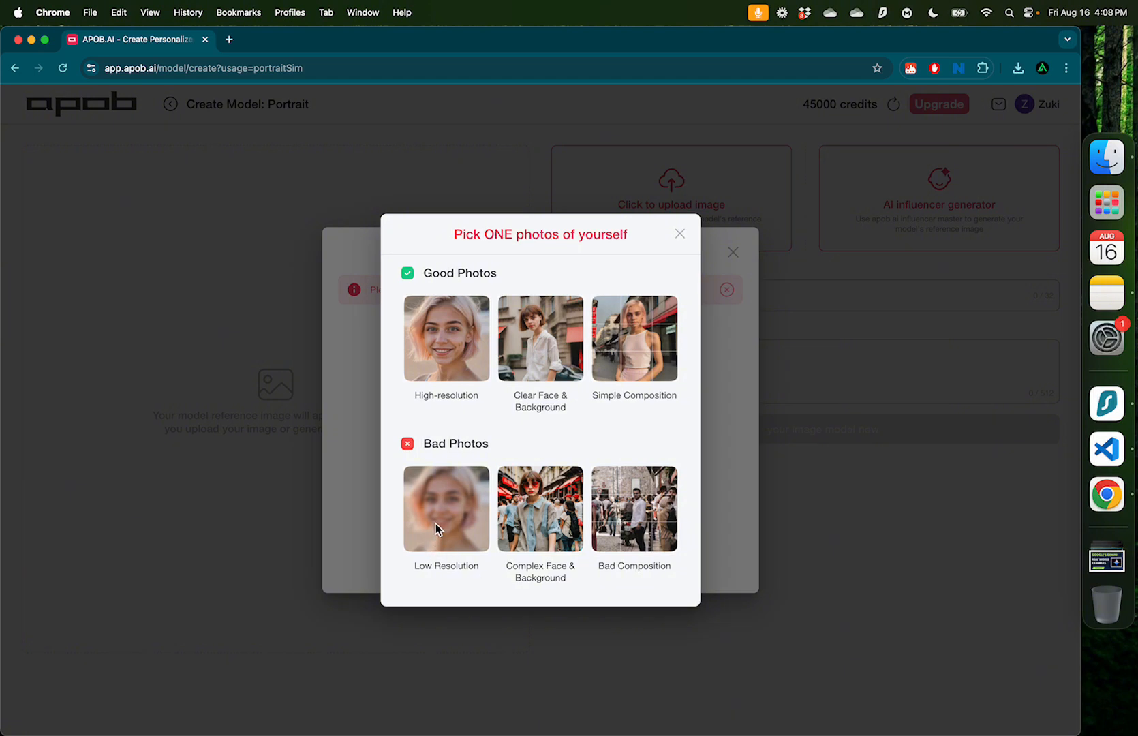
mouse_move(646, 537)
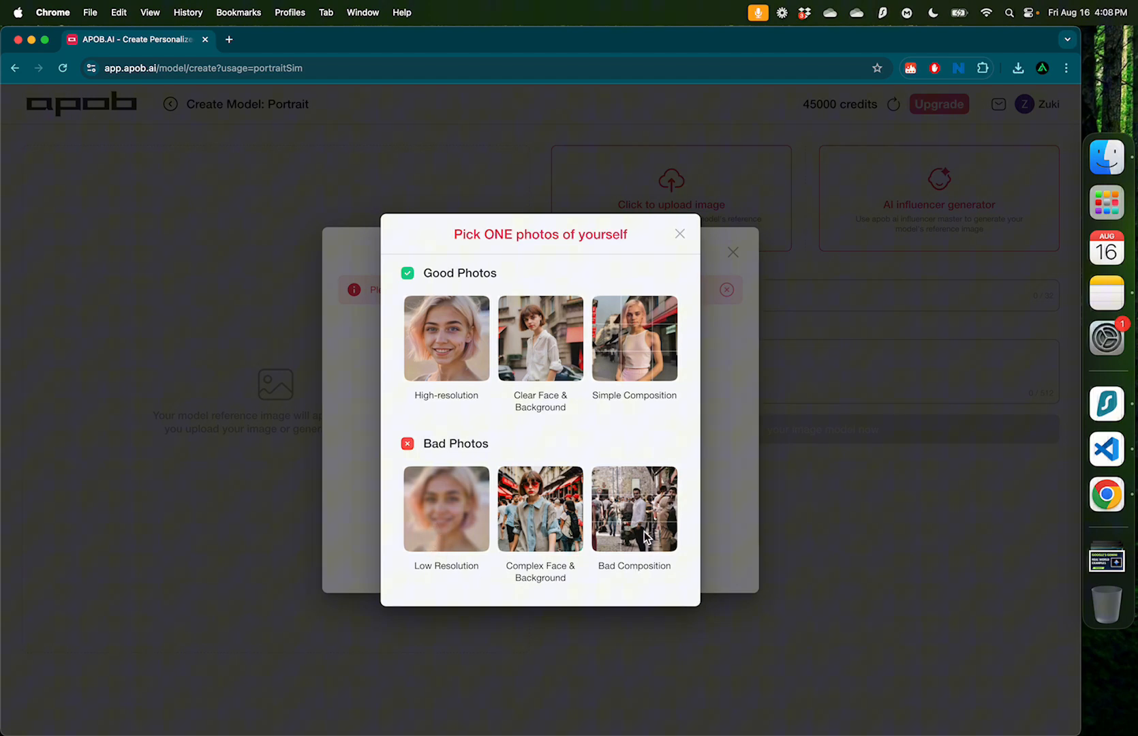
mouse_move(503, 324)
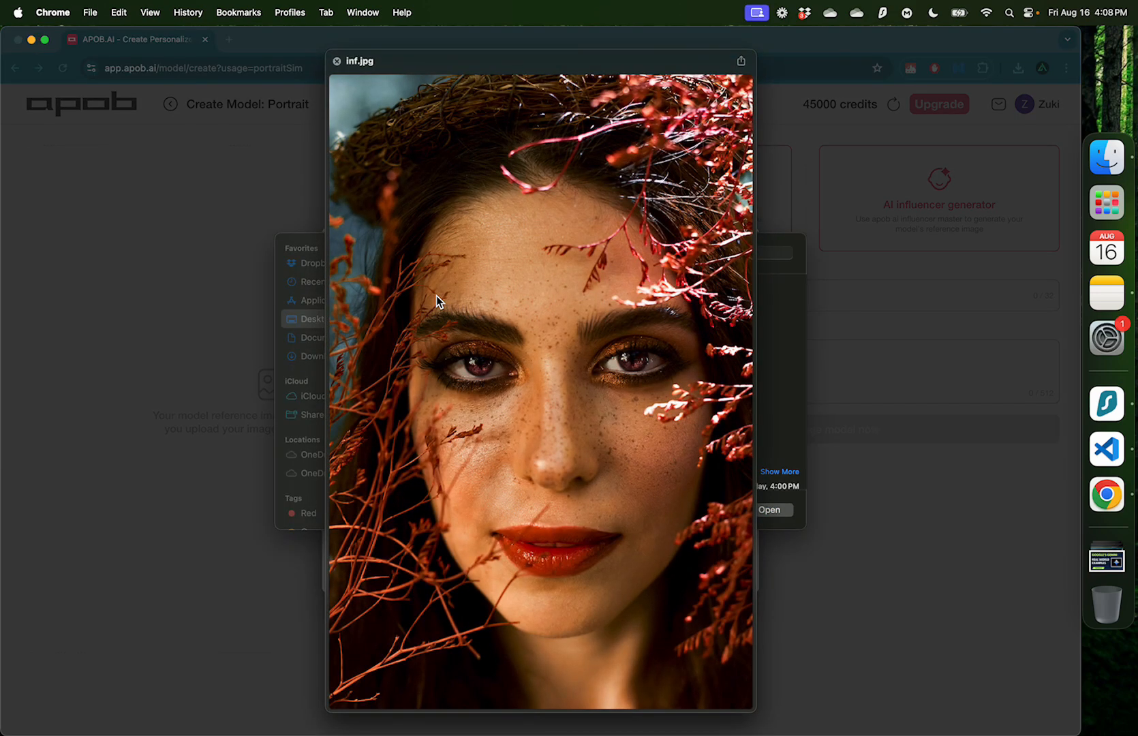
Step: Upload inf.jpg as the reference photo and name the model 'Dusk paradise'
left_click(771, 510)
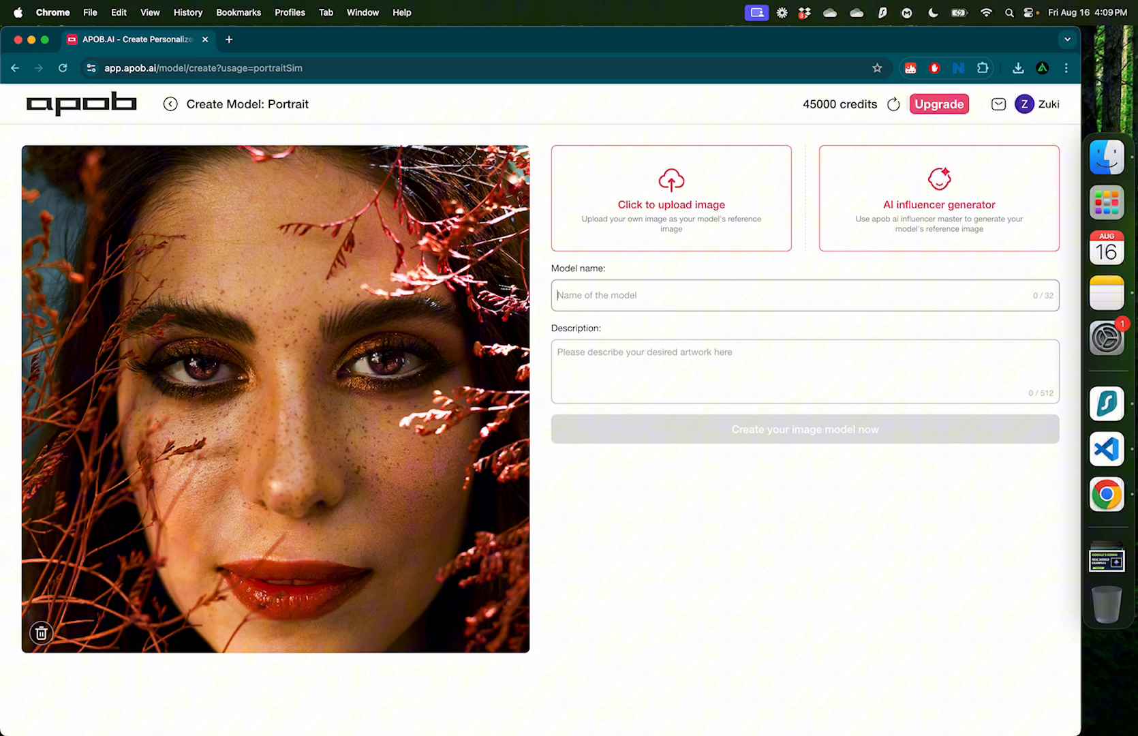
type("Dusk")
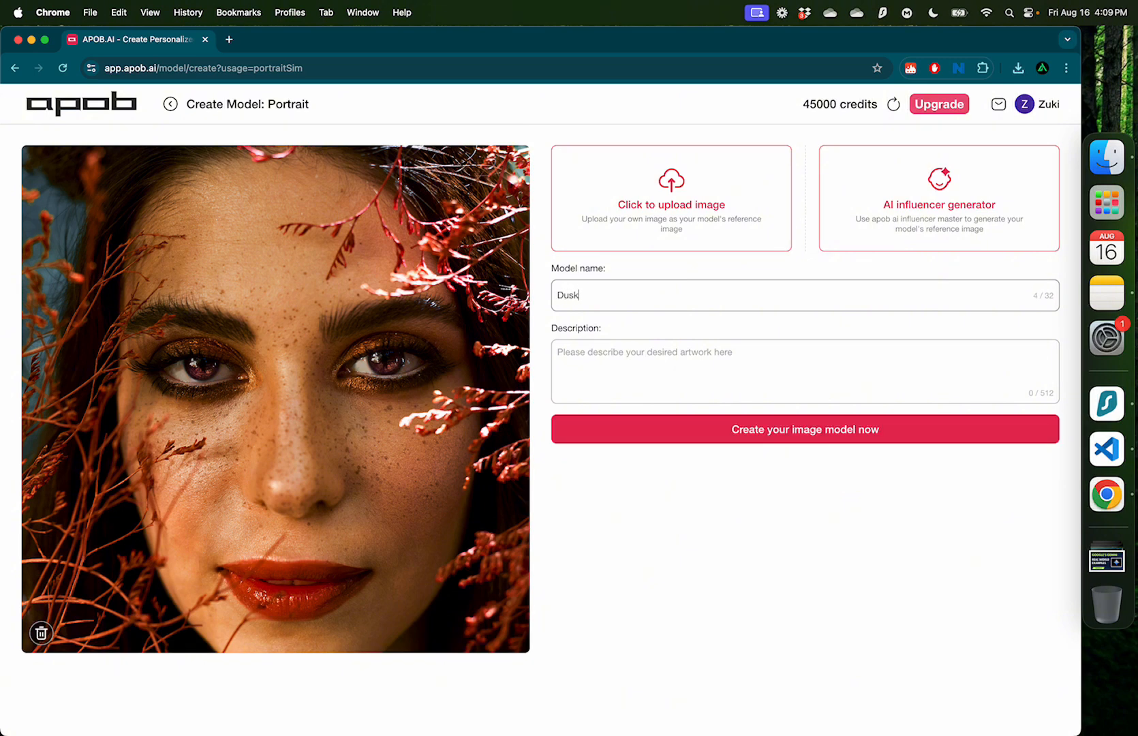
type("paradise")
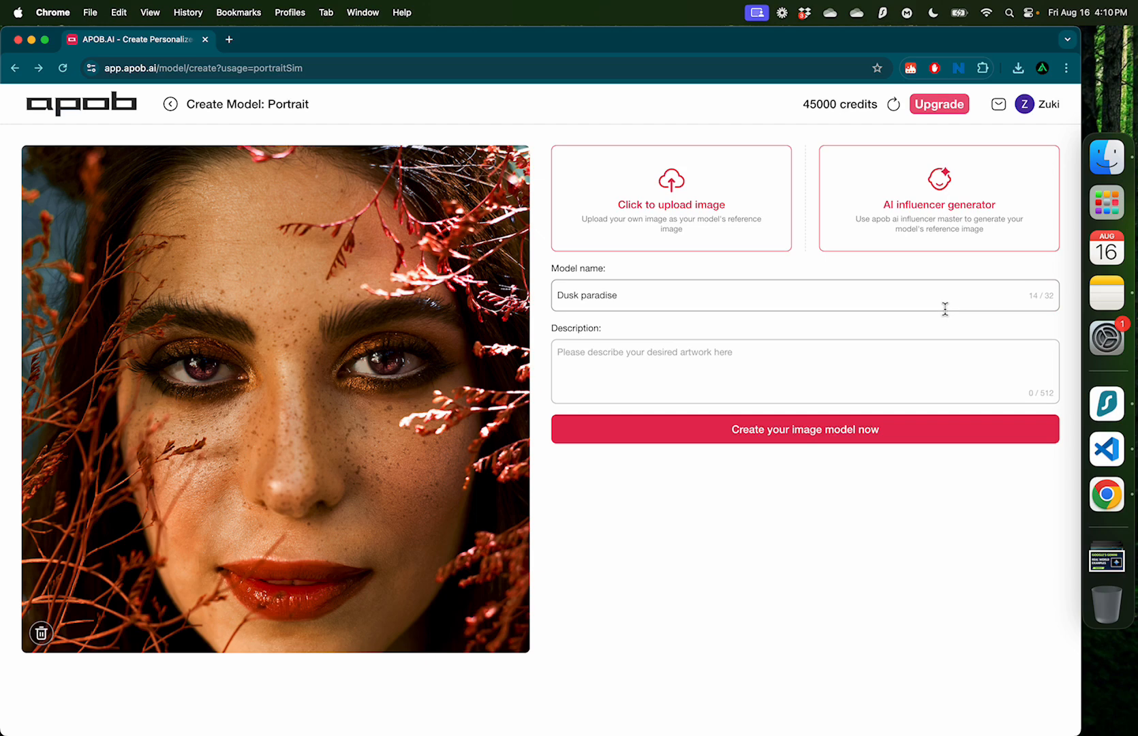
mouse_move(784, 444)
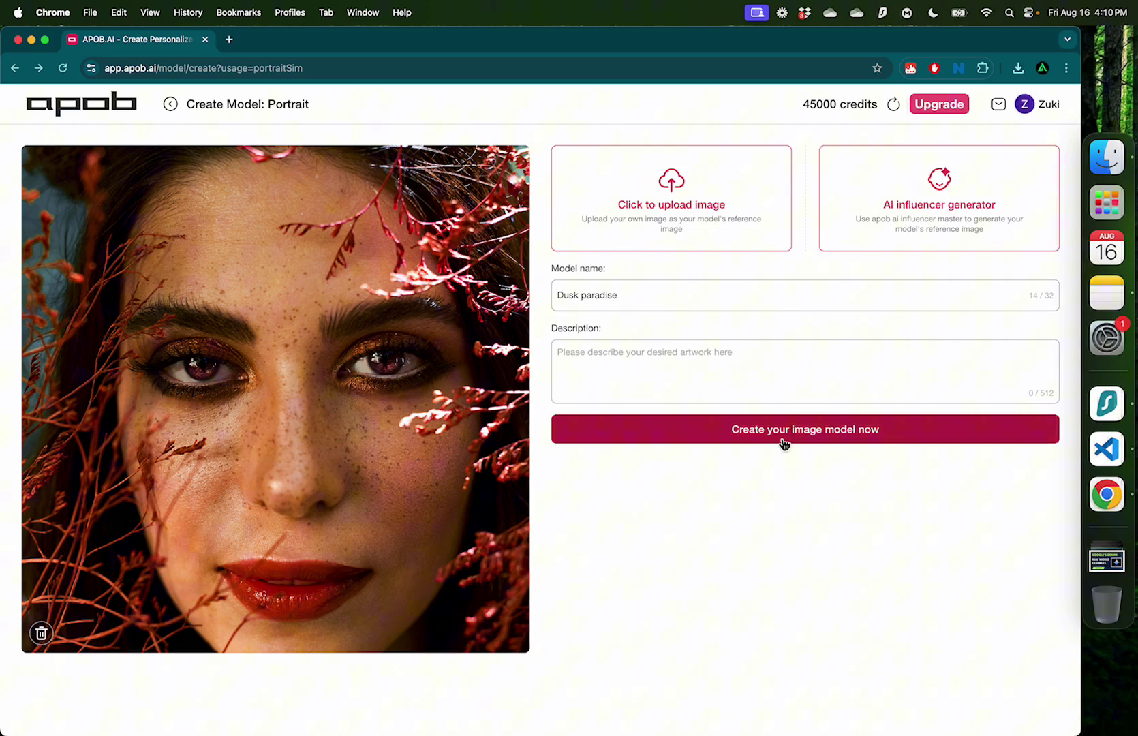
Step: Create the Dusk paradise model, choose 16:9 output and browse the Nature photo sets
left_click(804, 429)
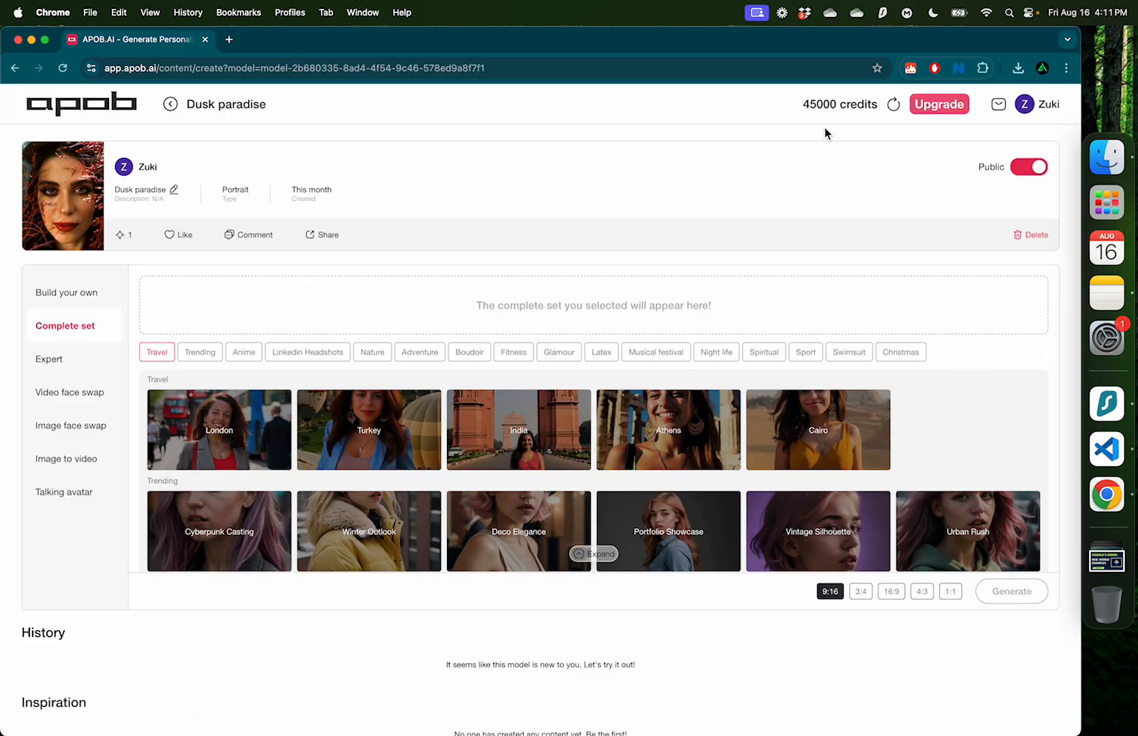
mouse_move(284, 296)
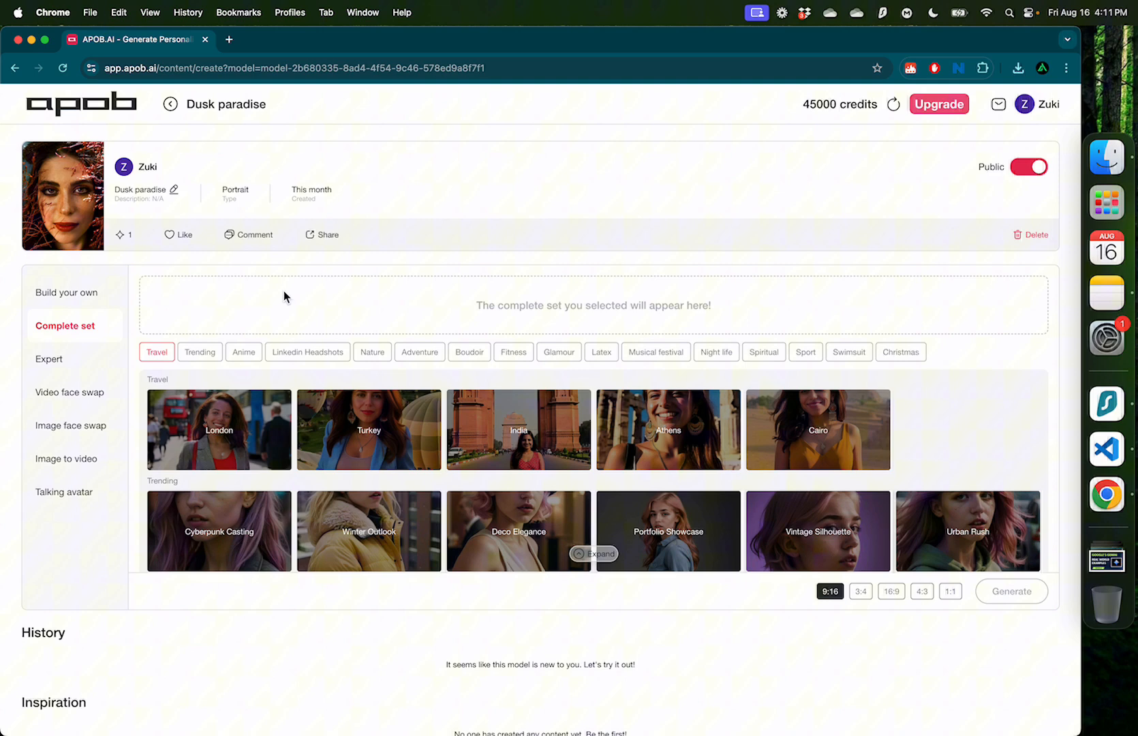
mouse_move(984, 565)
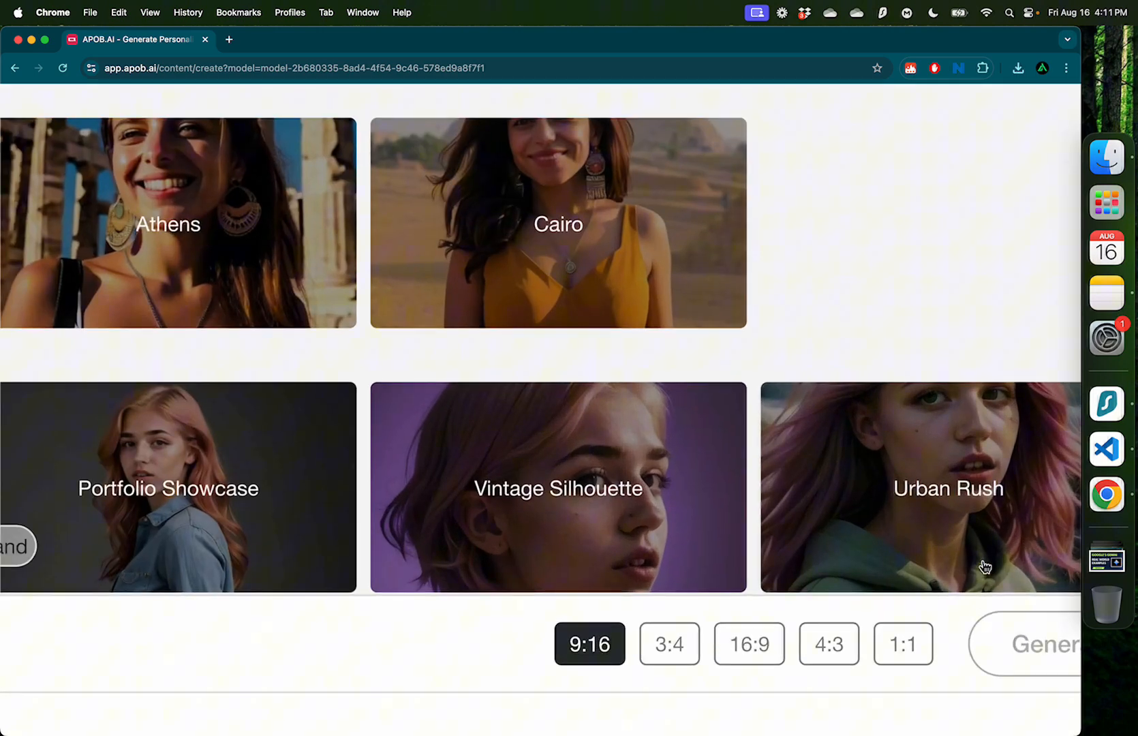
mouse_move(749, 643)
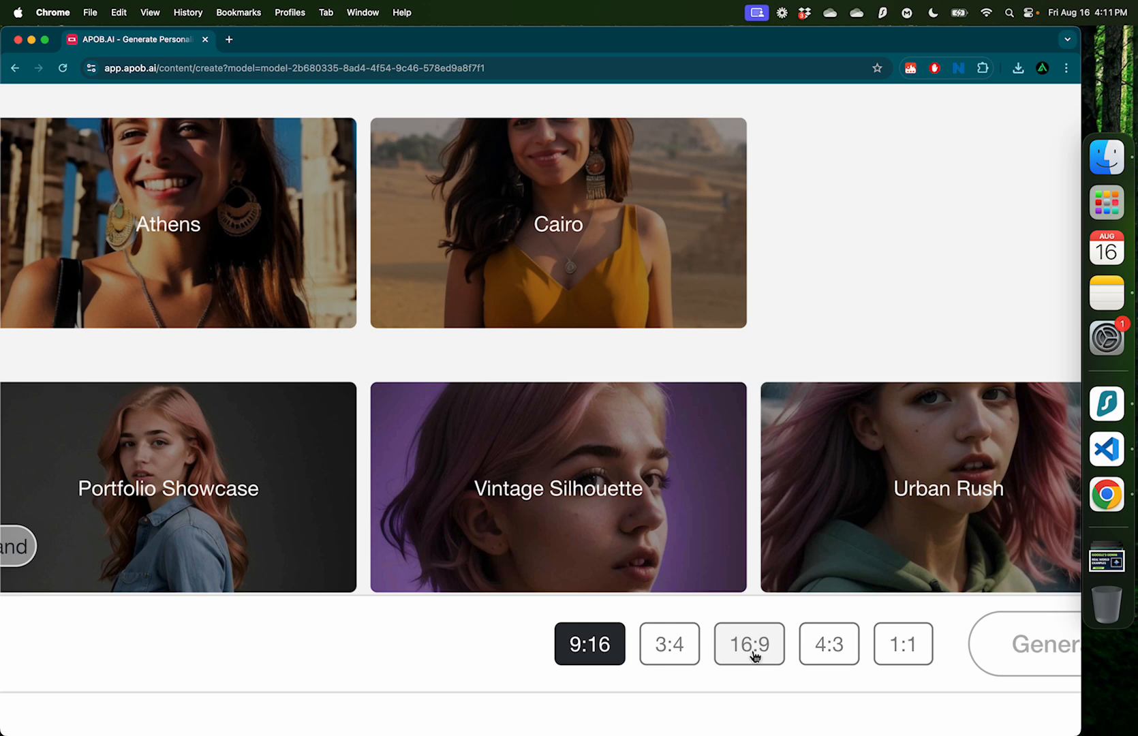
left_click(748, 643)
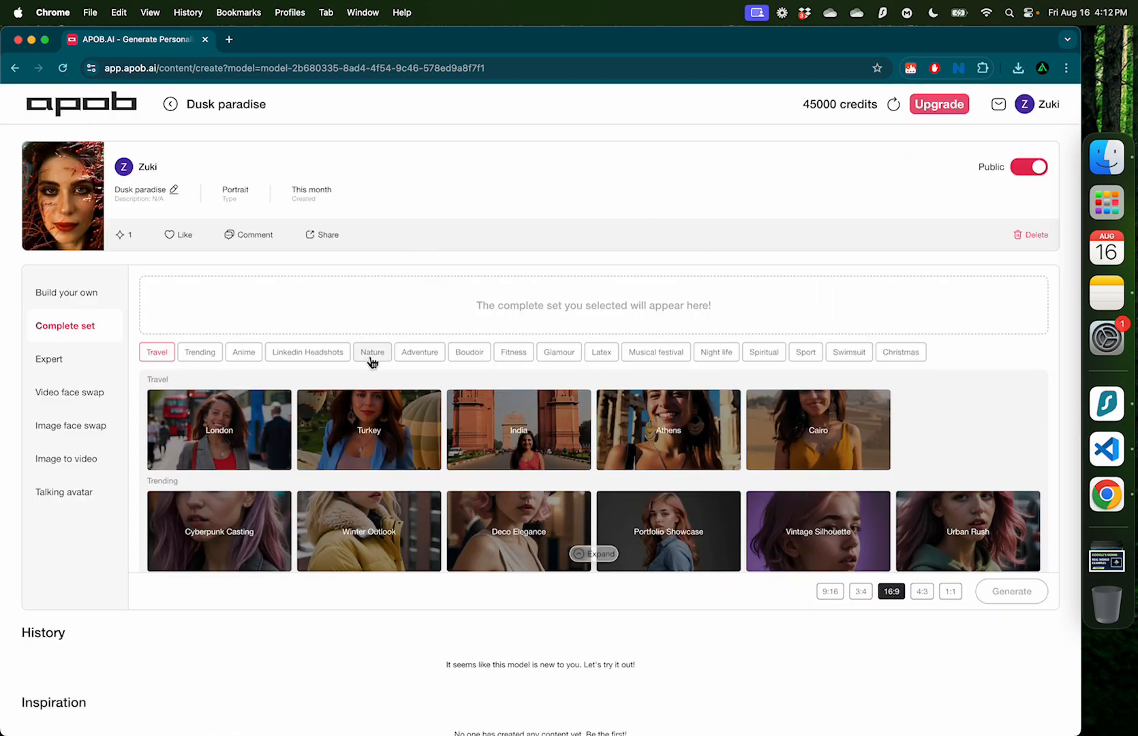
left_click(372, 351)
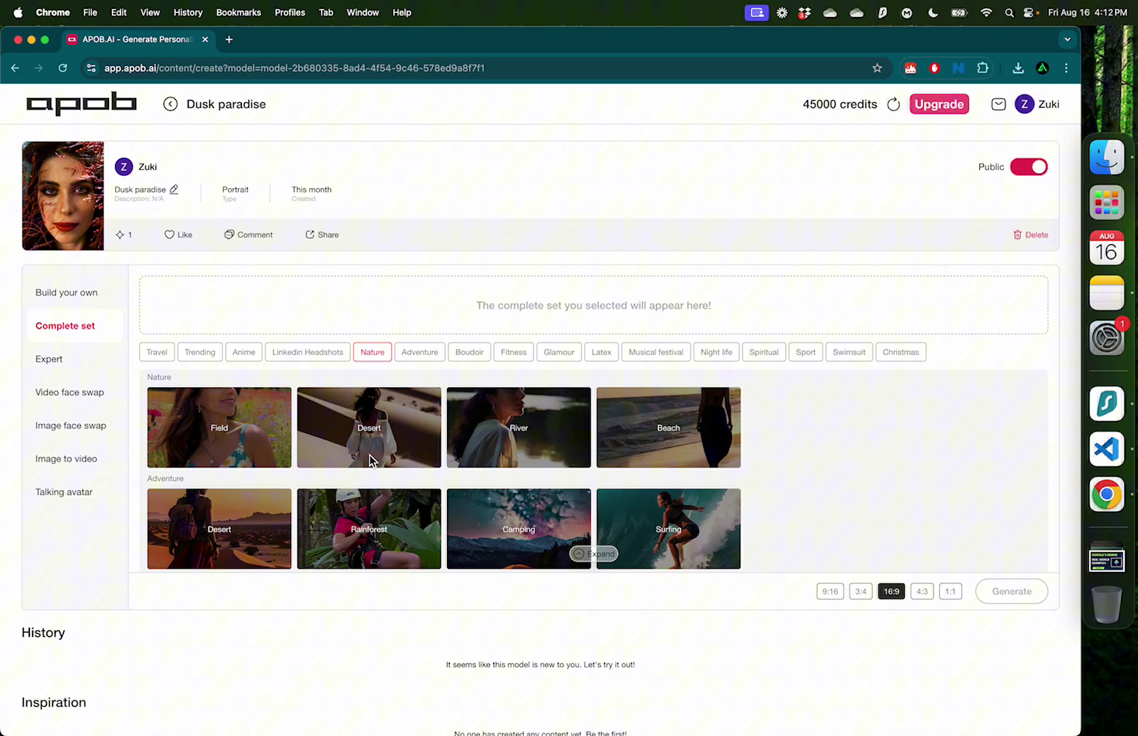
mouse_move(265, 545)
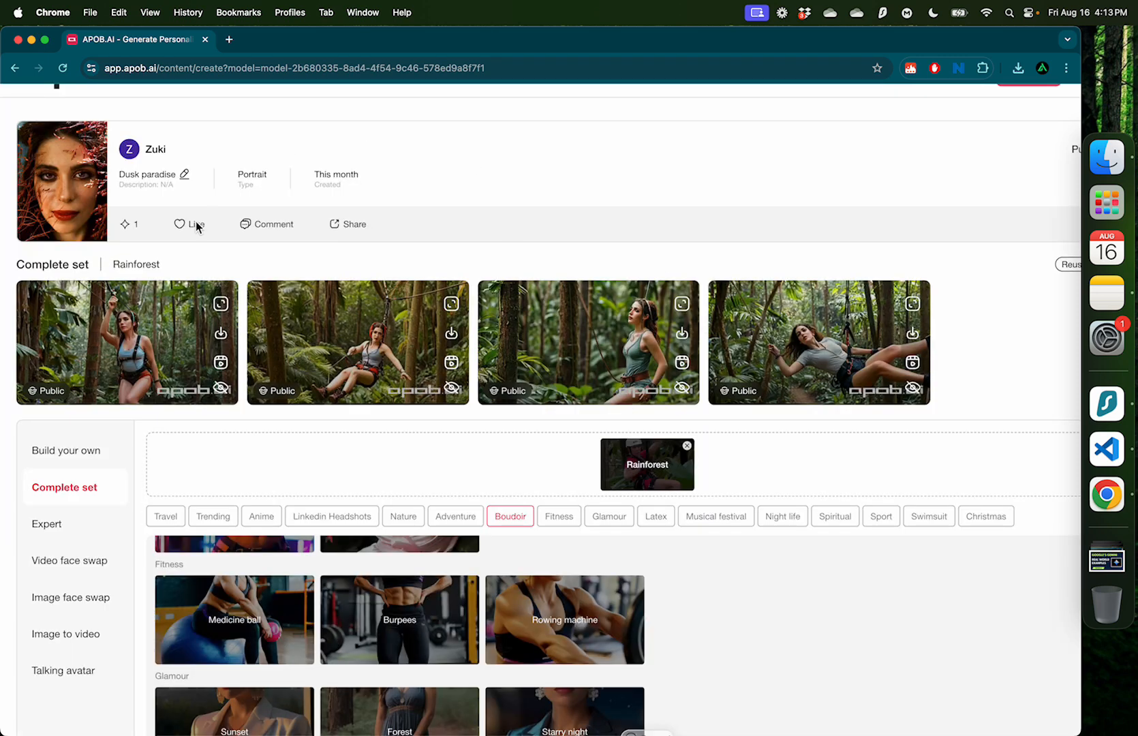
mouse_move(79, 175)
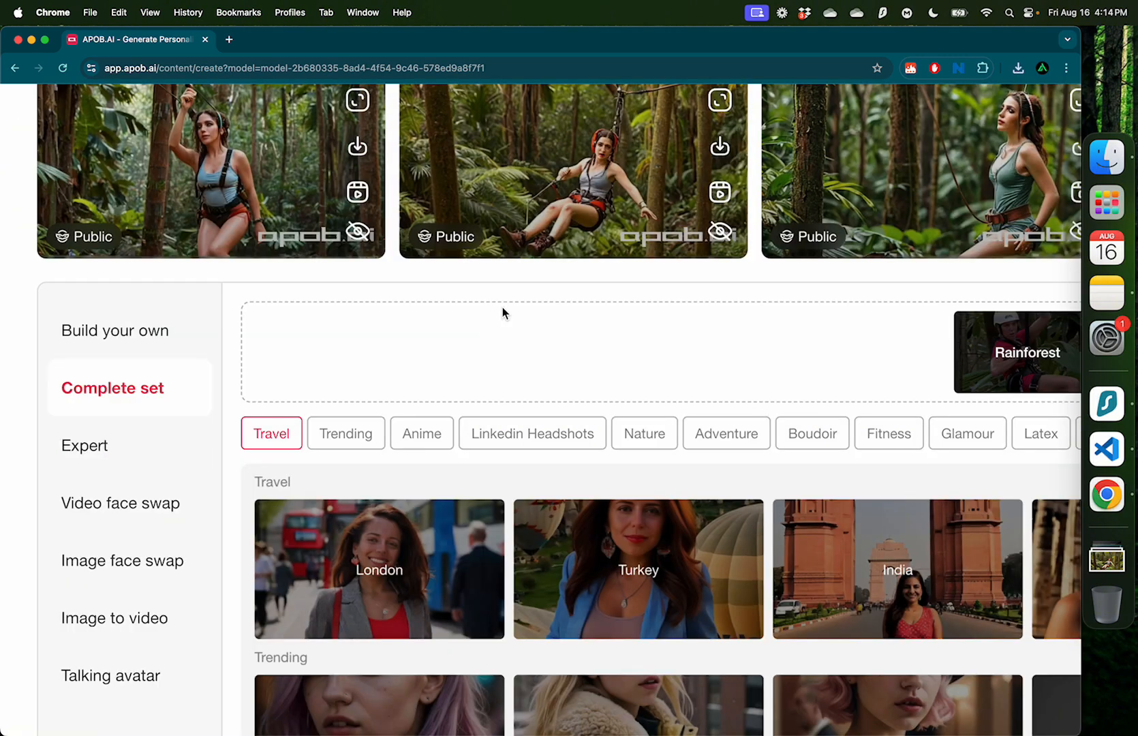
mouse_move(121, 470)
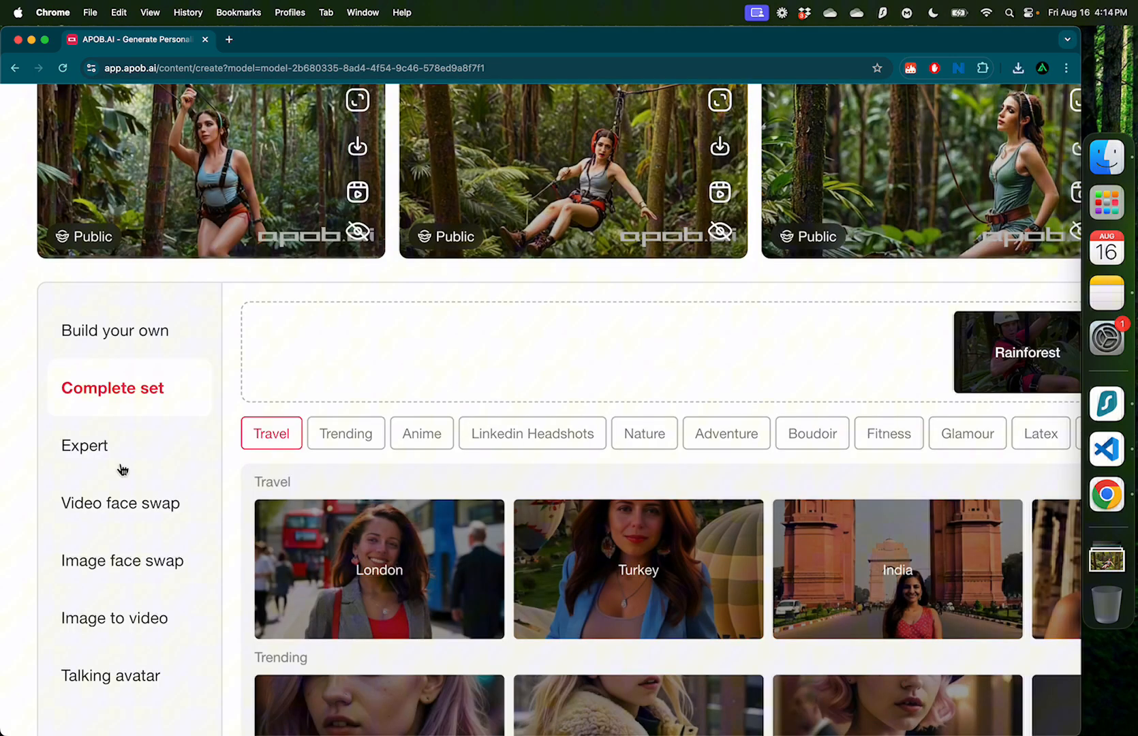
Step: In Expert mode, prompt 'An outgoing nature enthusiast on a hike in a rainforest' with negative 'Double fingers, blurry eyes'
left_click(85, 444)
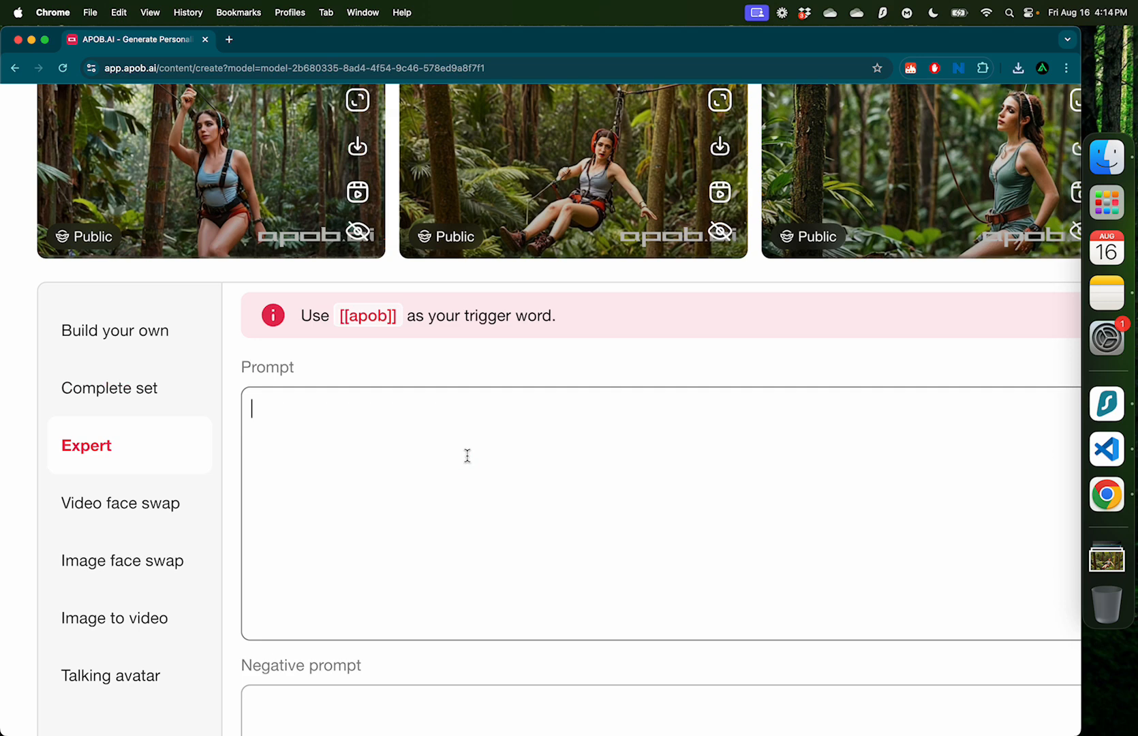
mouse_move(541, 433)
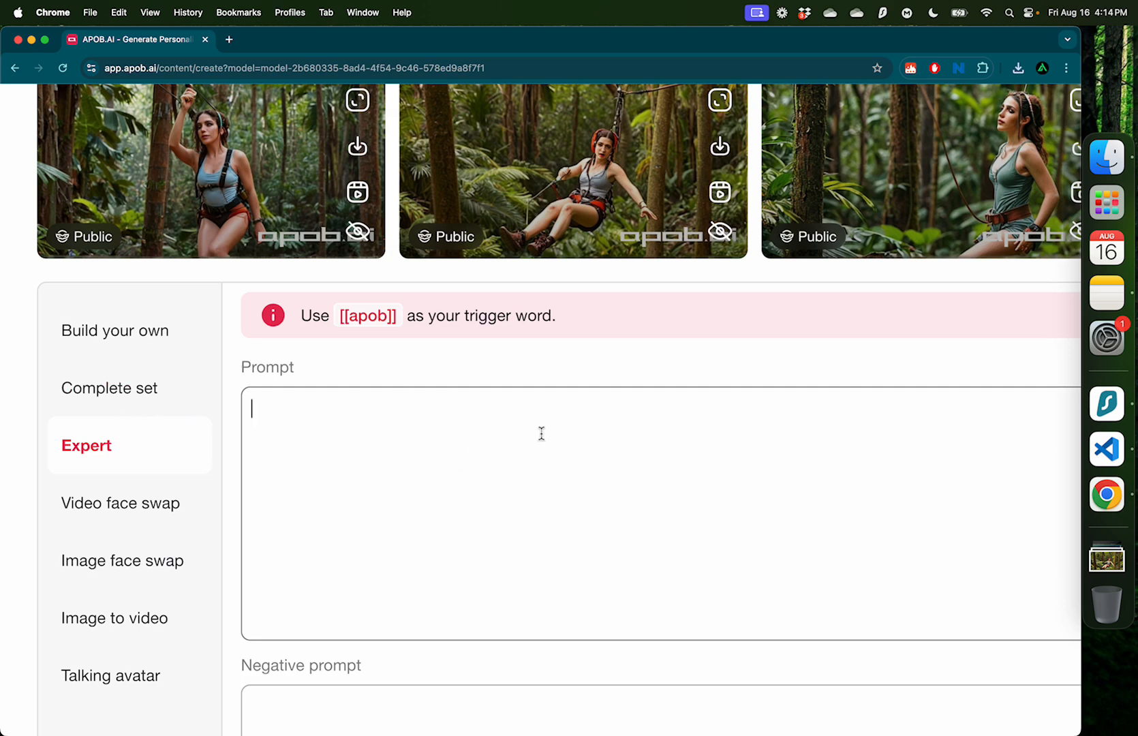
type("An outgo")
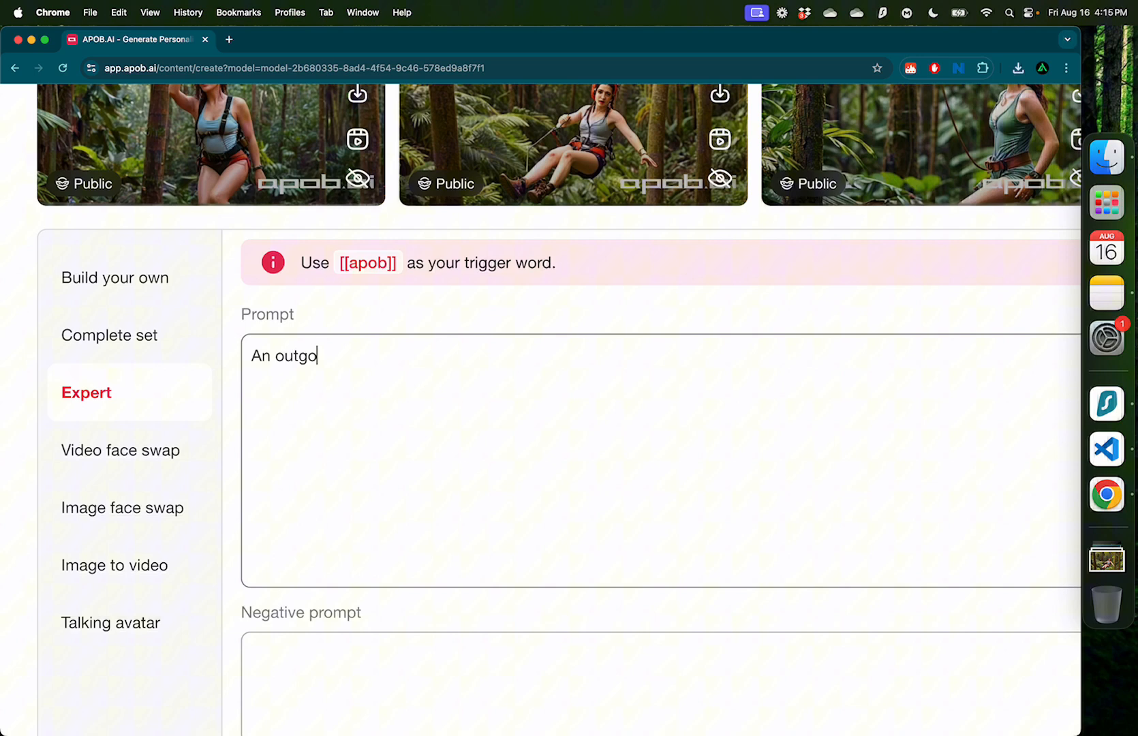
type("ing nature enth")
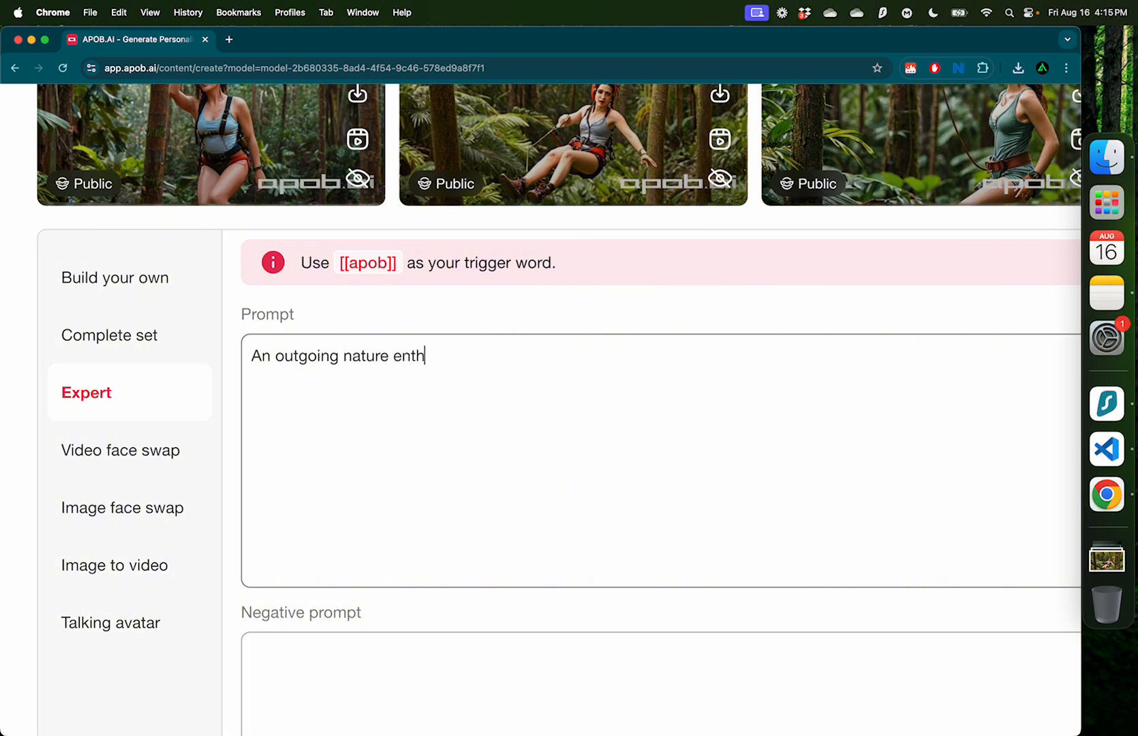
type("usia")
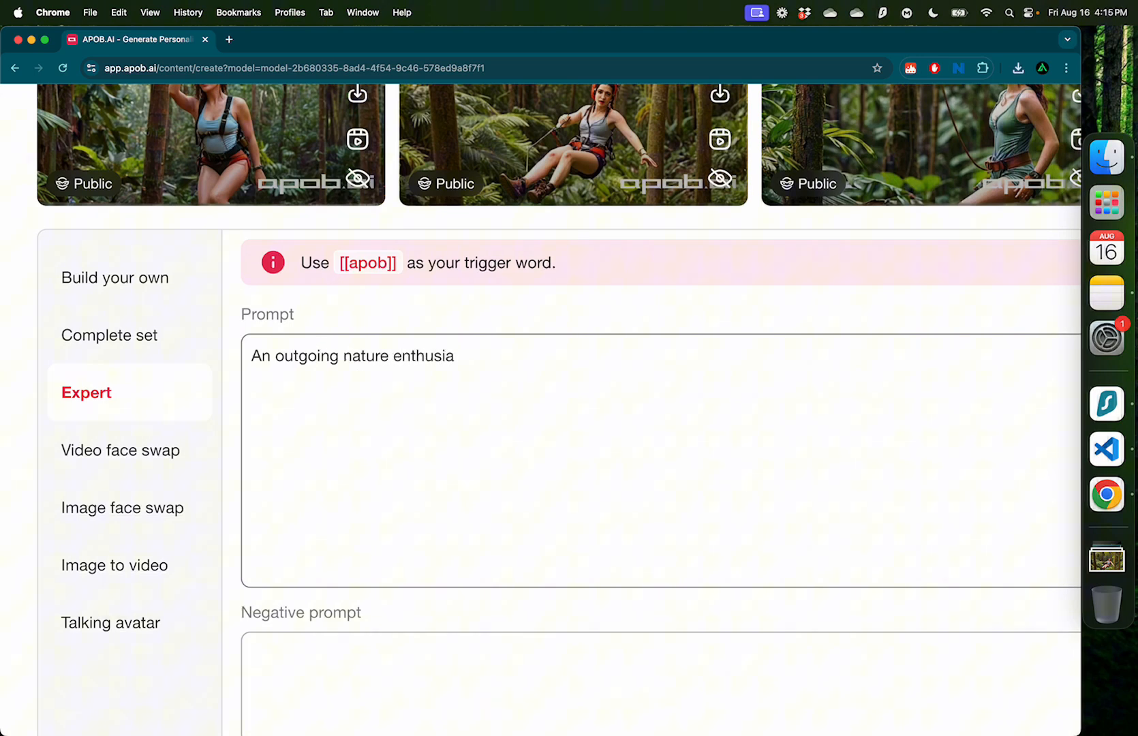
type("st on a hike in a rainforest")
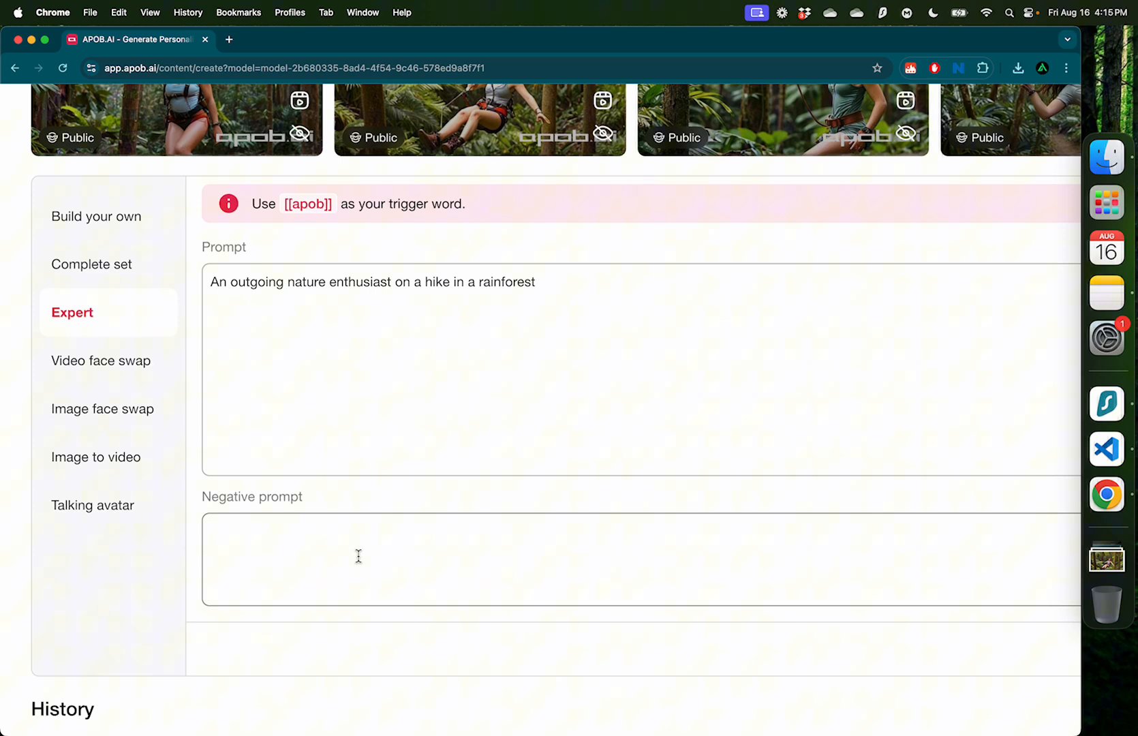
type("Double finger")
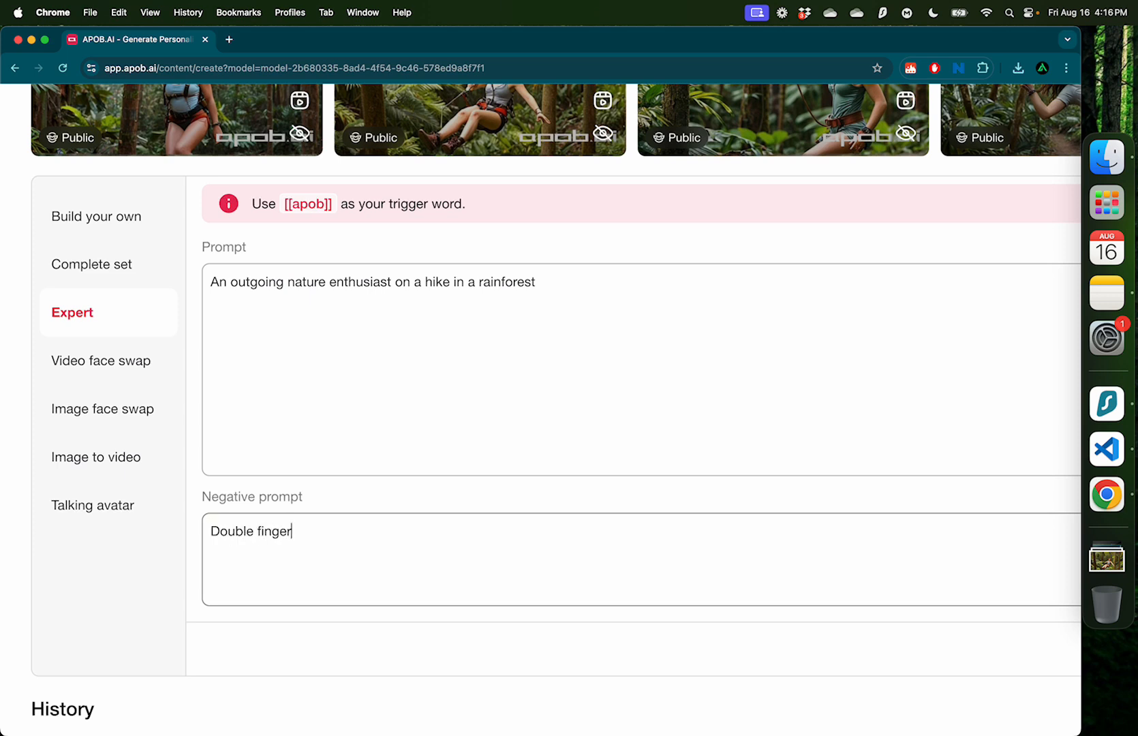
type("s, blurry eyes")
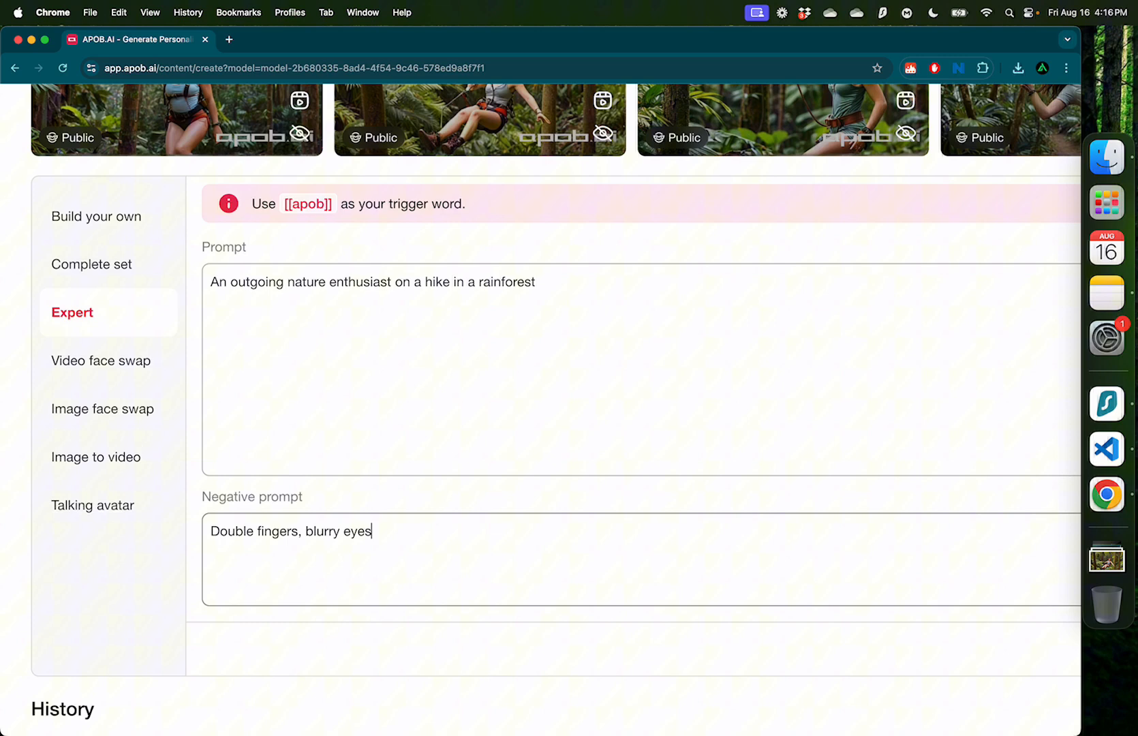
Step: Review the generated rainforest hiker images on the model page
scroll("down", 3)
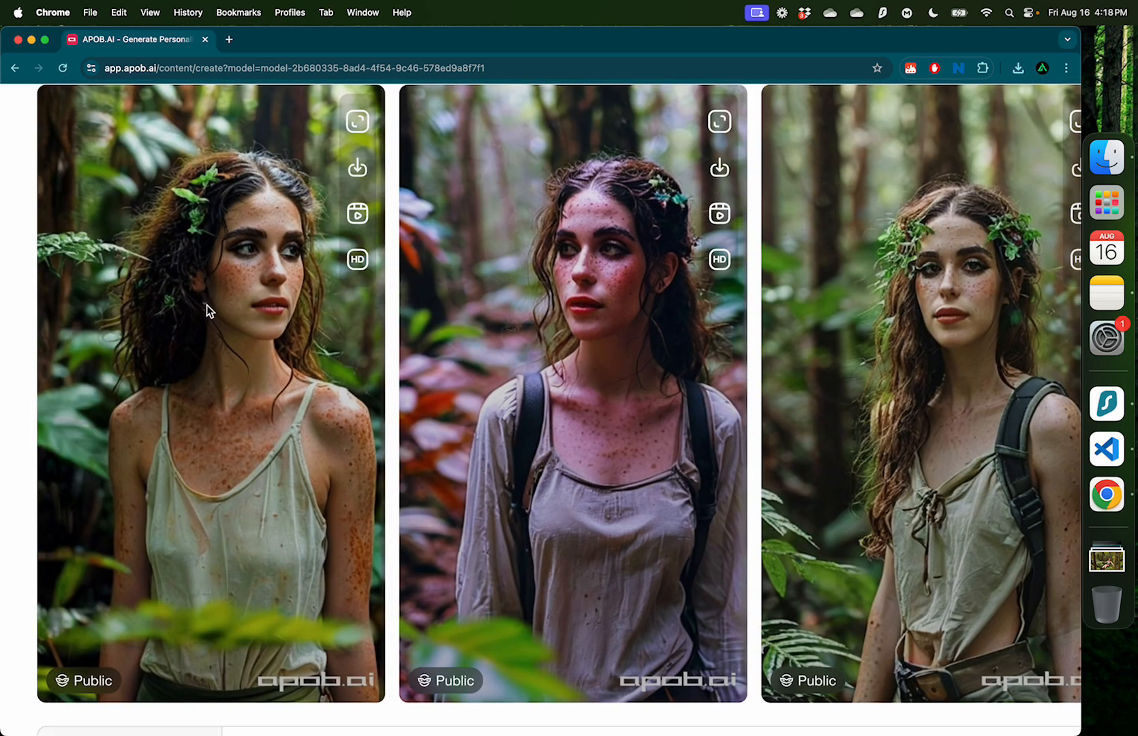
scroll("right", 3)
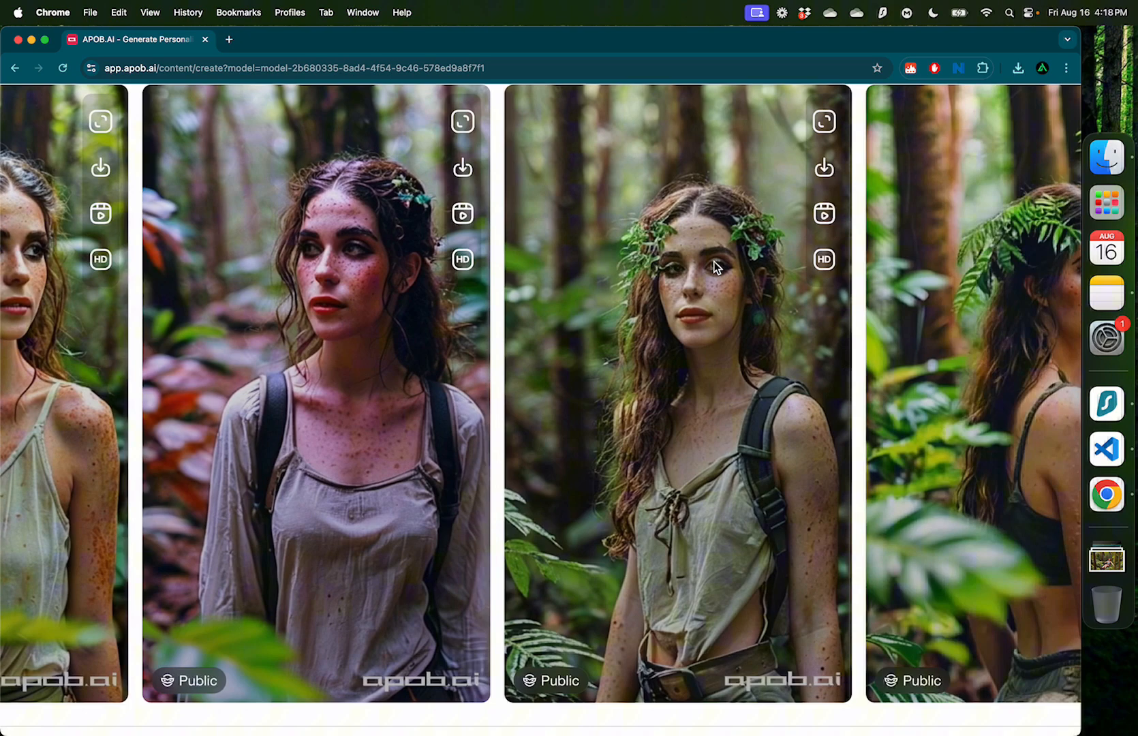
scroll("up", 3)
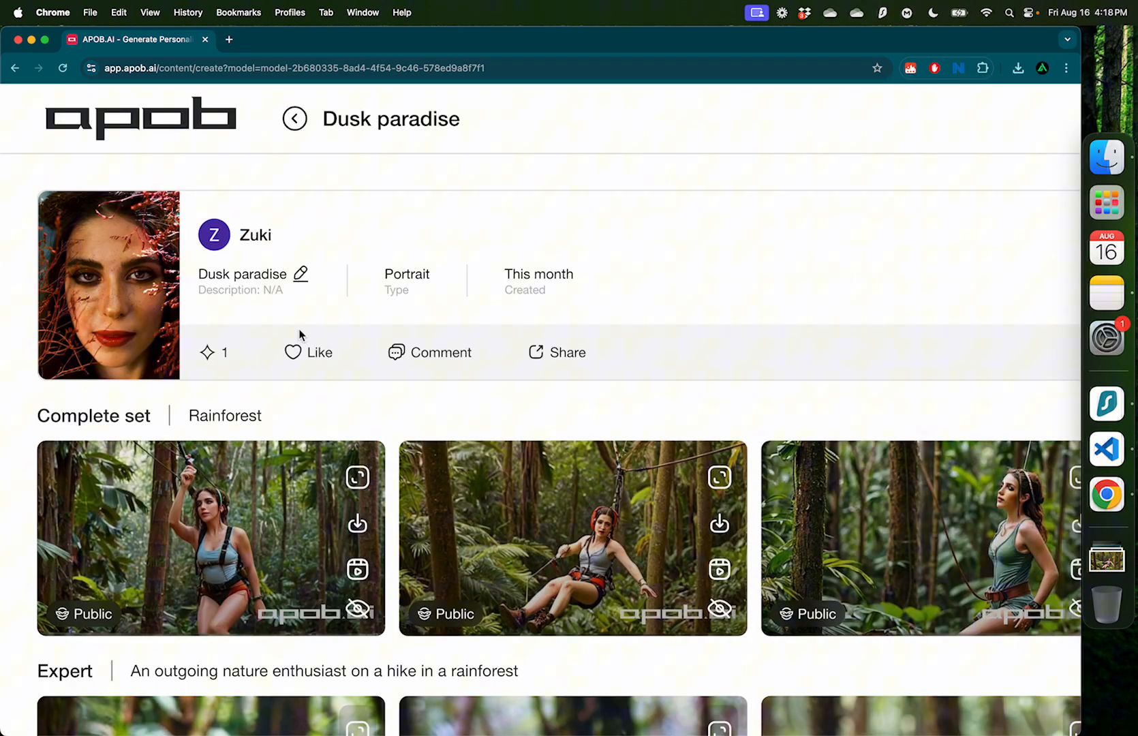
Step: In Video face swap, upload the vid.mp4 clip from the Desktop as the target video
left_click(100, 351)
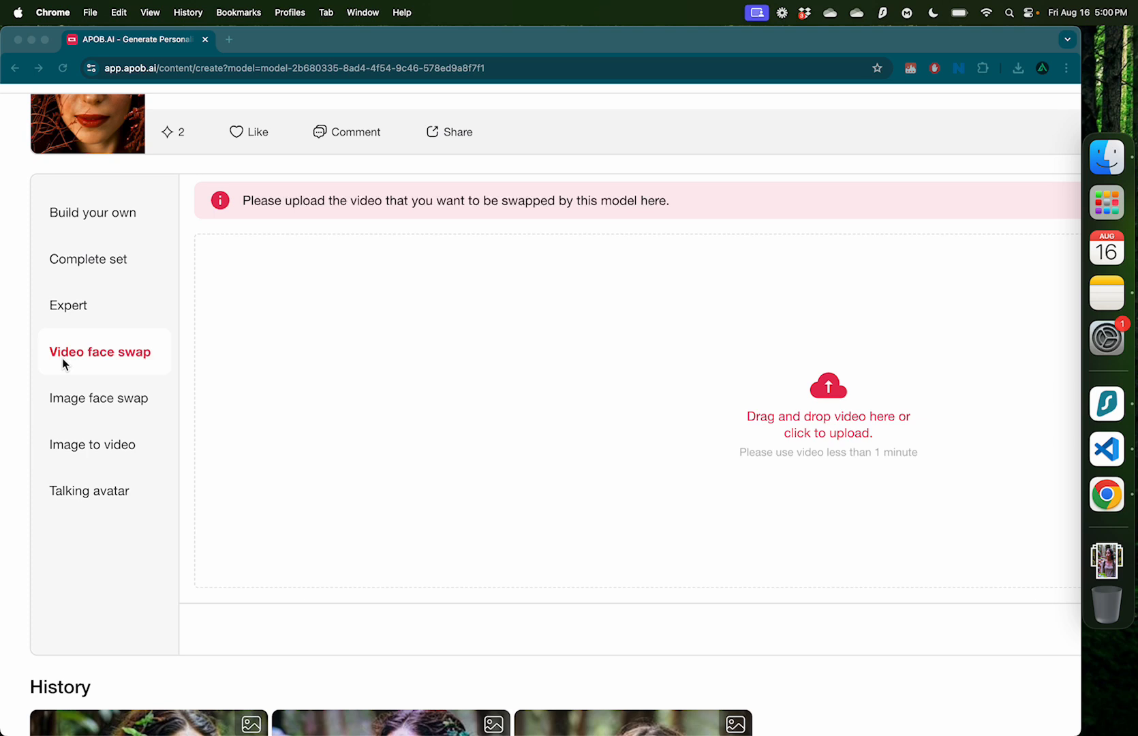
scroll("up", 3)
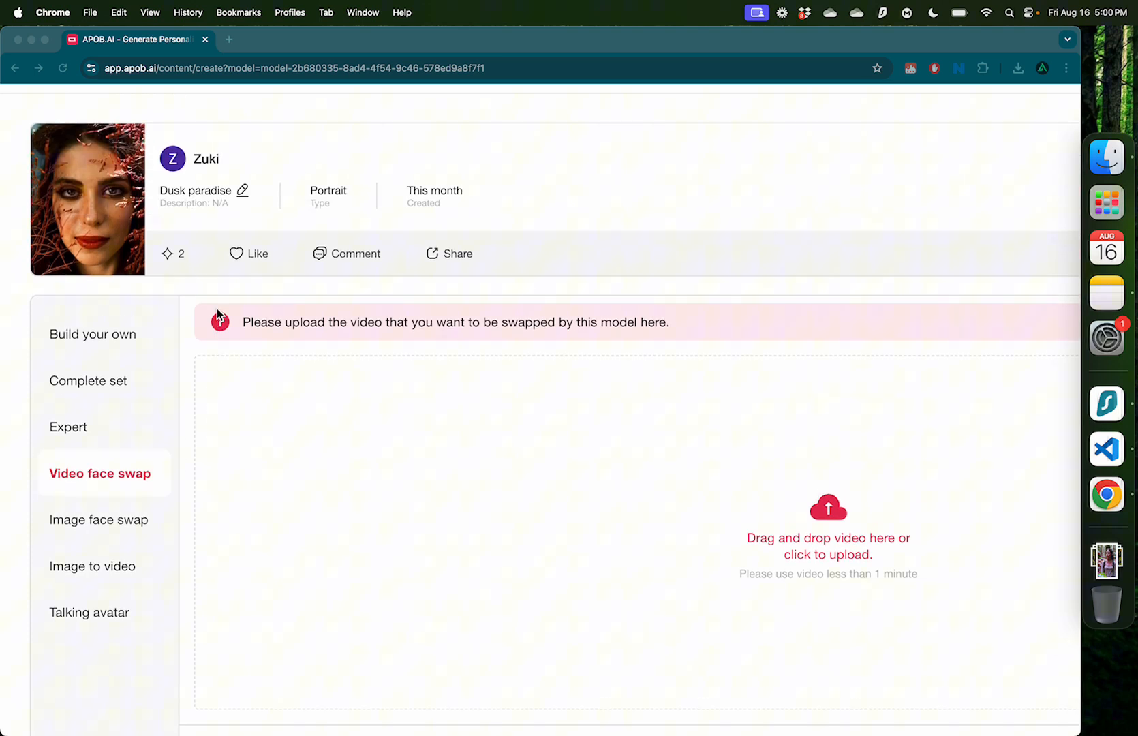
mouse_move(444, 345)
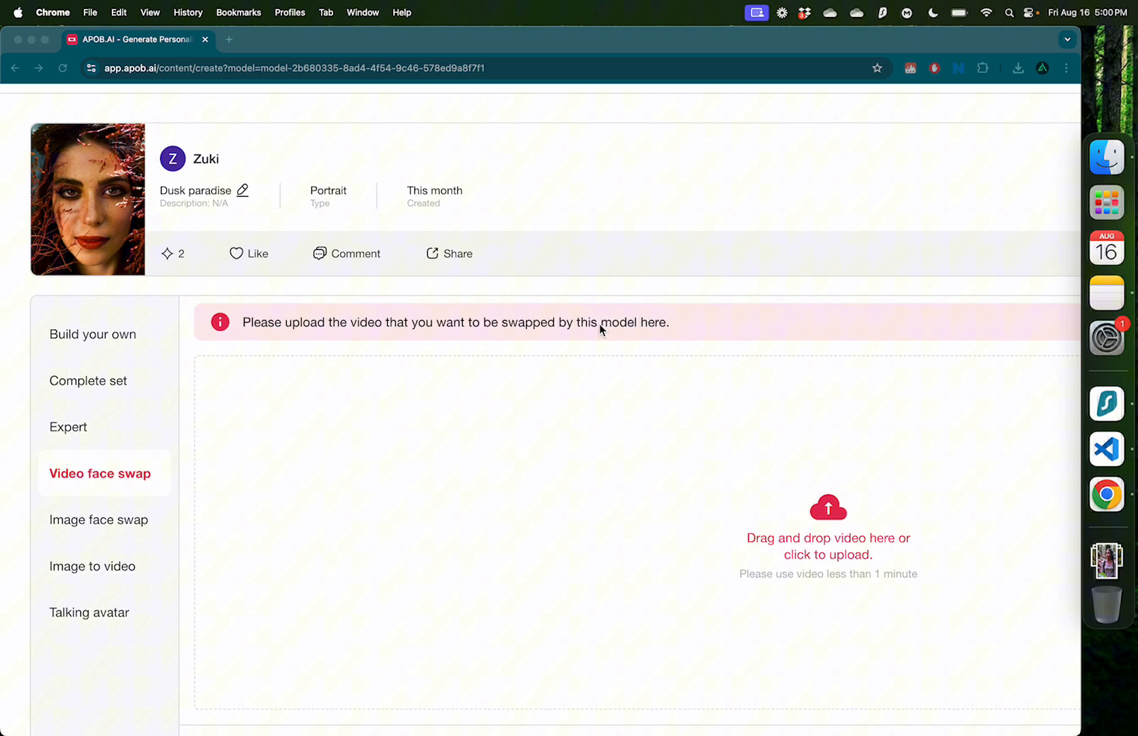
mouse_move(96, 293)
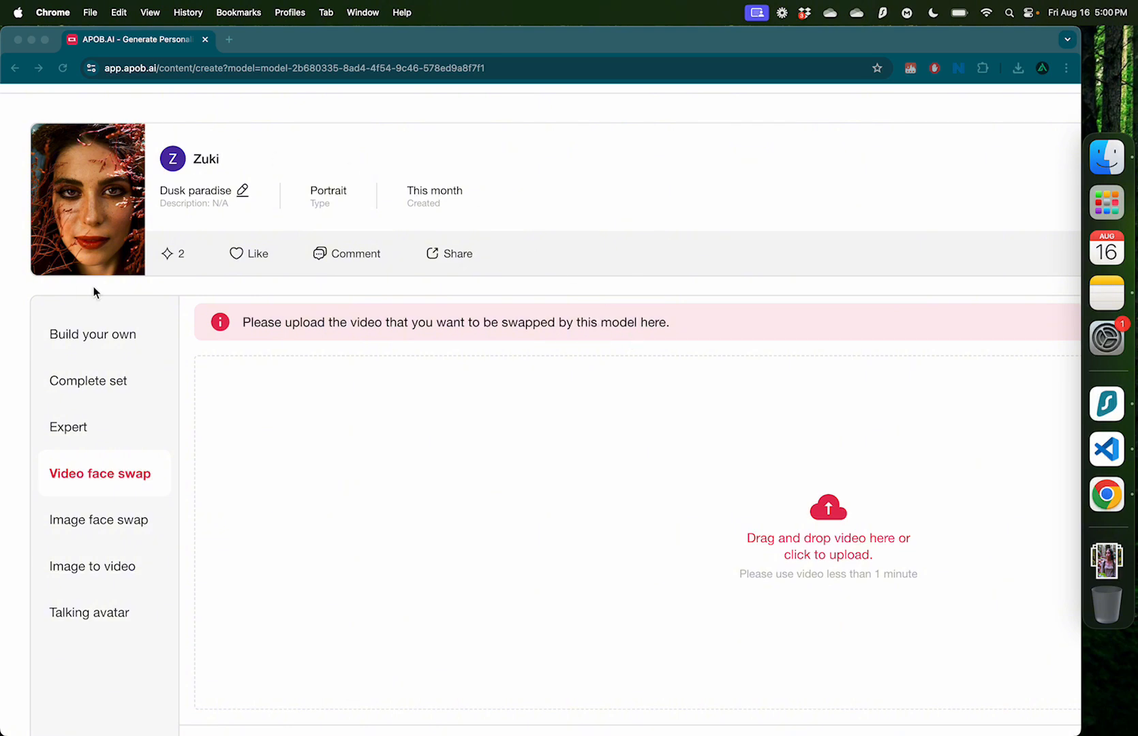
scroll("down", 3)
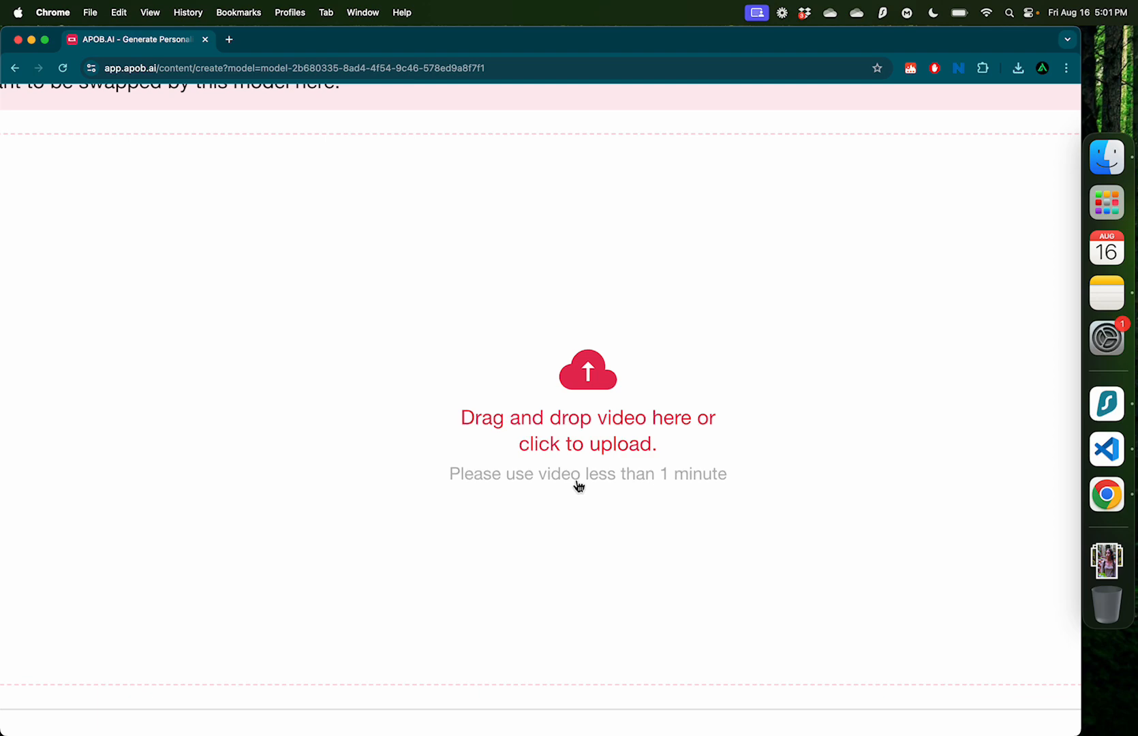
left_click(587, 417)
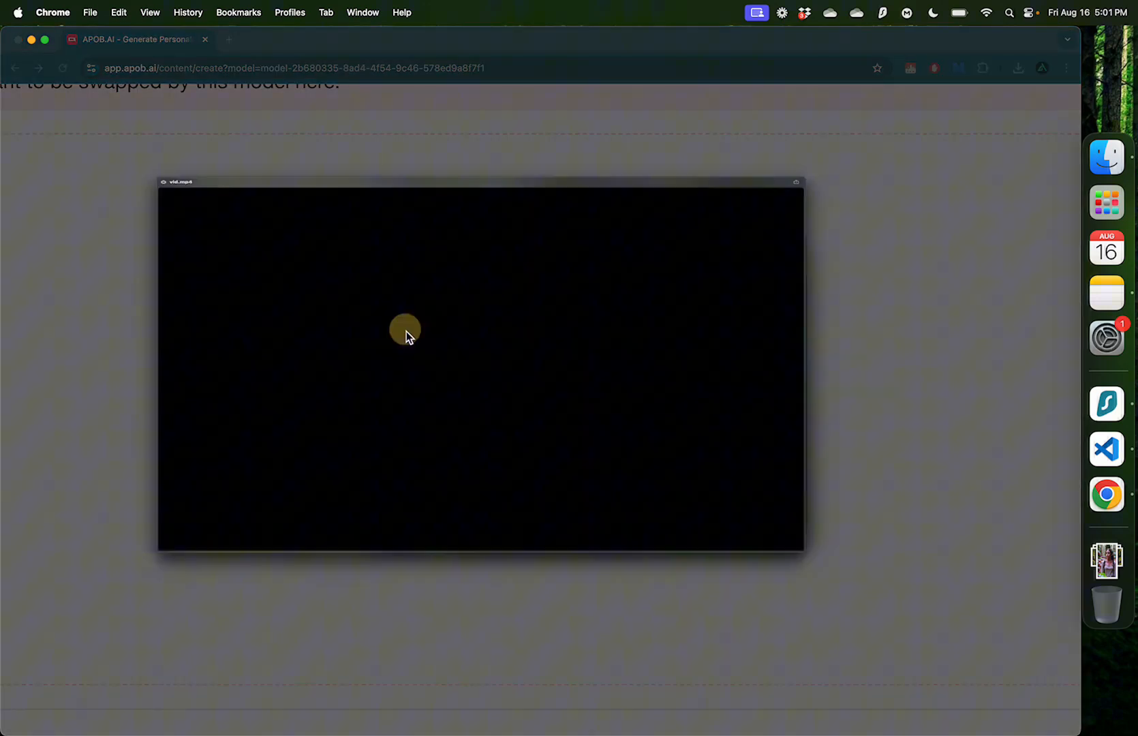
left_click(404, 328)
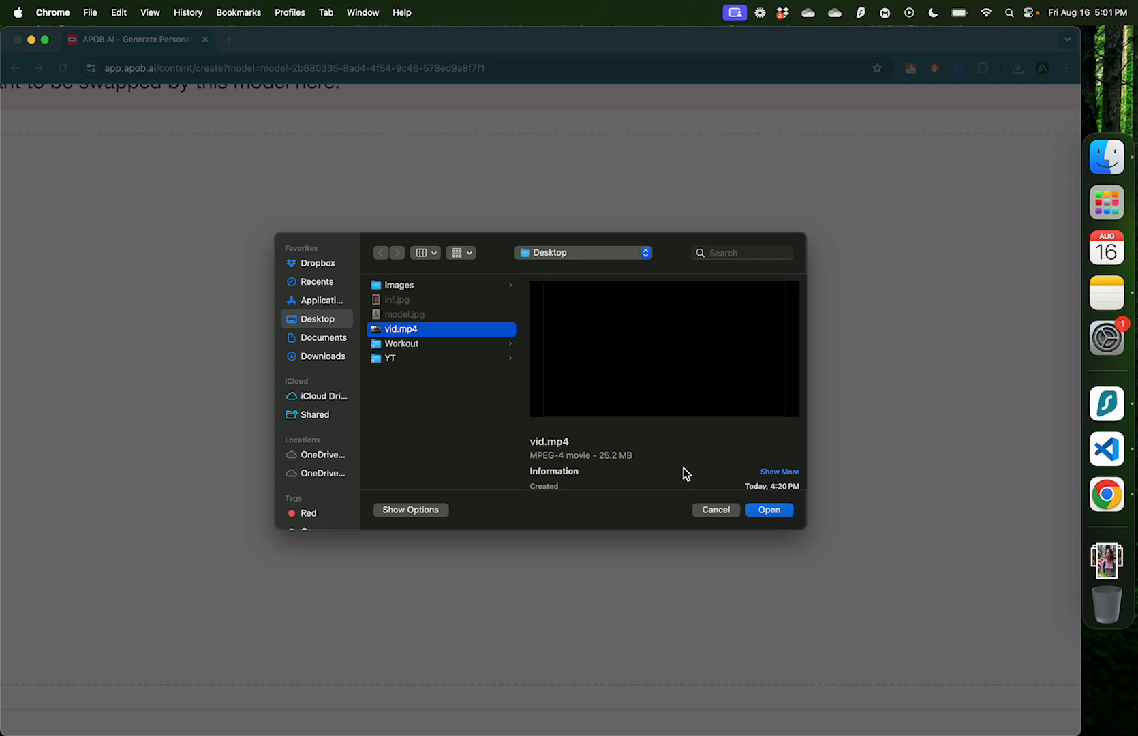
left_click(769, 510)
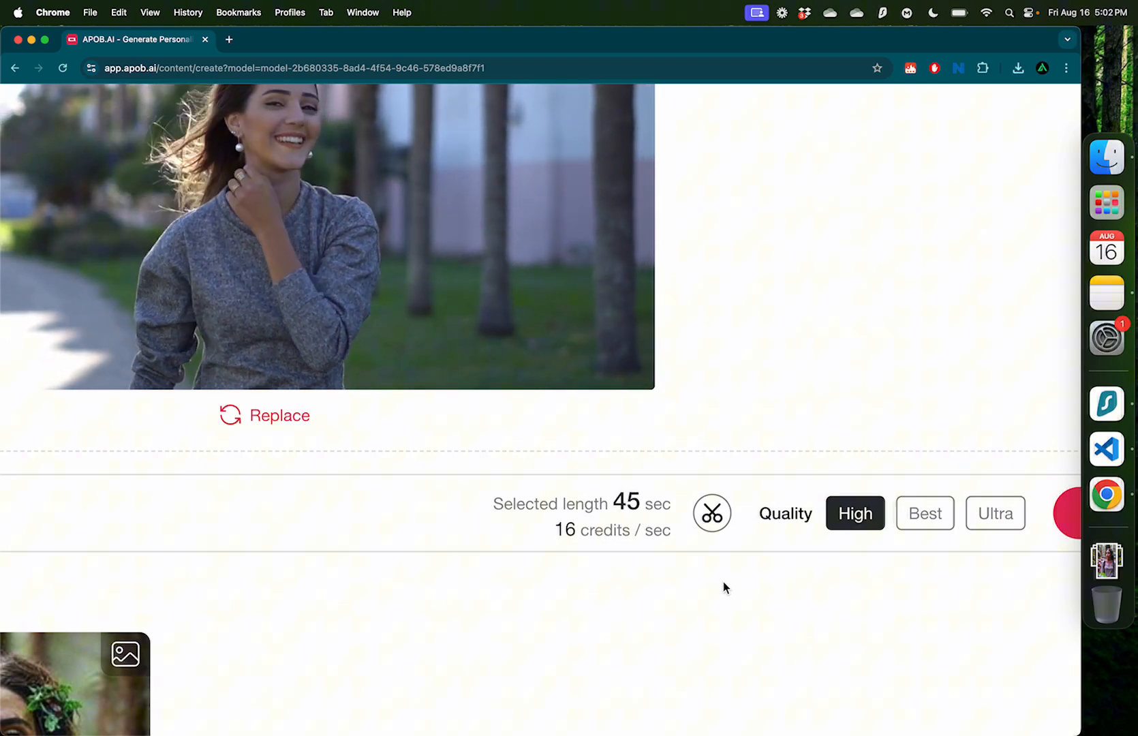
Step: Trim the clip to 6 seconds and generate the face swap at Ultra quality for 360 credits
left_click(711, 513)
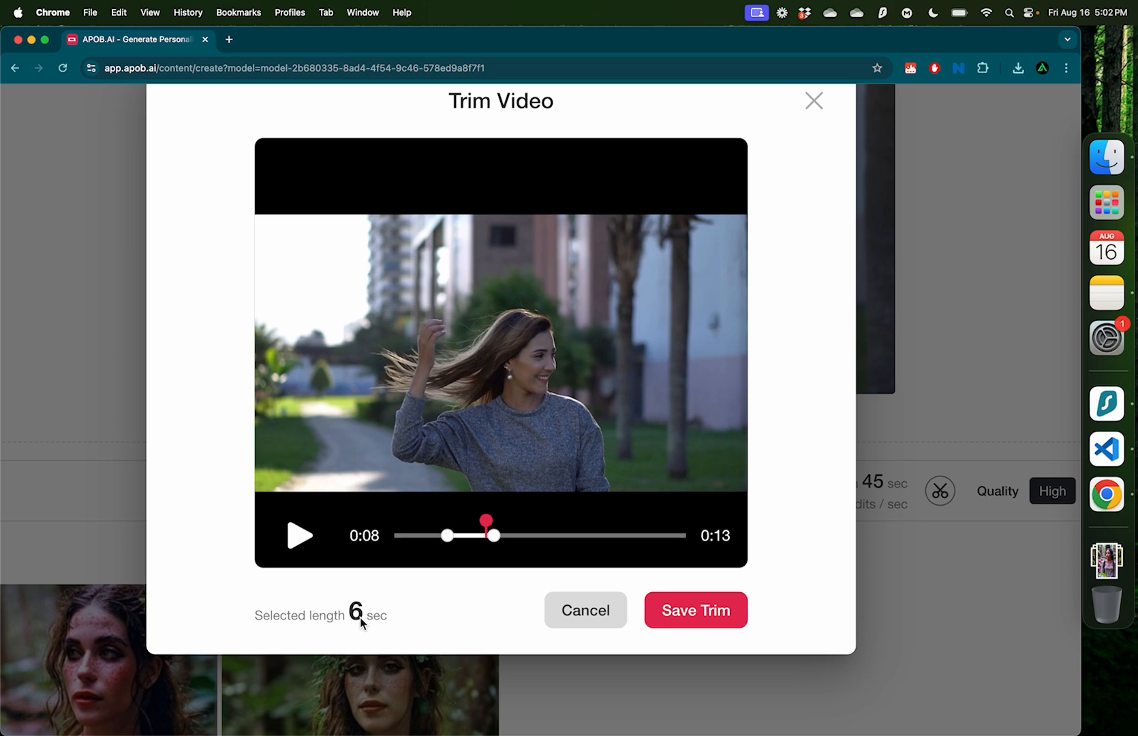
left_click(695, 609)
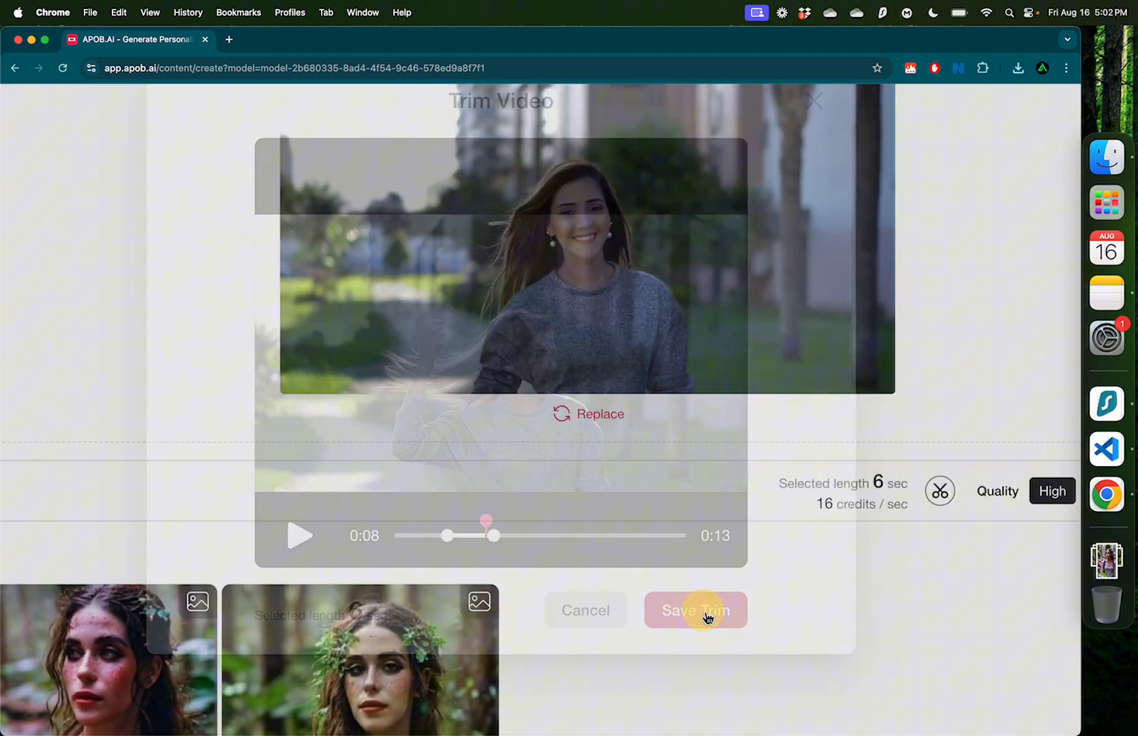
left_click(695, 610)
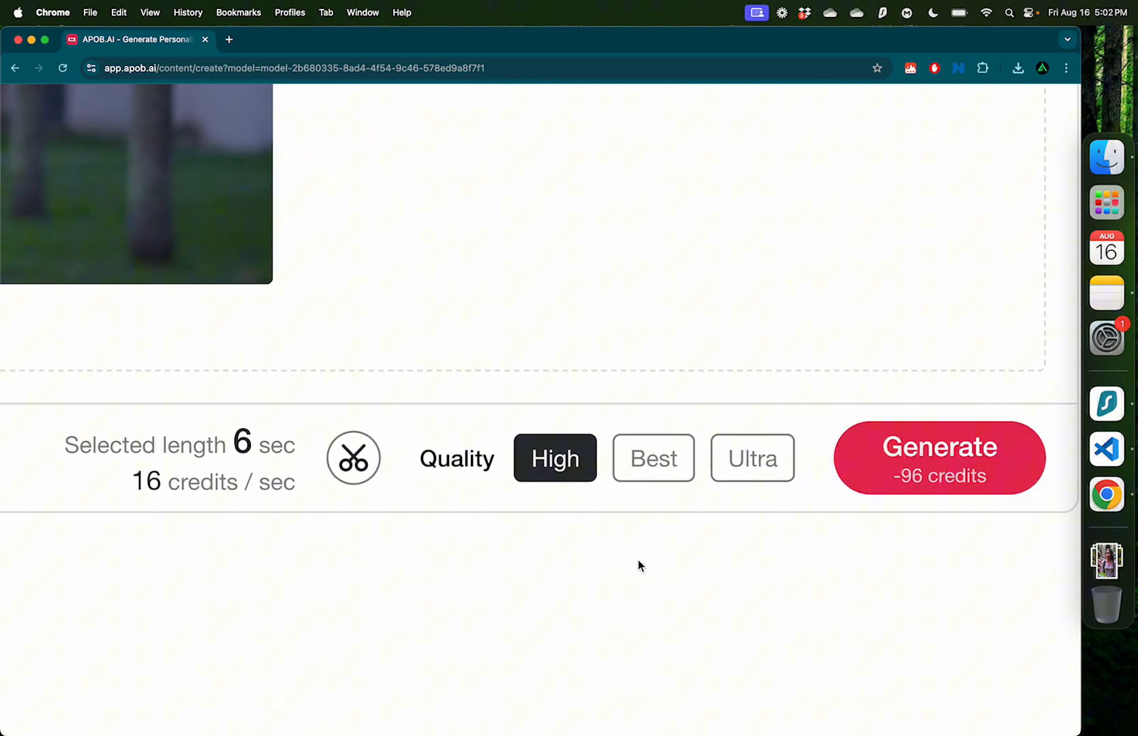
mouse_move(752, 460)
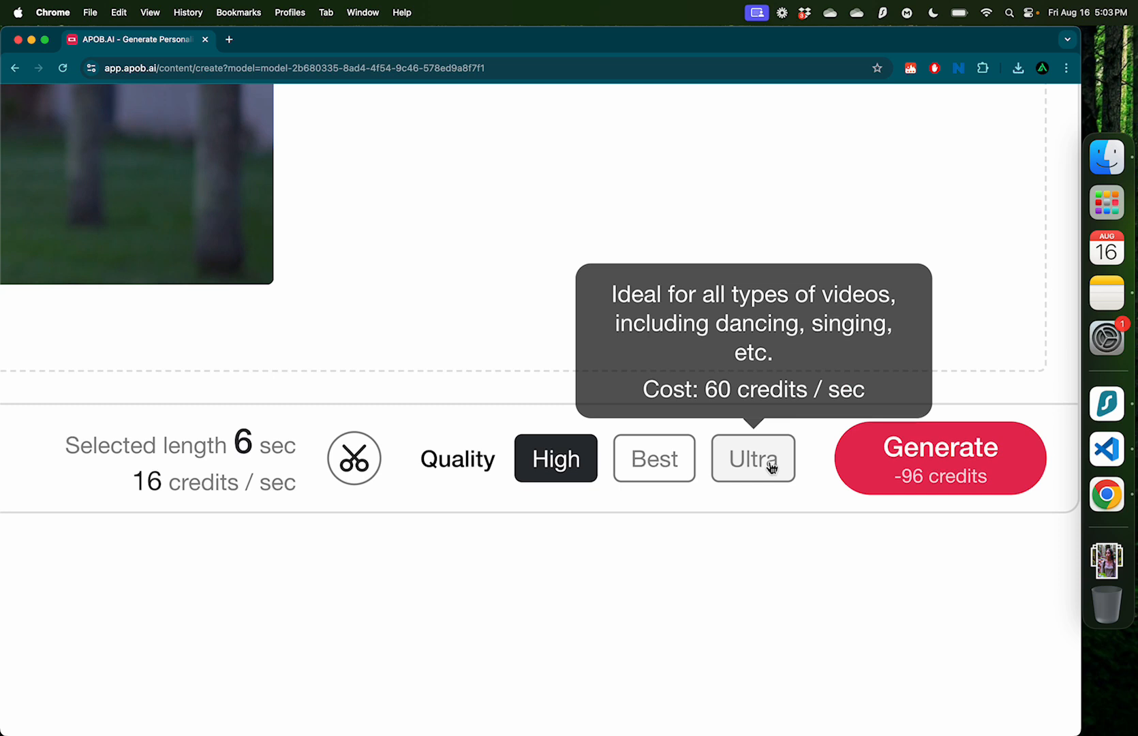
left_click(752, 457)
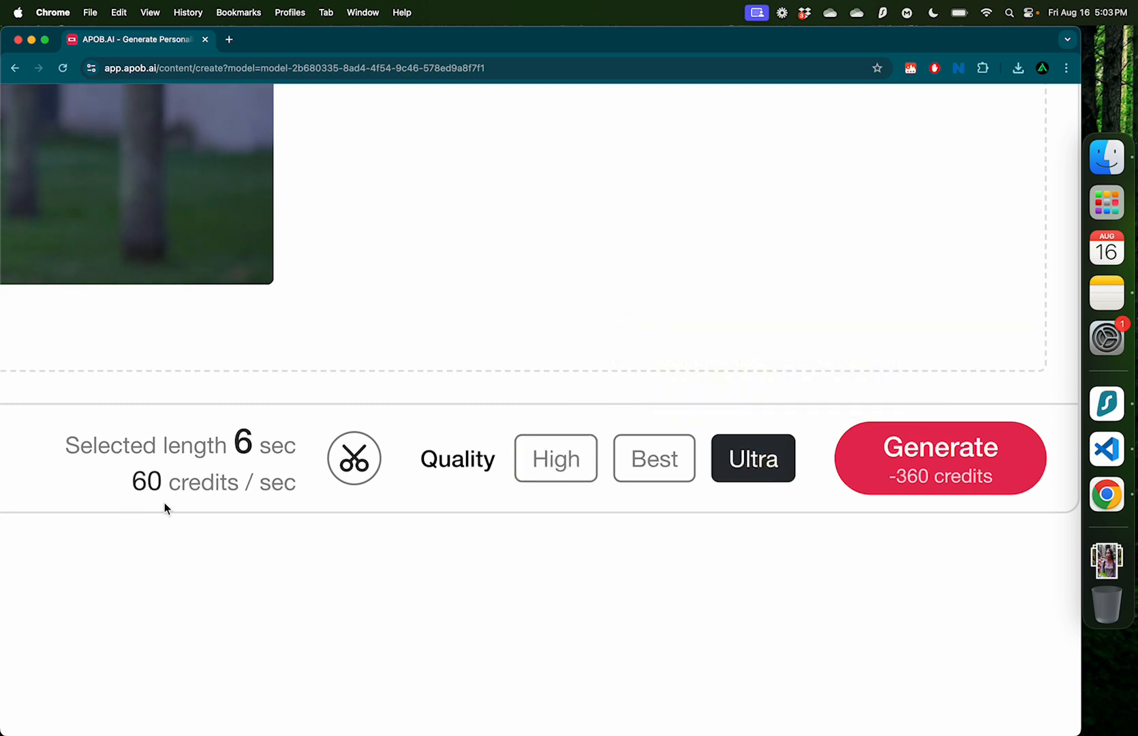
mouse_move(456, 508)
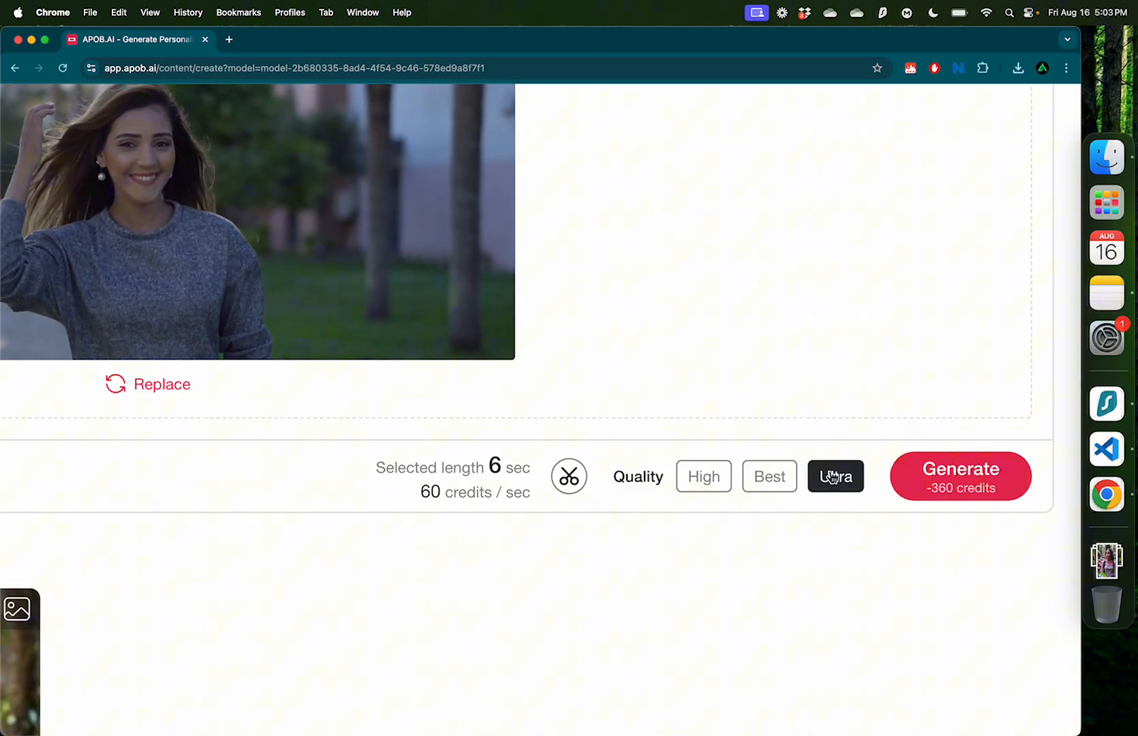
left_click(959, 475)
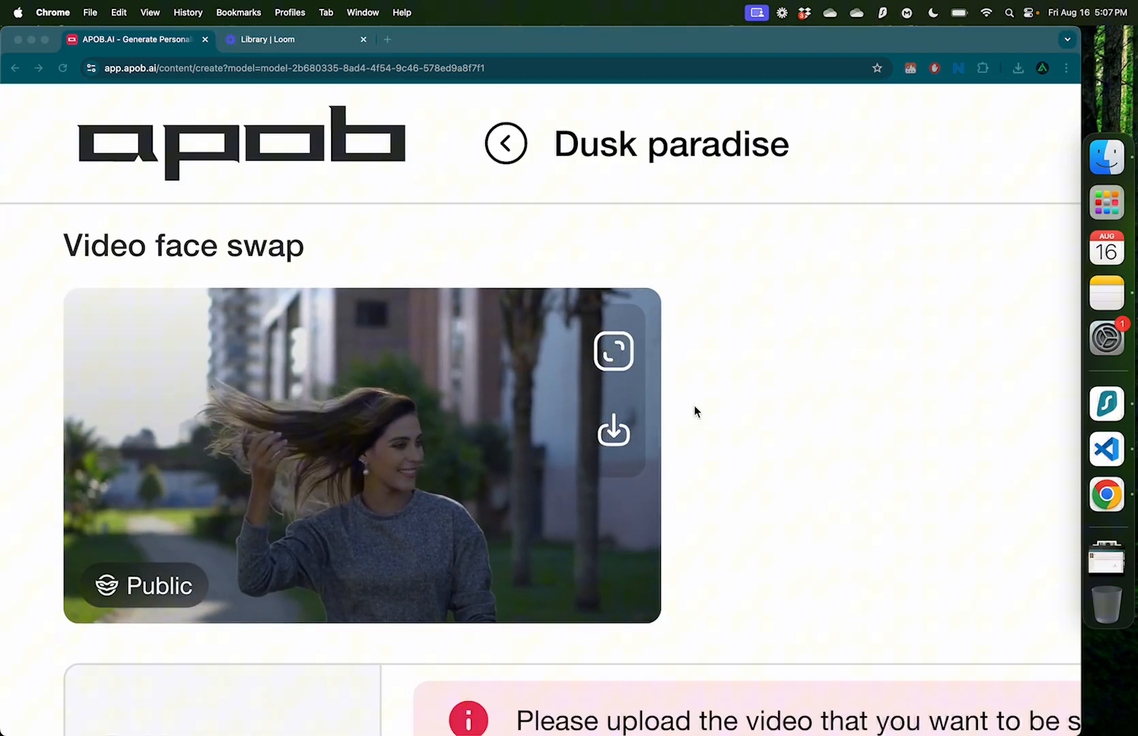
Step: Watch the finished face-swap video in an enlarged preview, then close it
left_click(614, 351)
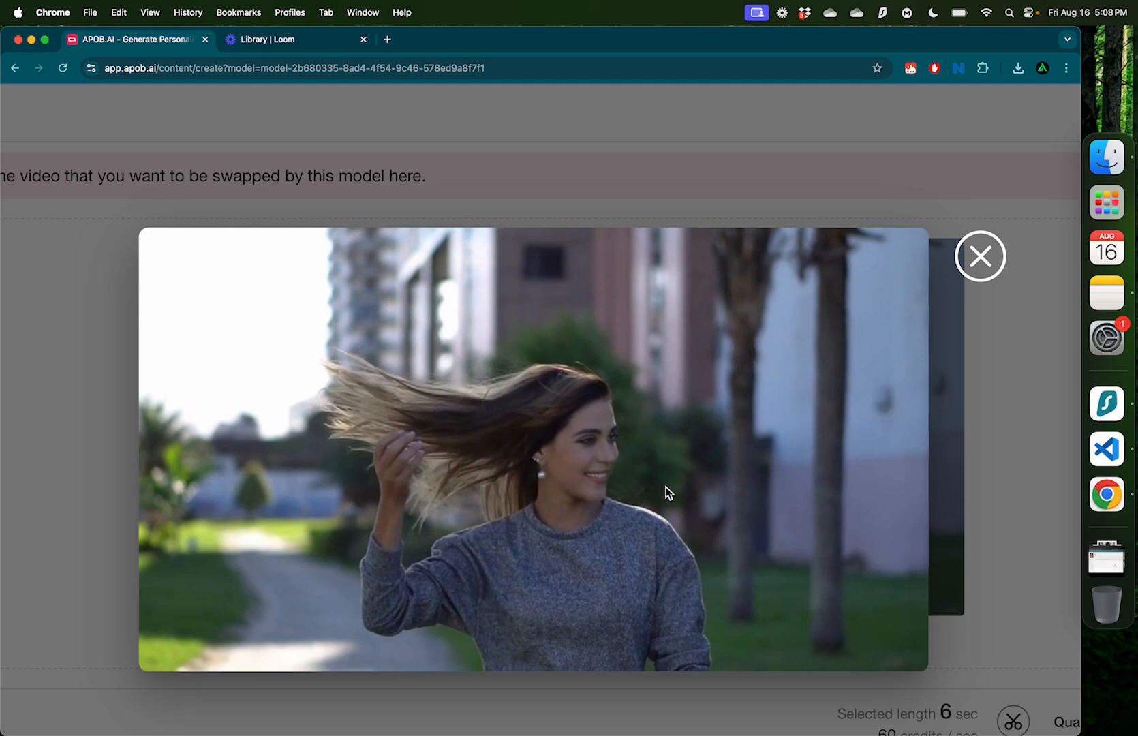
left_click(979, 256)
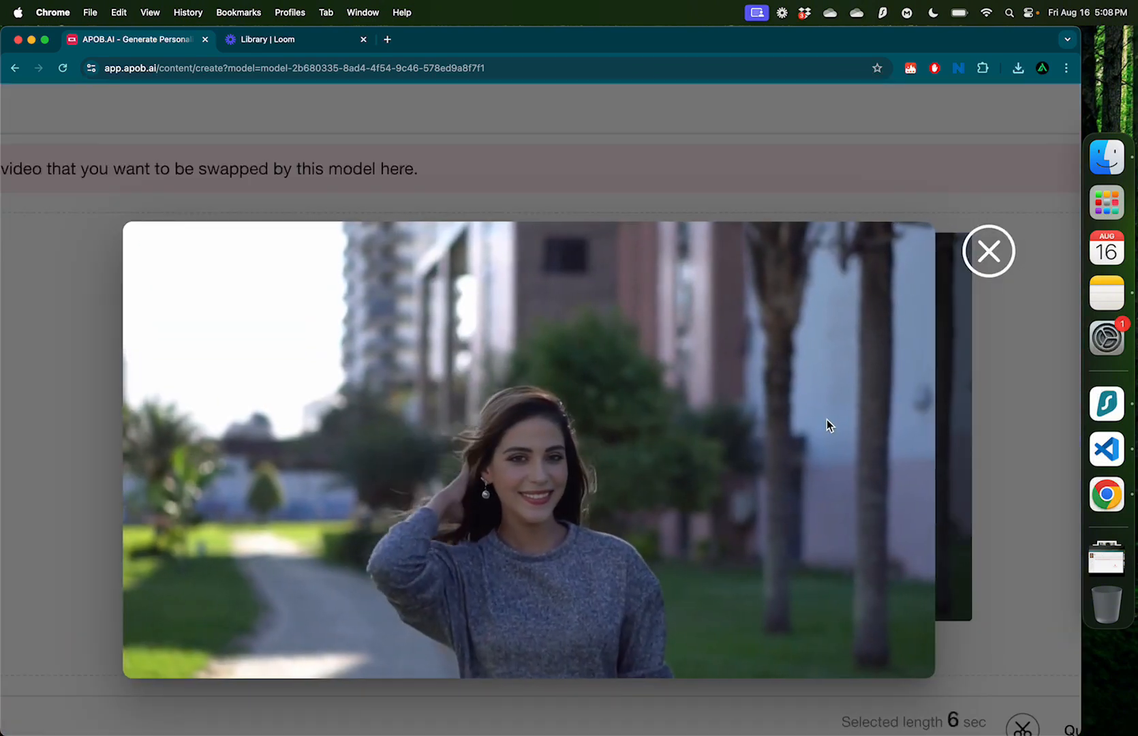
left_click(988, 251)
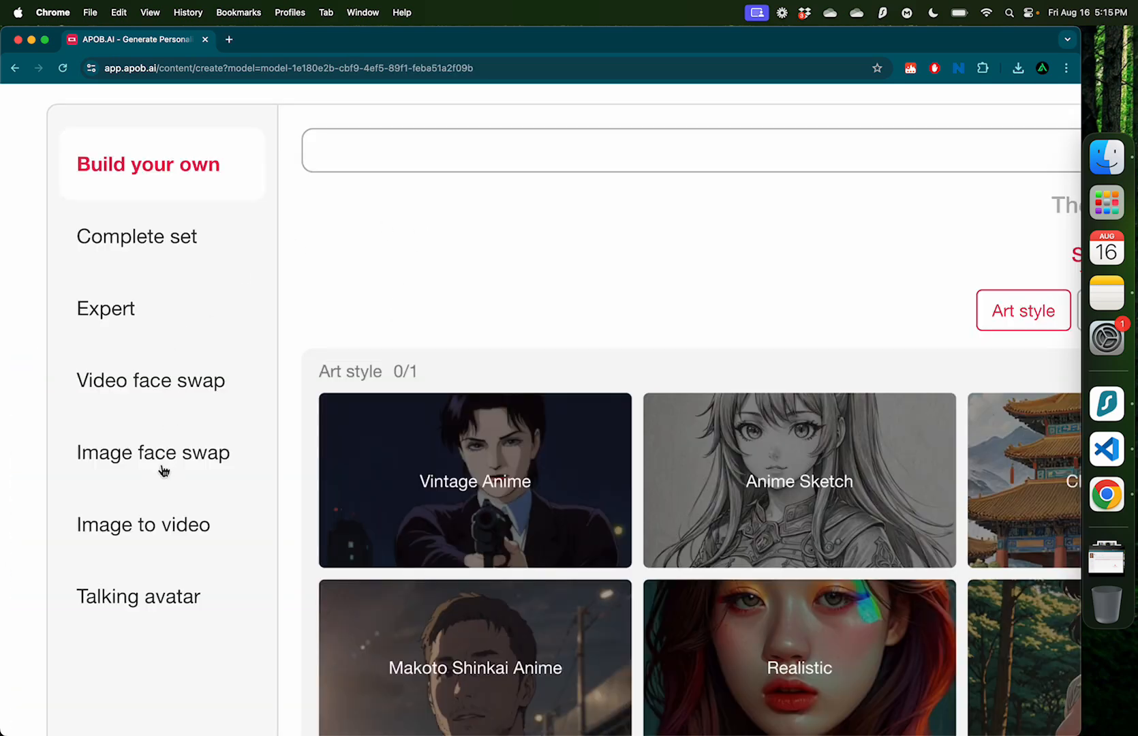
Step: In Image face swap, upload face.jpg from the Desktop as the target portrait
left_click(152, 452)
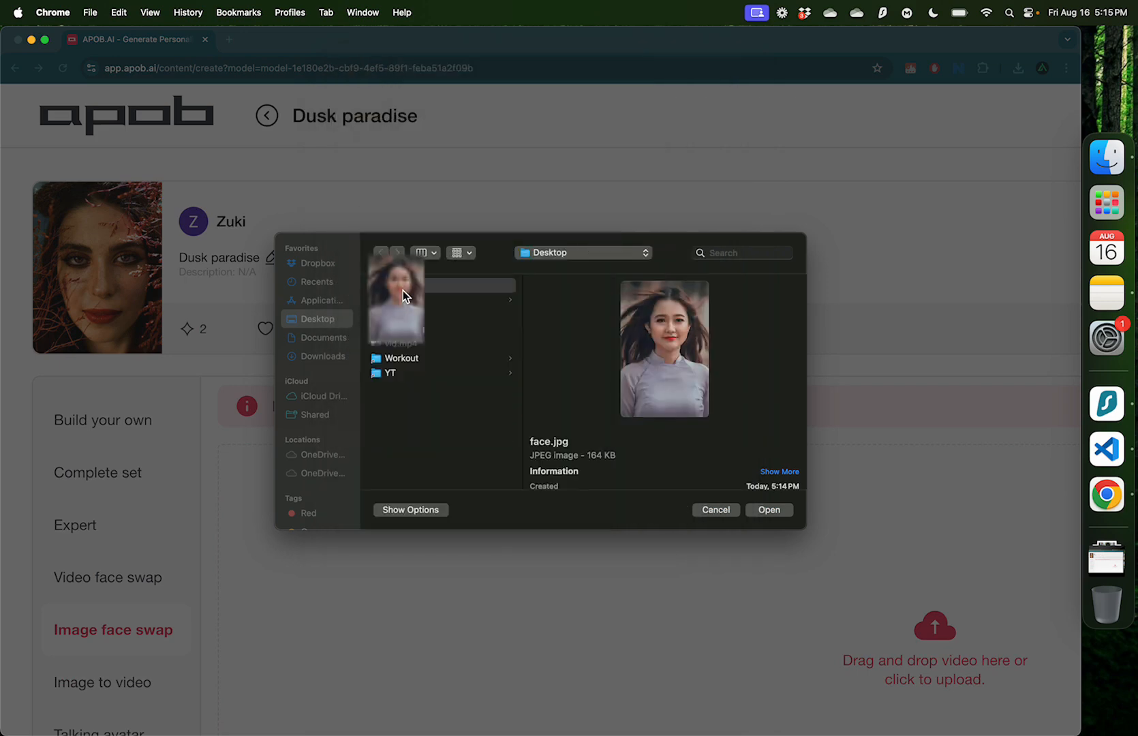
left_click(769, 509)
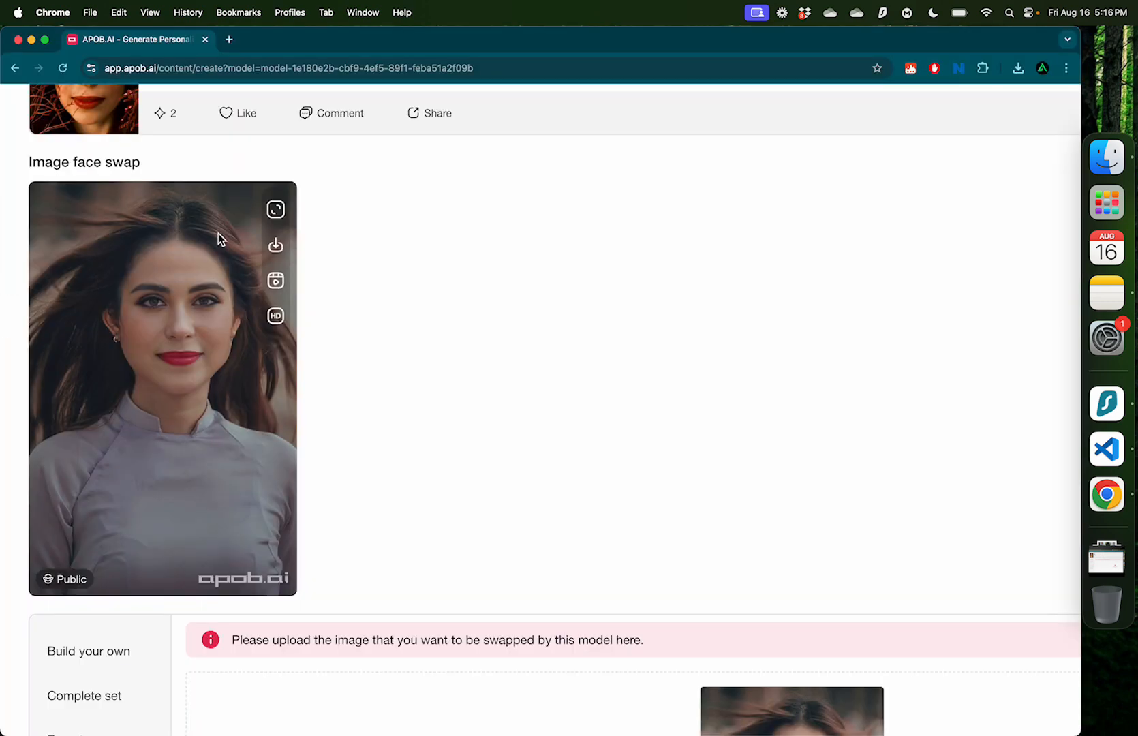
left_click(276, 210)
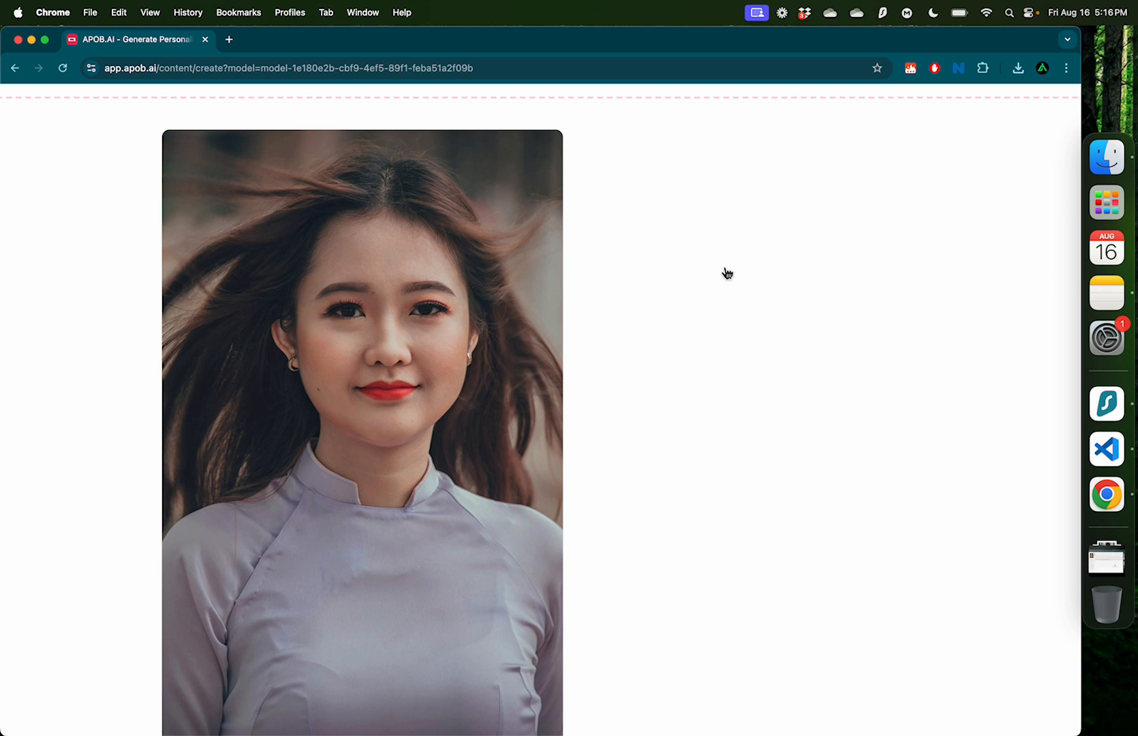
mouse_move(305, 421)
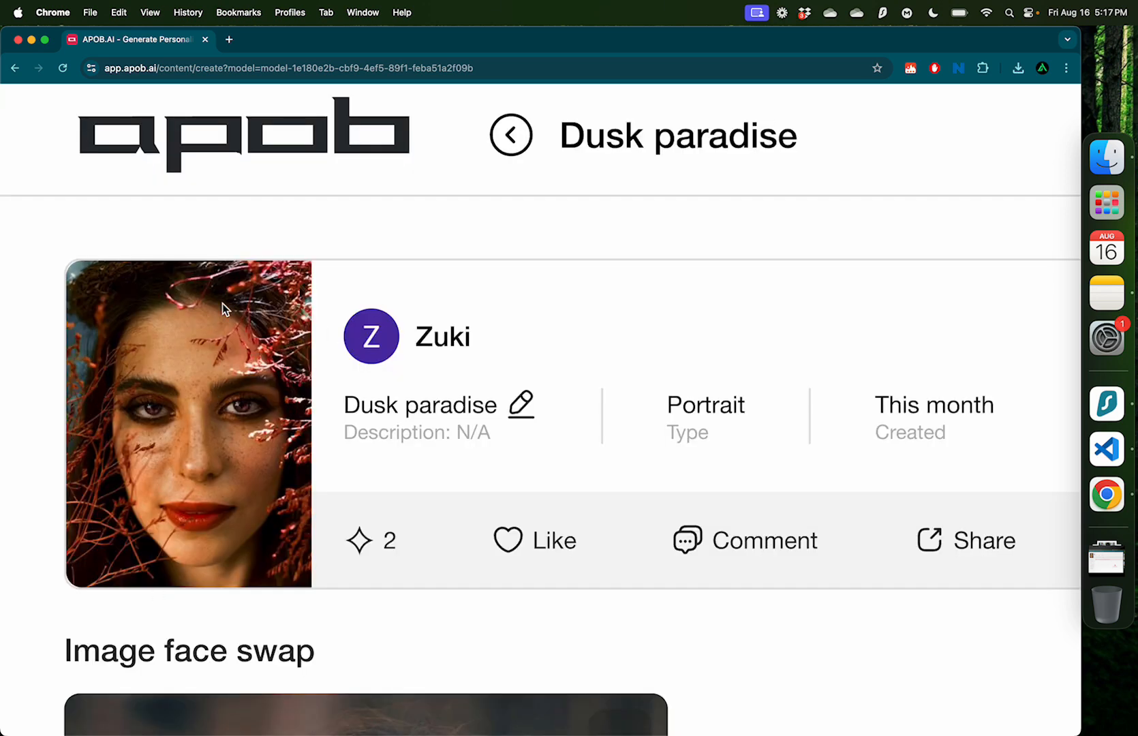
Step: Inspect the swapped image result and return to the creation modes page
scroll("down", 3)
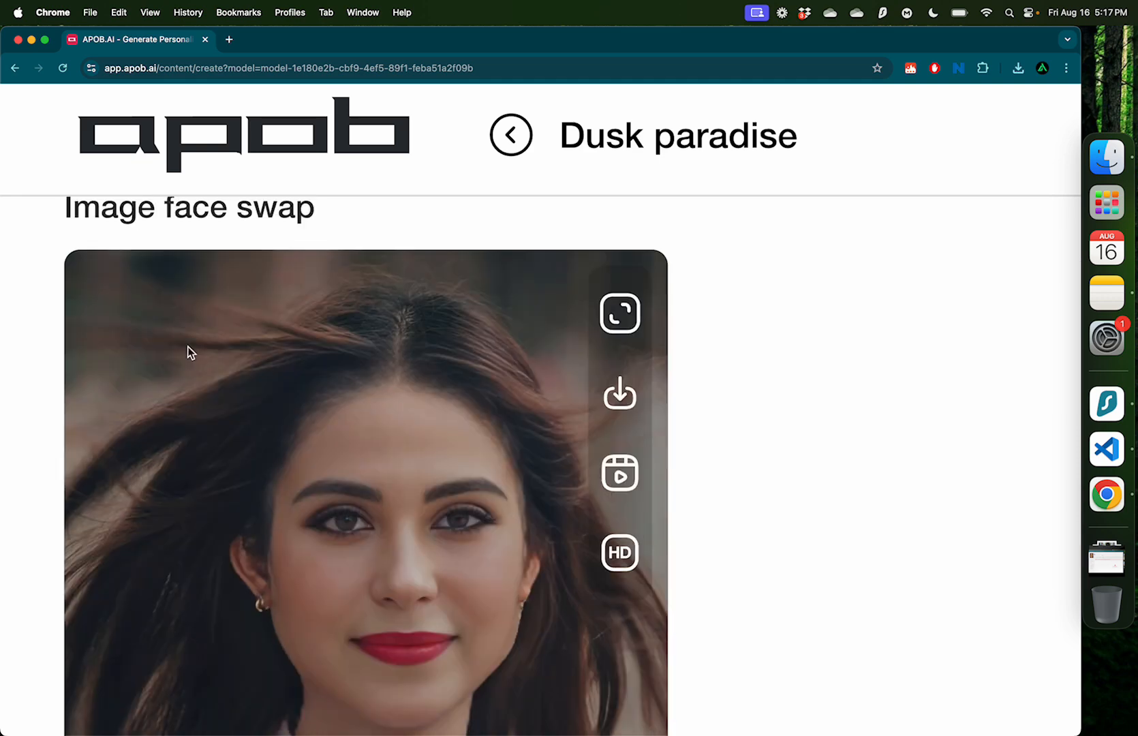
scroll("down", 3)
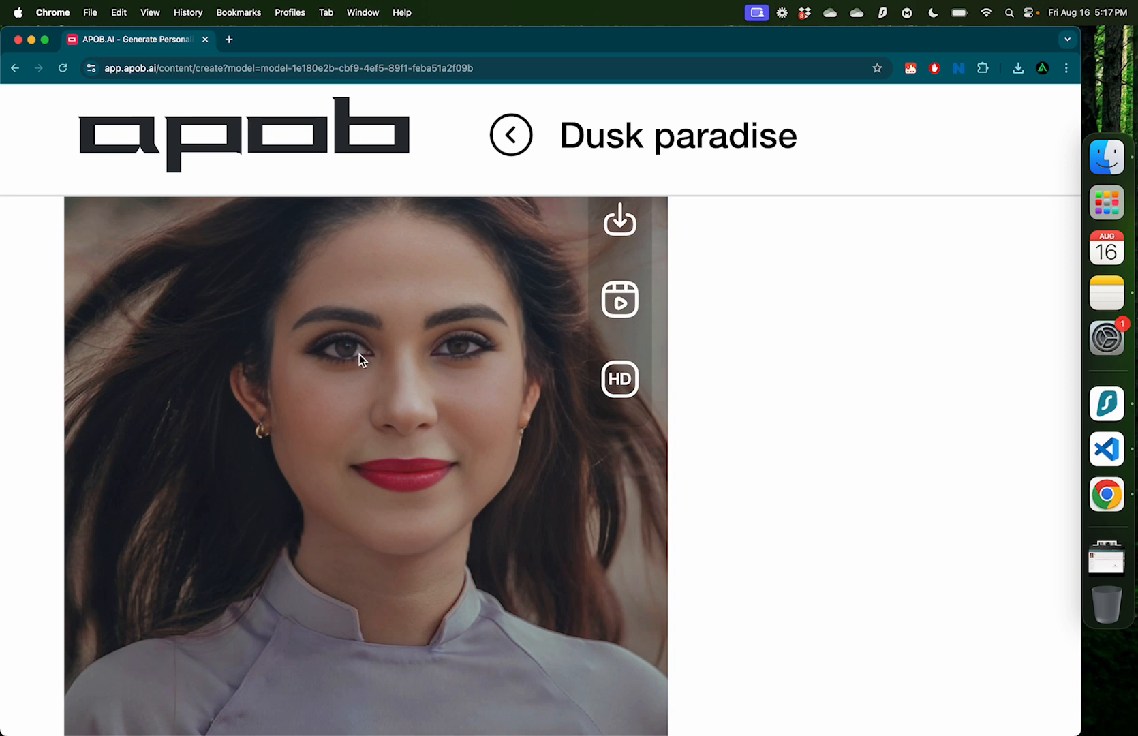
left_click(510, 135)
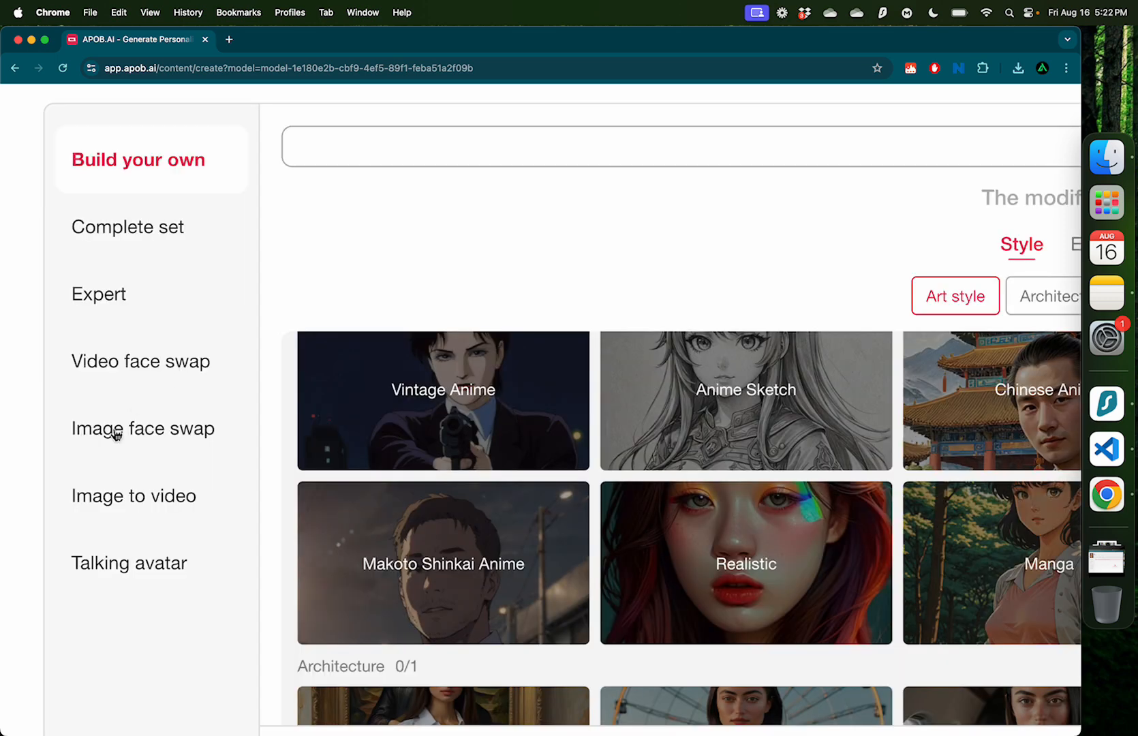
mouse_move(140, 498)
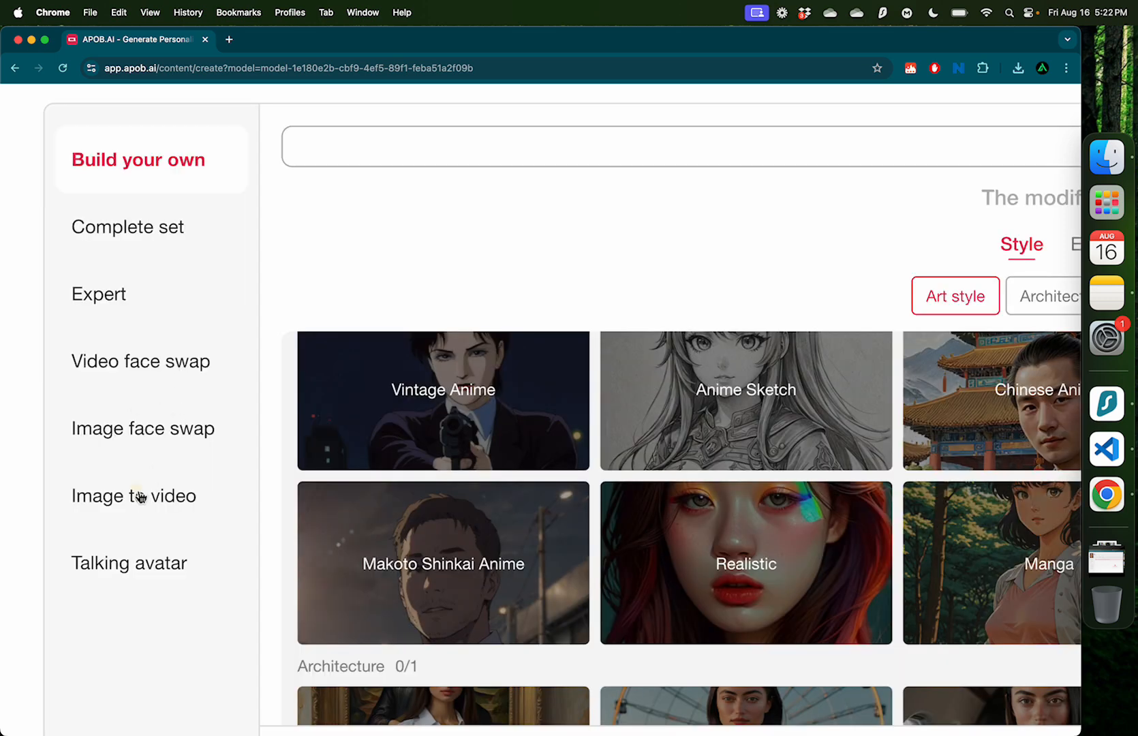
Step: In Image to video, upload face.jpg as the reference portrait
left_click(134, 496)
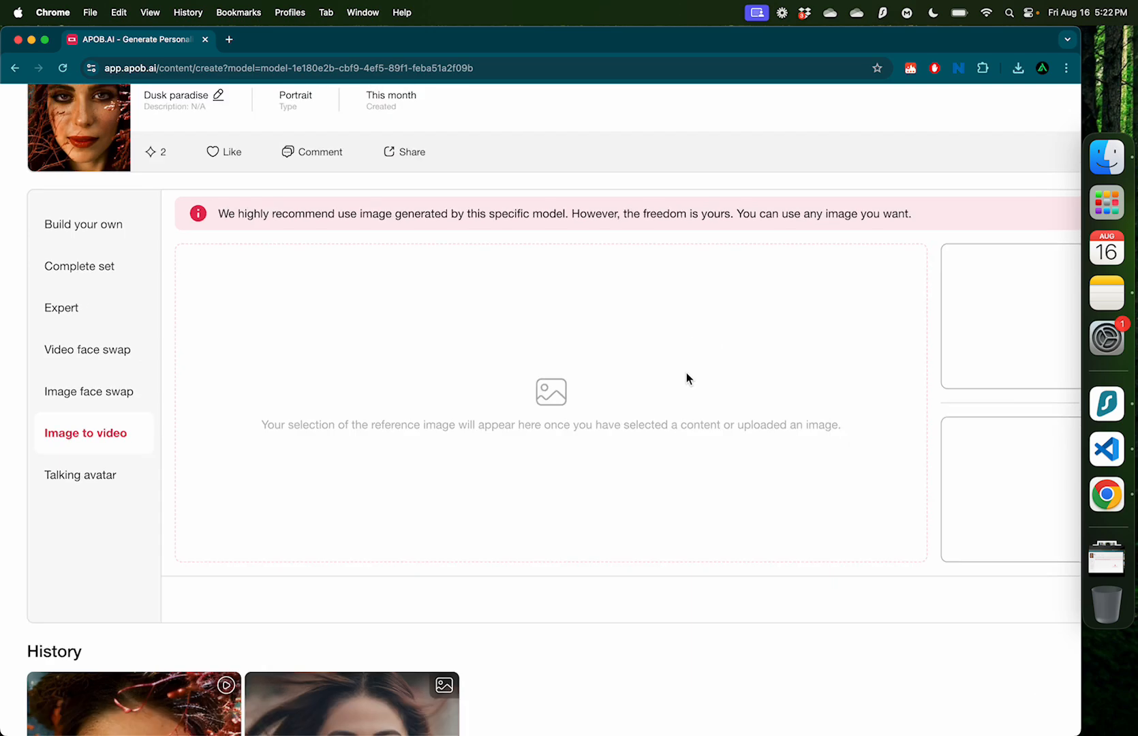
scroll("up", 3)
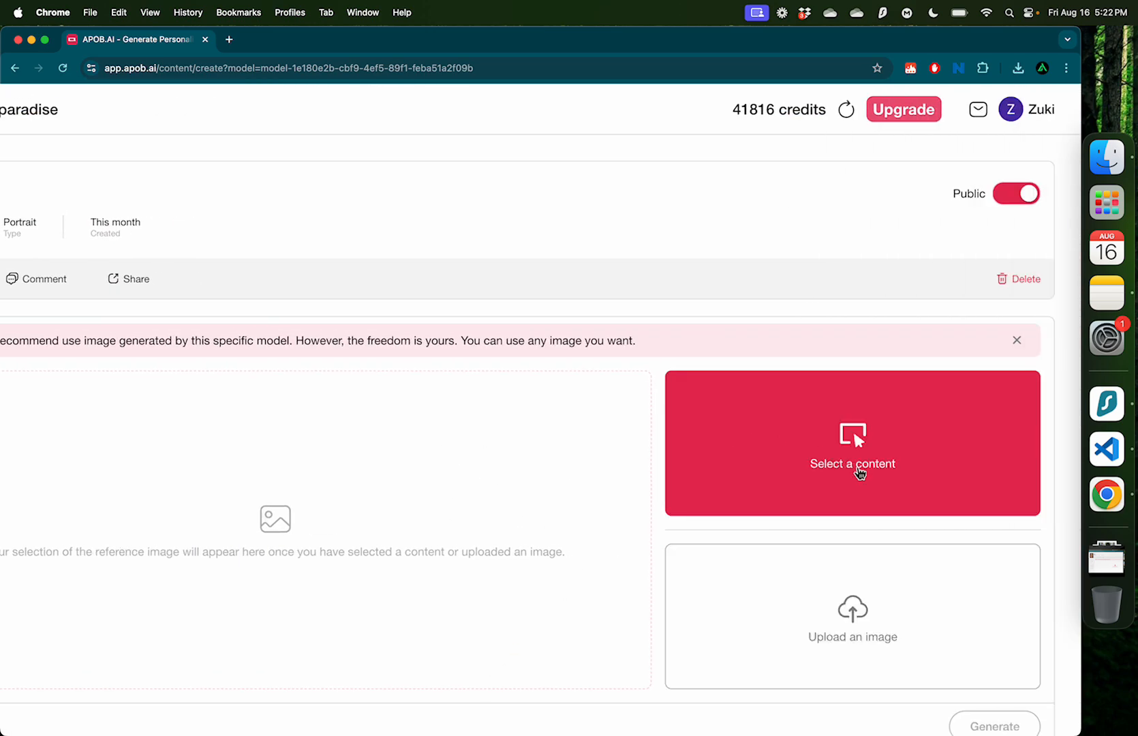
left_click(852, 616)
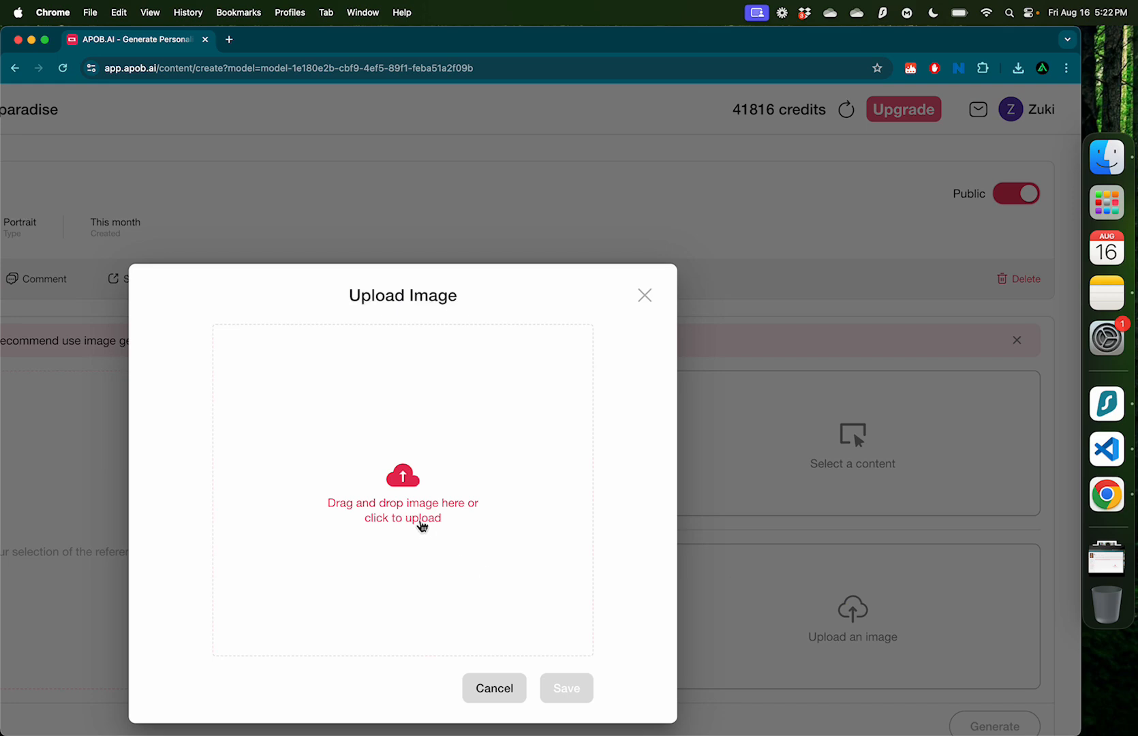
left_click(402, 510)
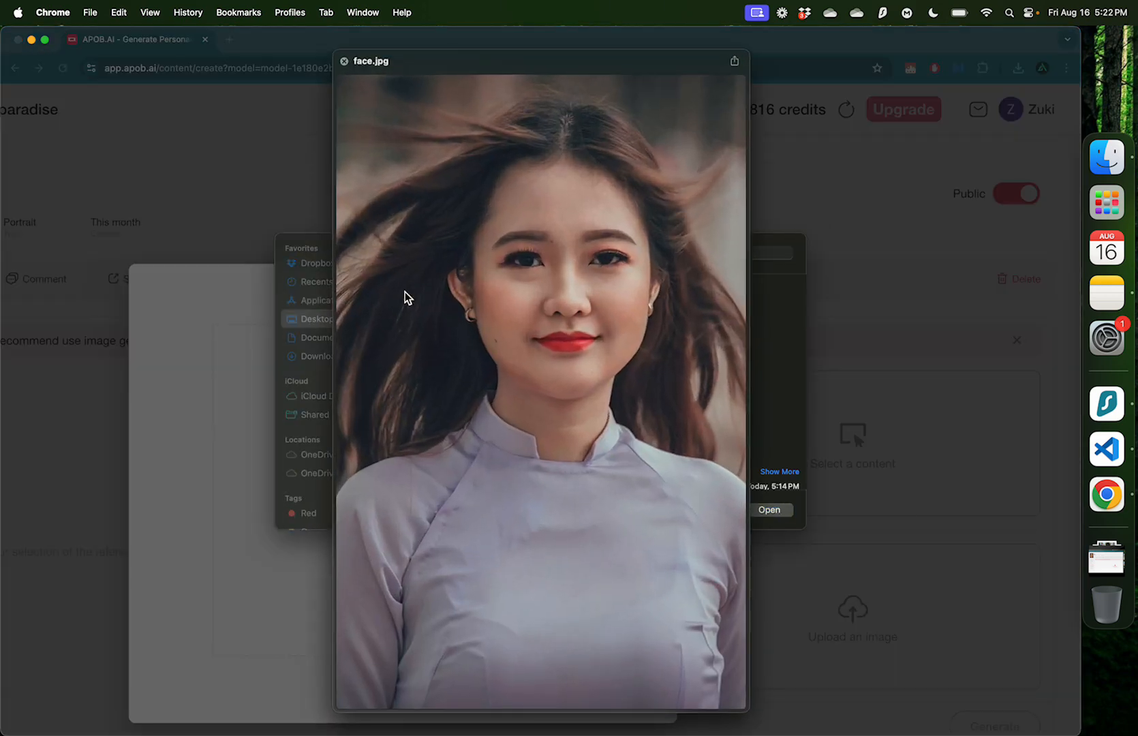
left_click(771, 510)
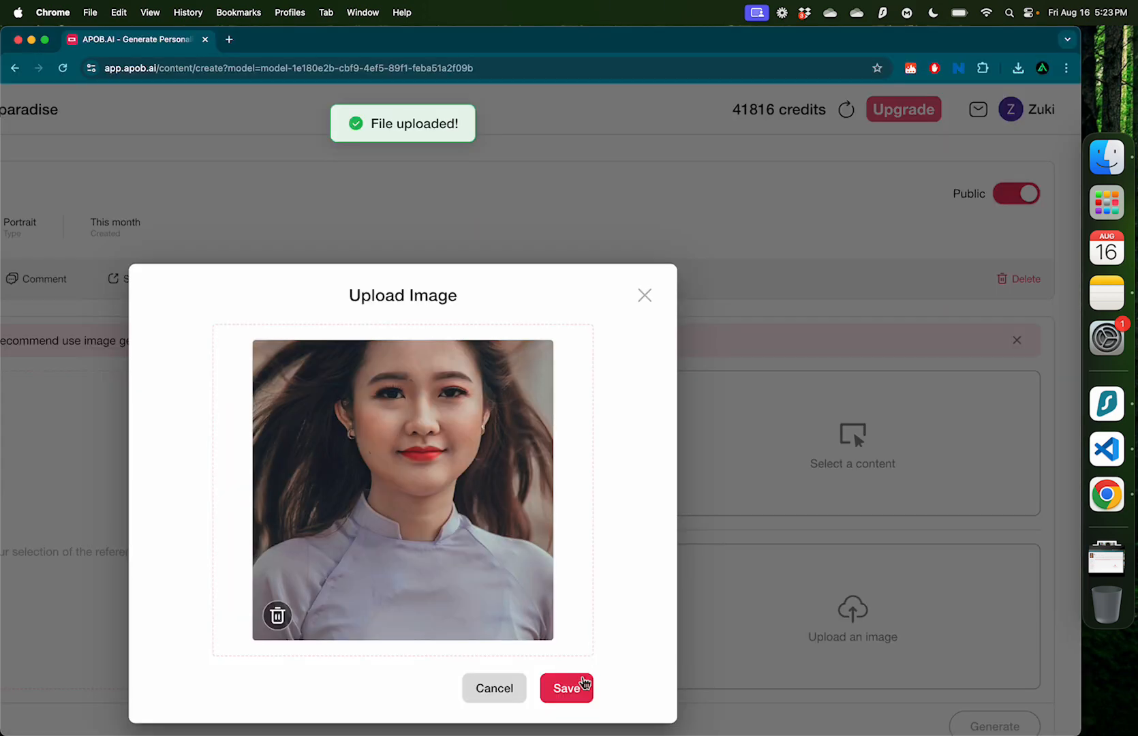
left_click(567, 688)
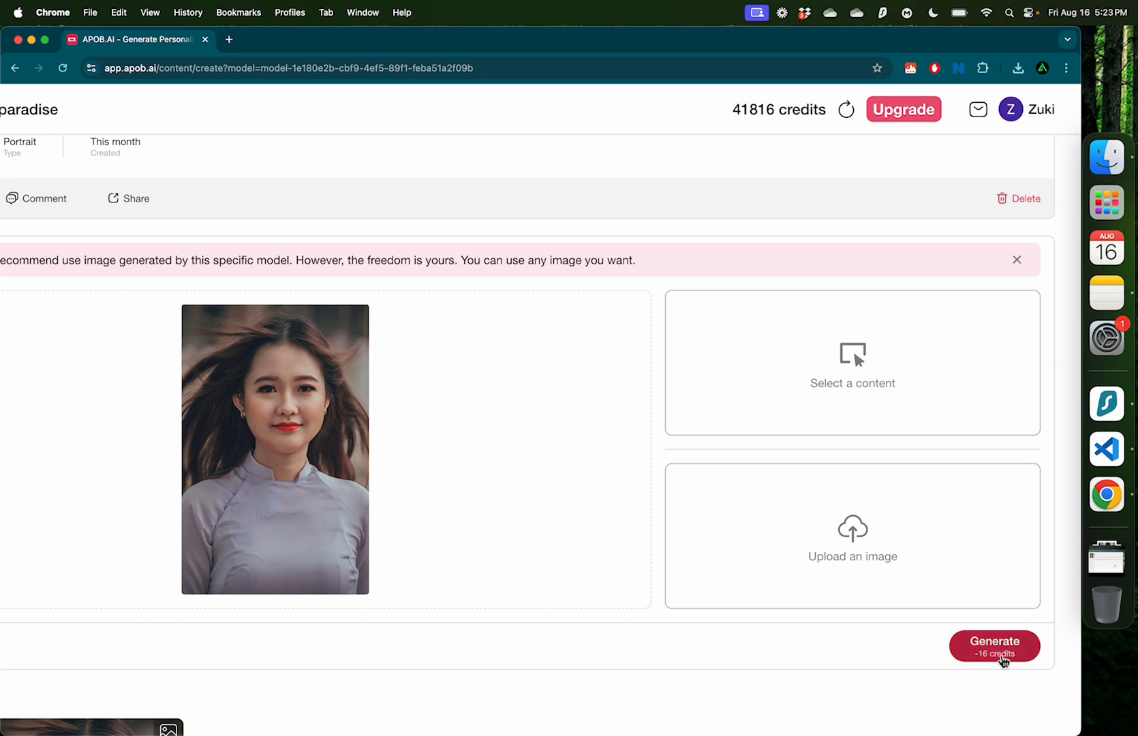
Step: Generate the video from the portrait and move on to the Talking avatar mode
left_click(994, 645)
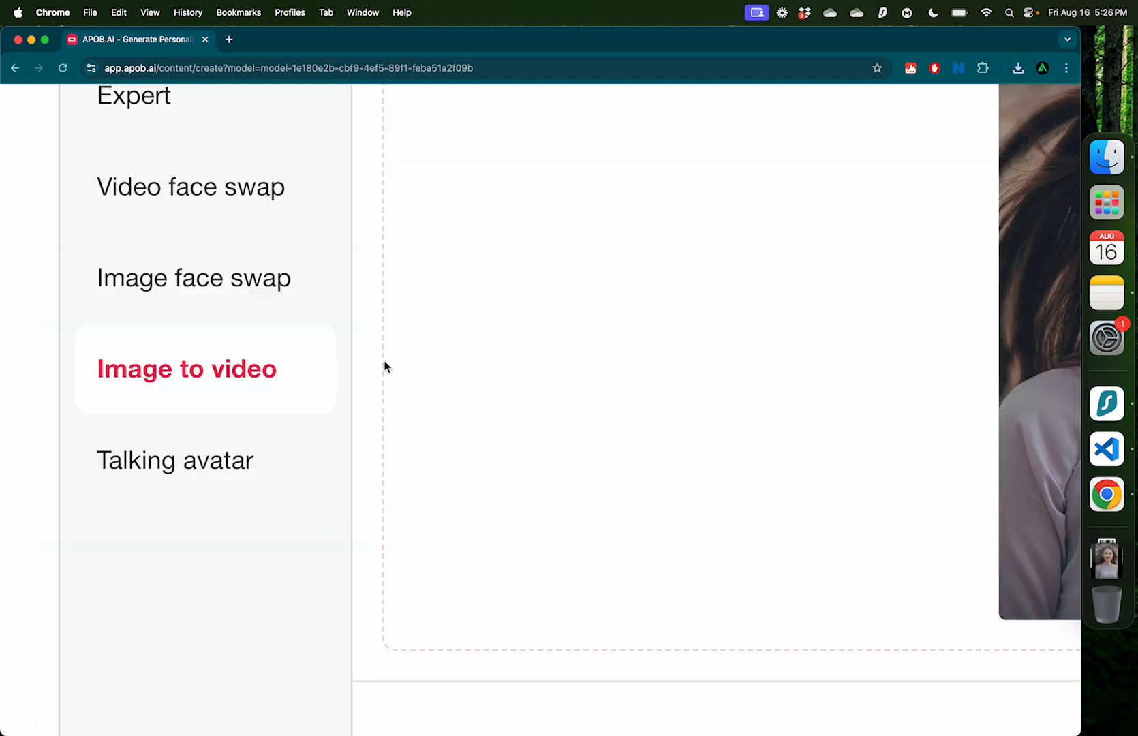
left_click(176, 459)
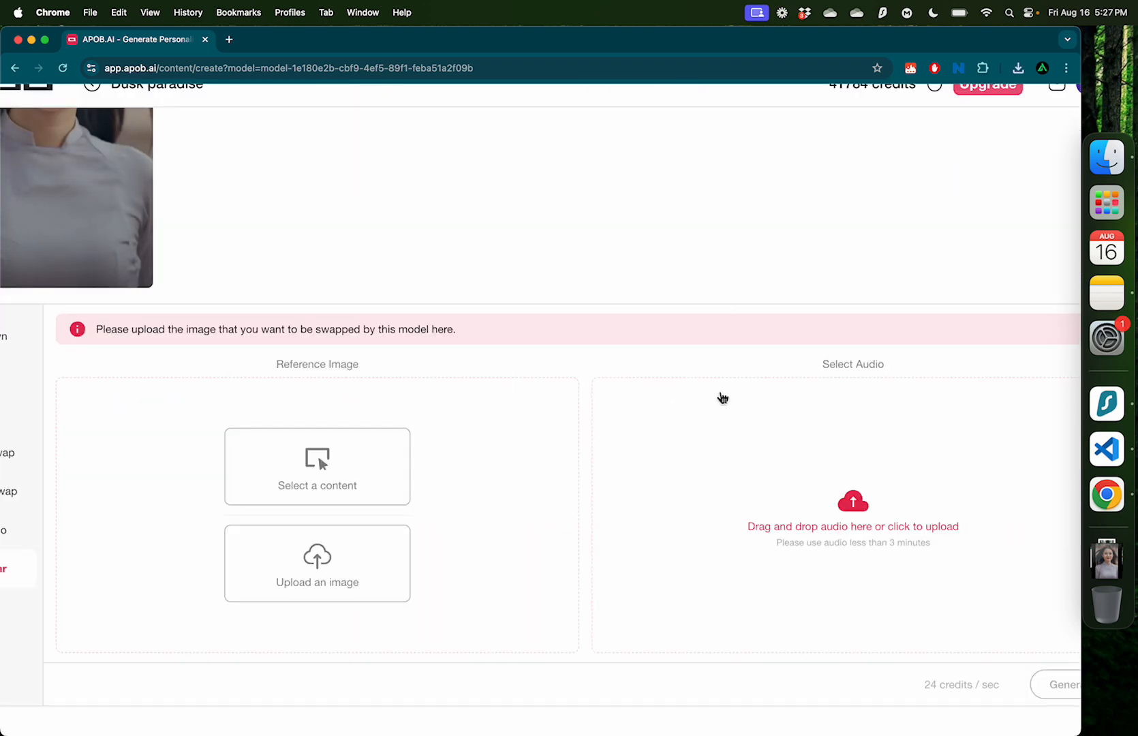
mouse_move(284, 411)
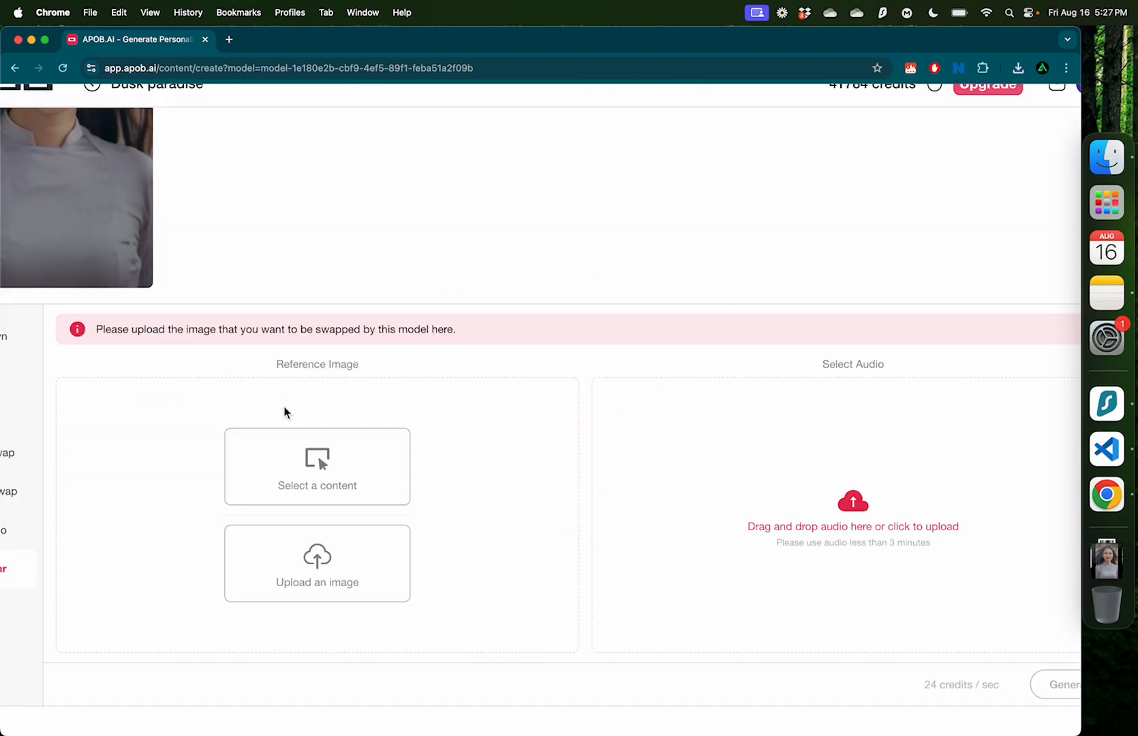
mouse_move(883, 527)
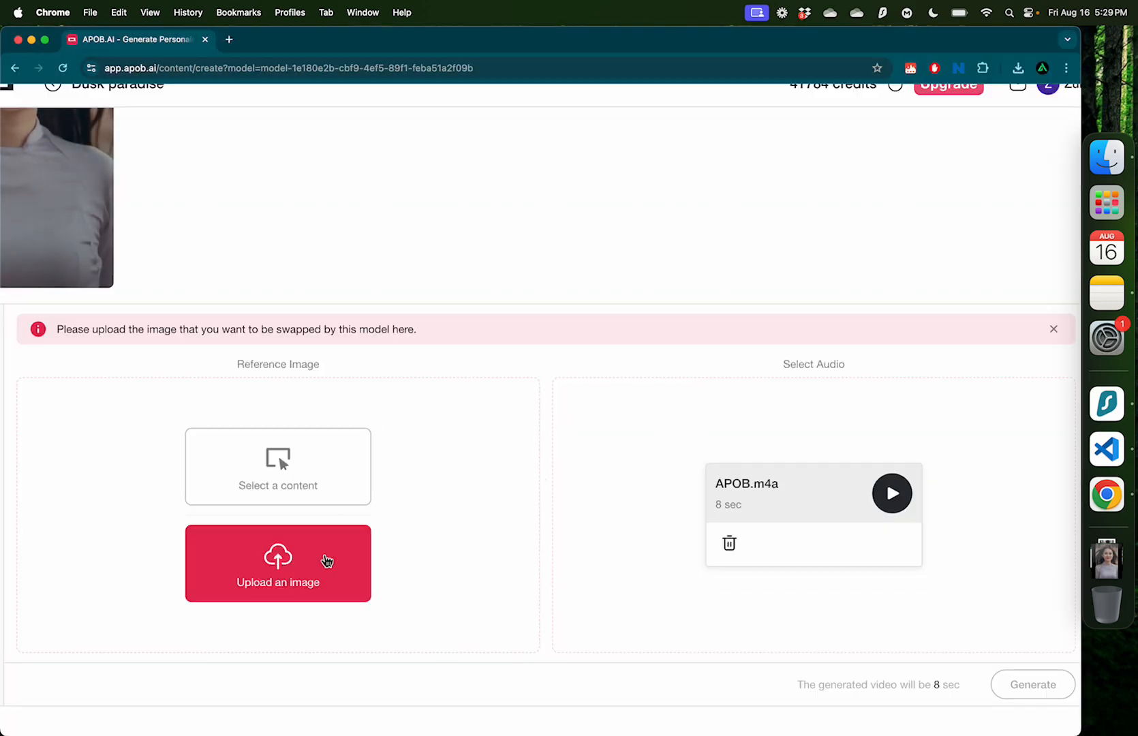
Step: Upload the man's reference photo for the talking avatar with the APOB.m4a audio
left_click(276, 563)
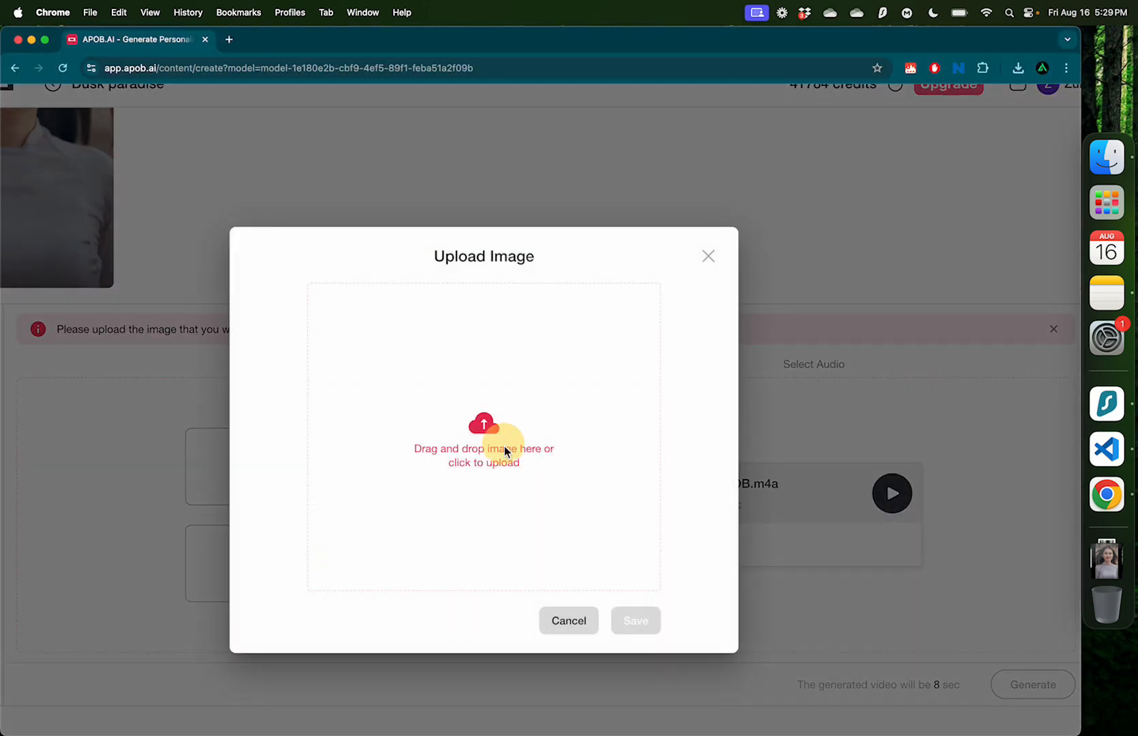
left_click(484, 448)
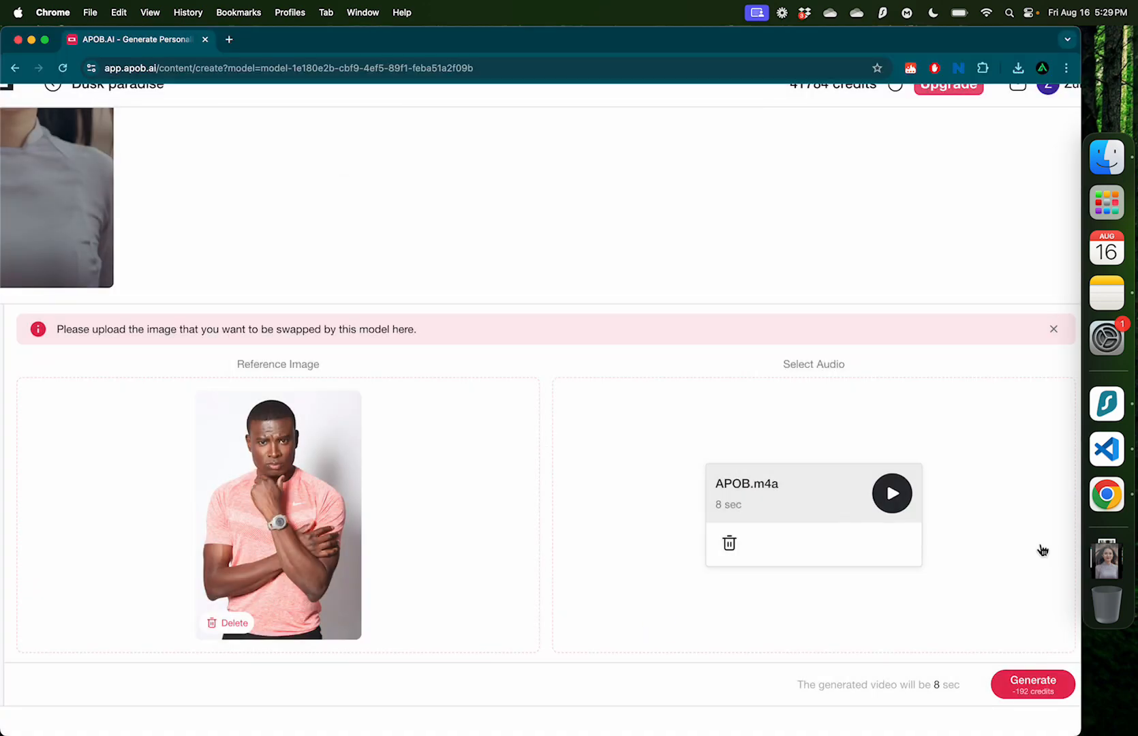
mouse_move(629, 302)
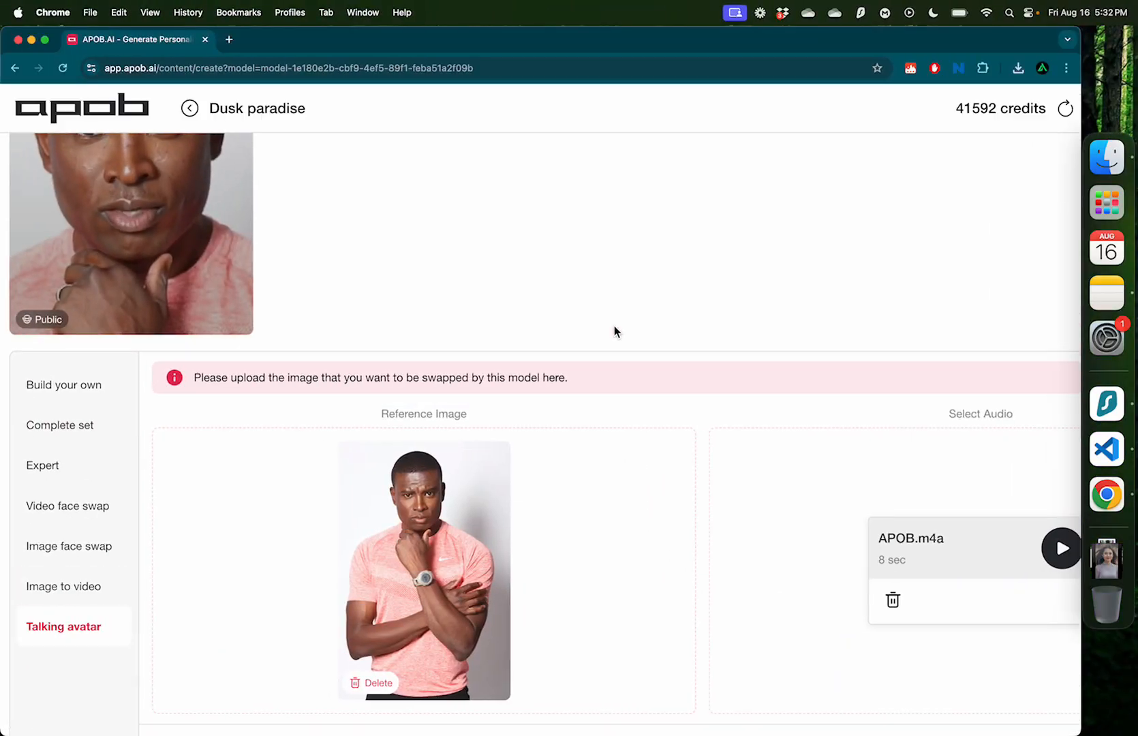
Step: Set the influencer to a 35-year-old Finnish woman with green eyes
scroll("up", 3)
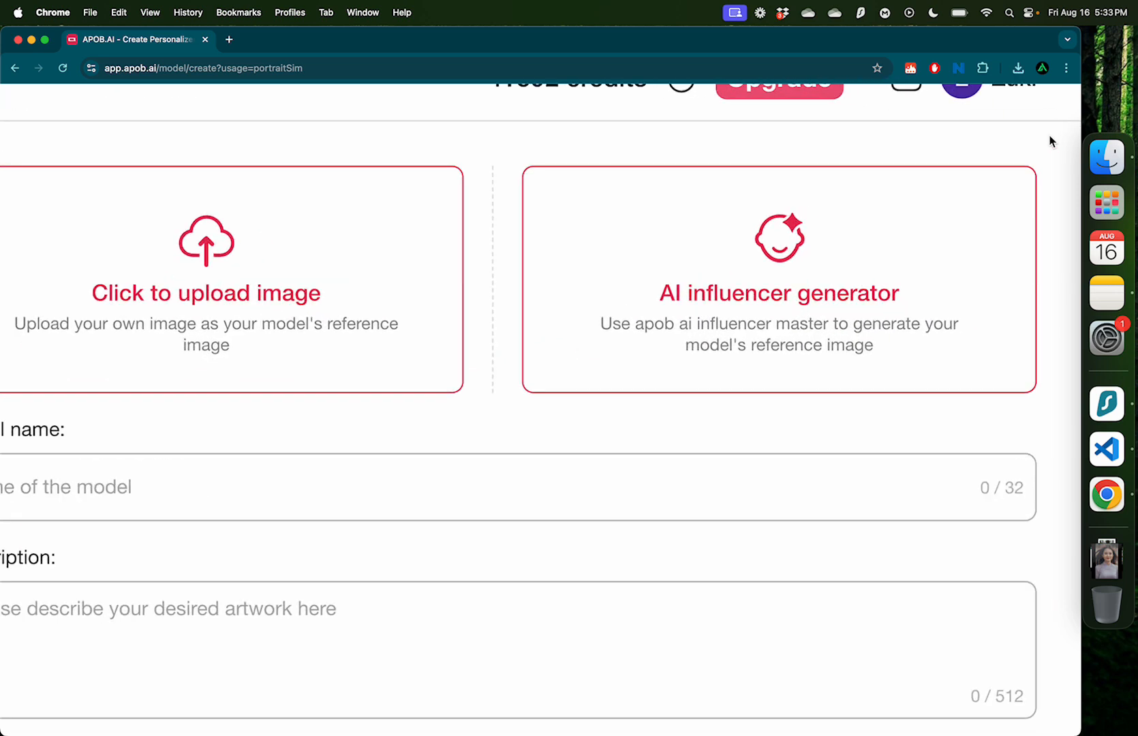
left_click(778, 292)
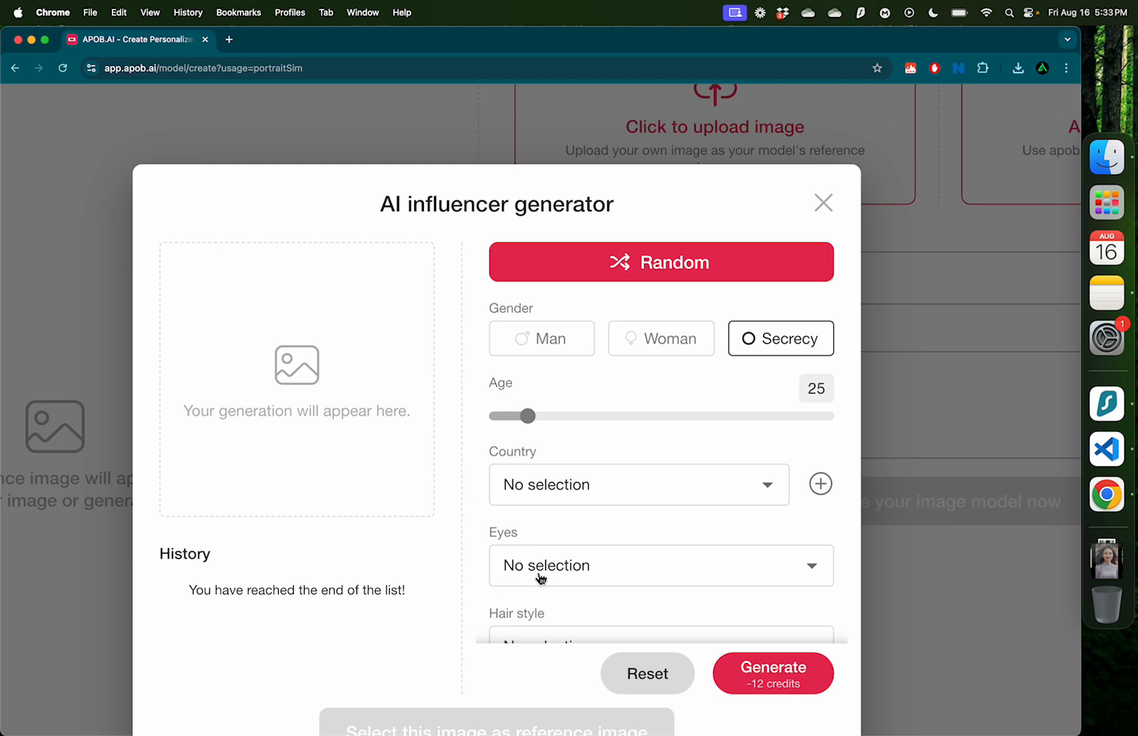
mouse_move(440, 591)
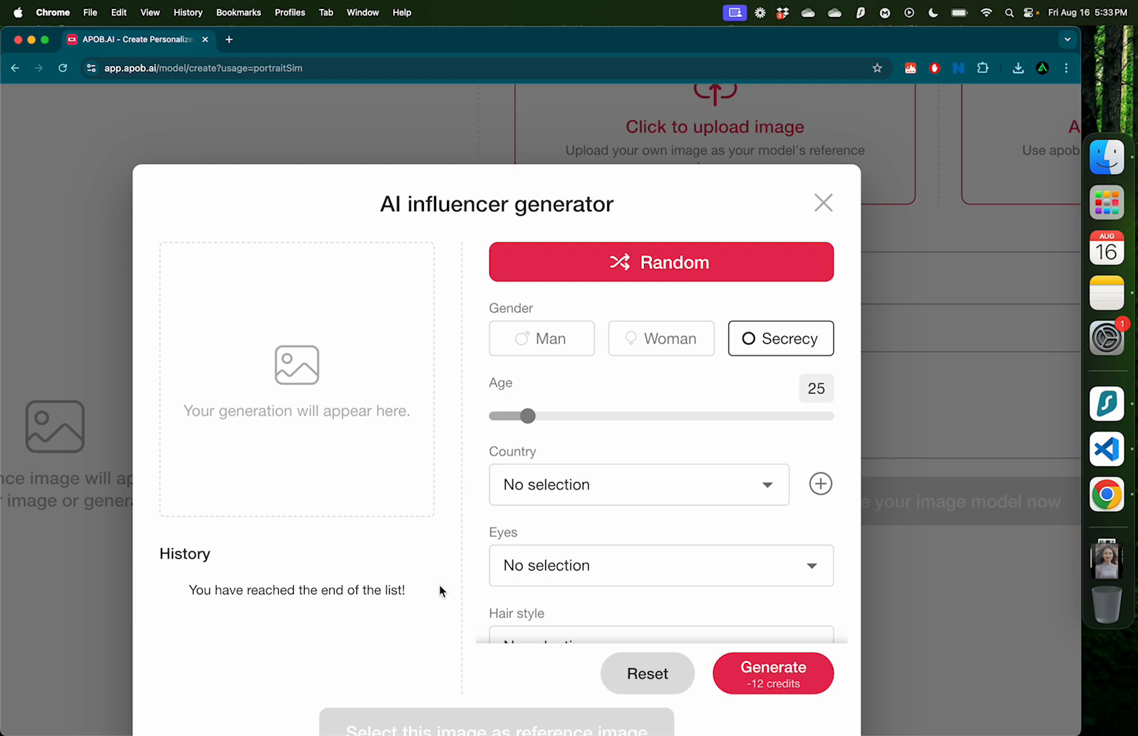
left_click(529, 416)
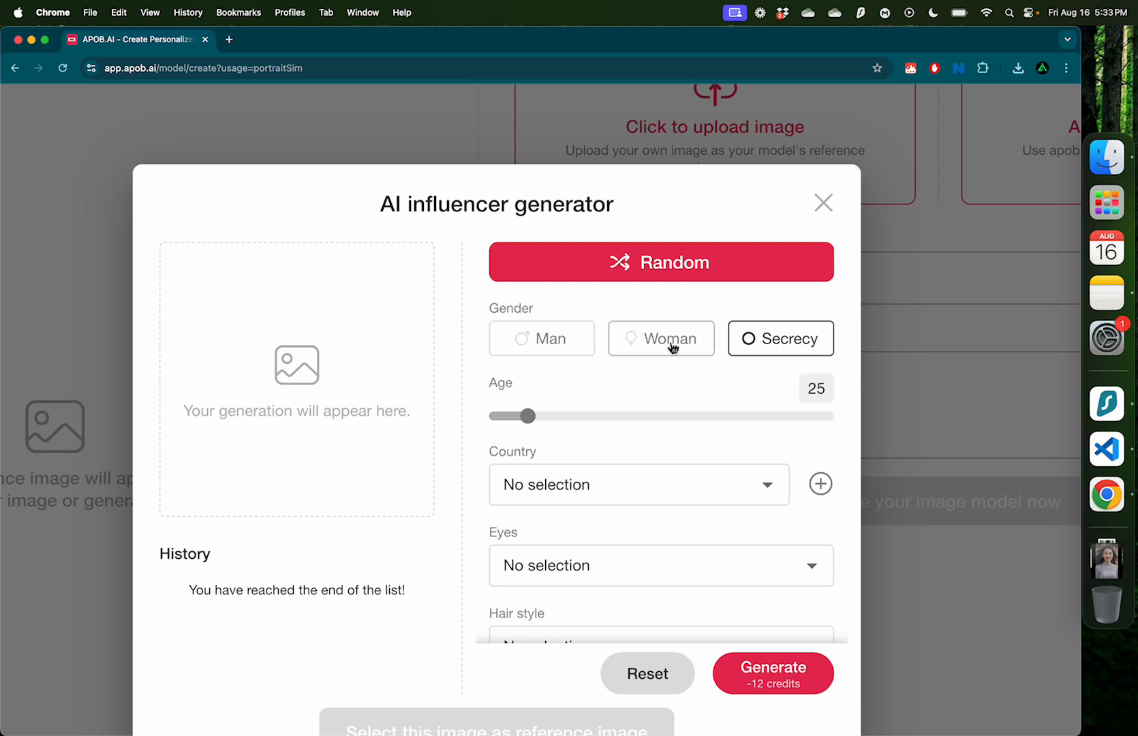
left_click(661, 338)
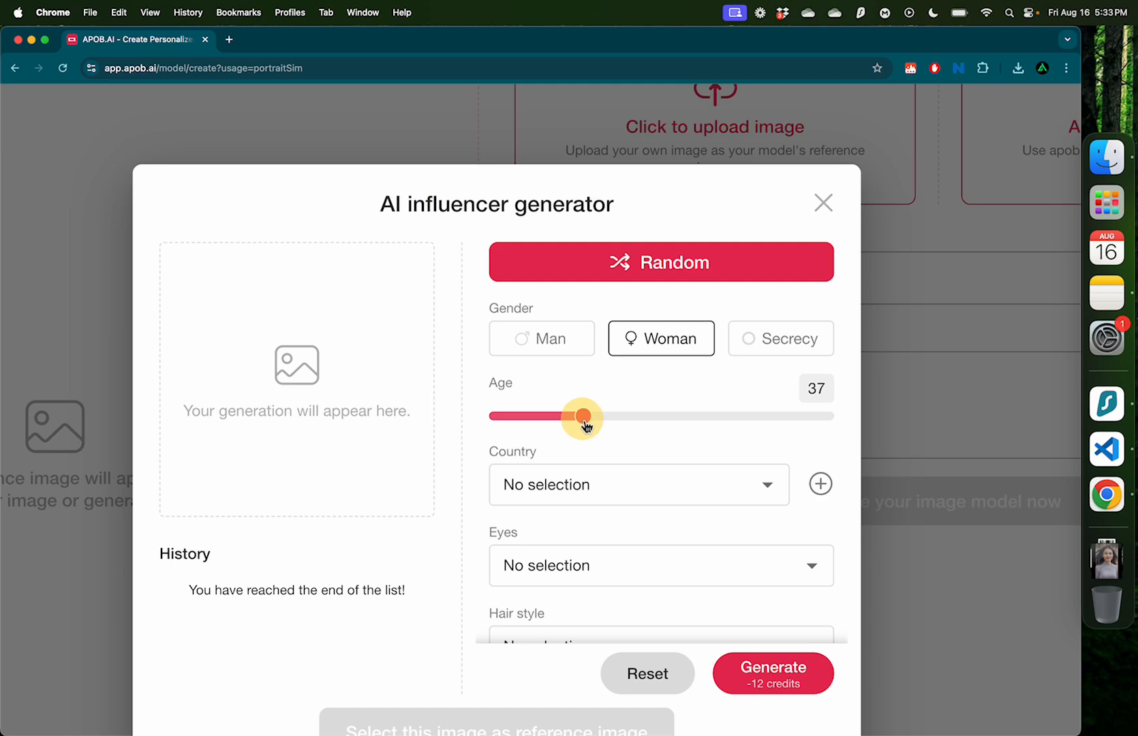
left_click(639, 485)
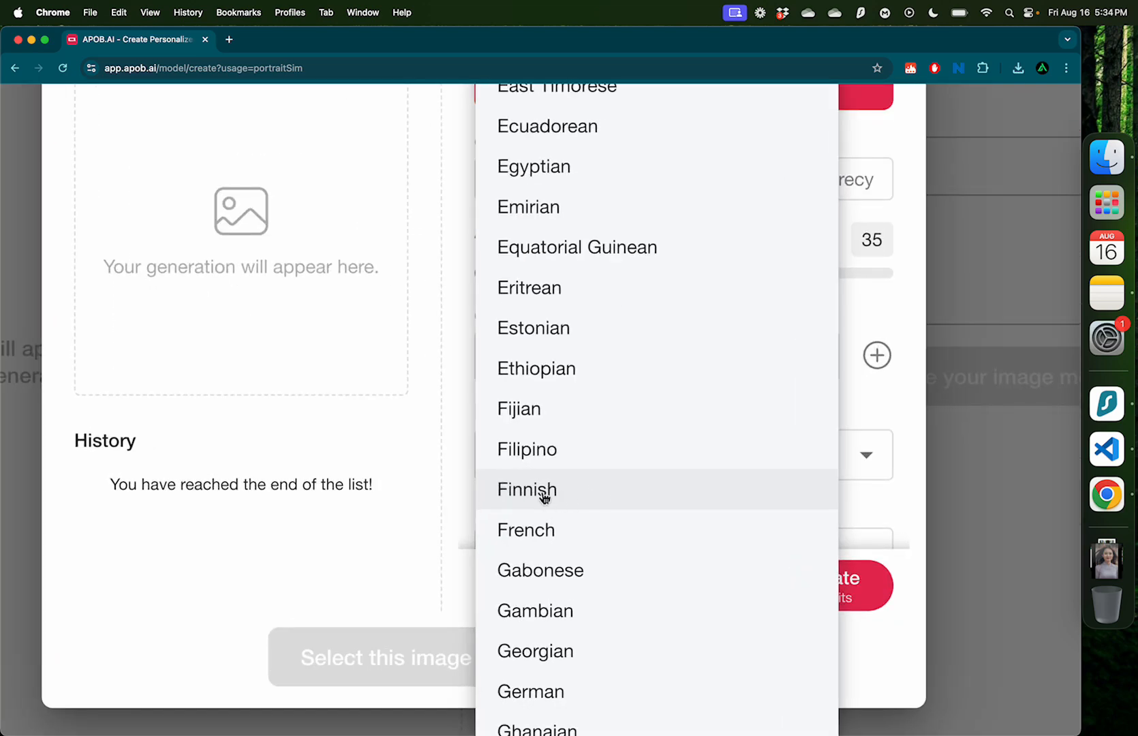
left_click(527, 489)
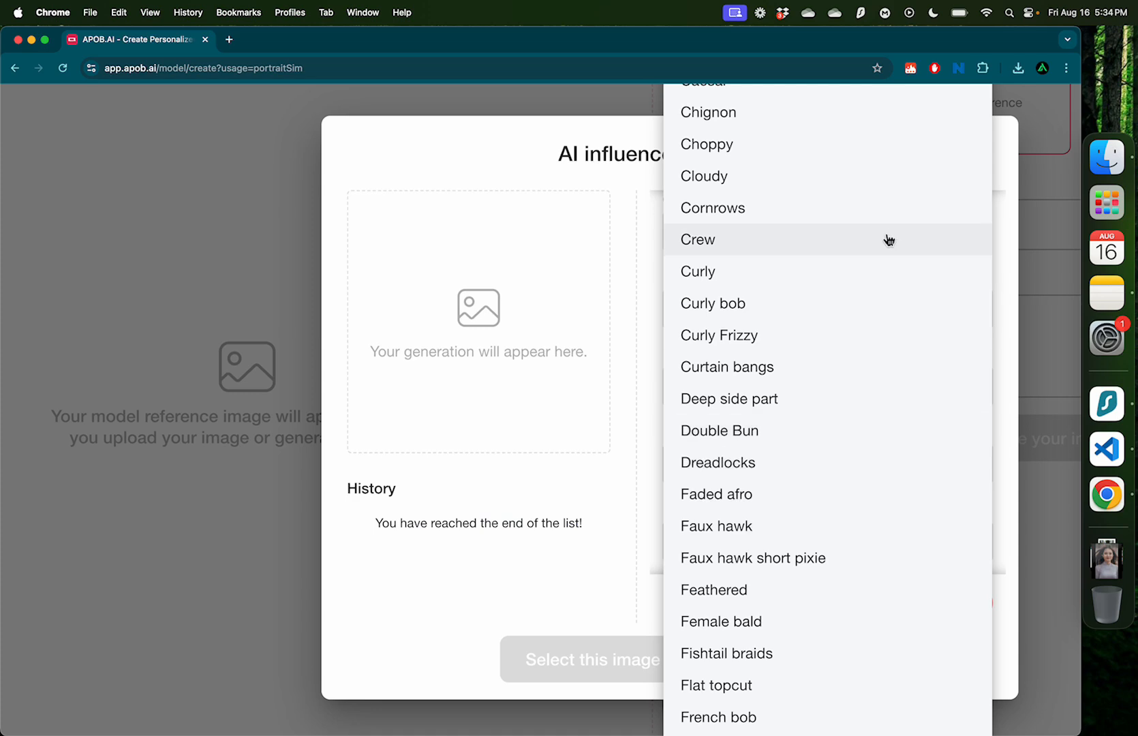
Step: Choose curly hair, an oval face and dimples, then generate the influencer portrait
scroll("down", 3)
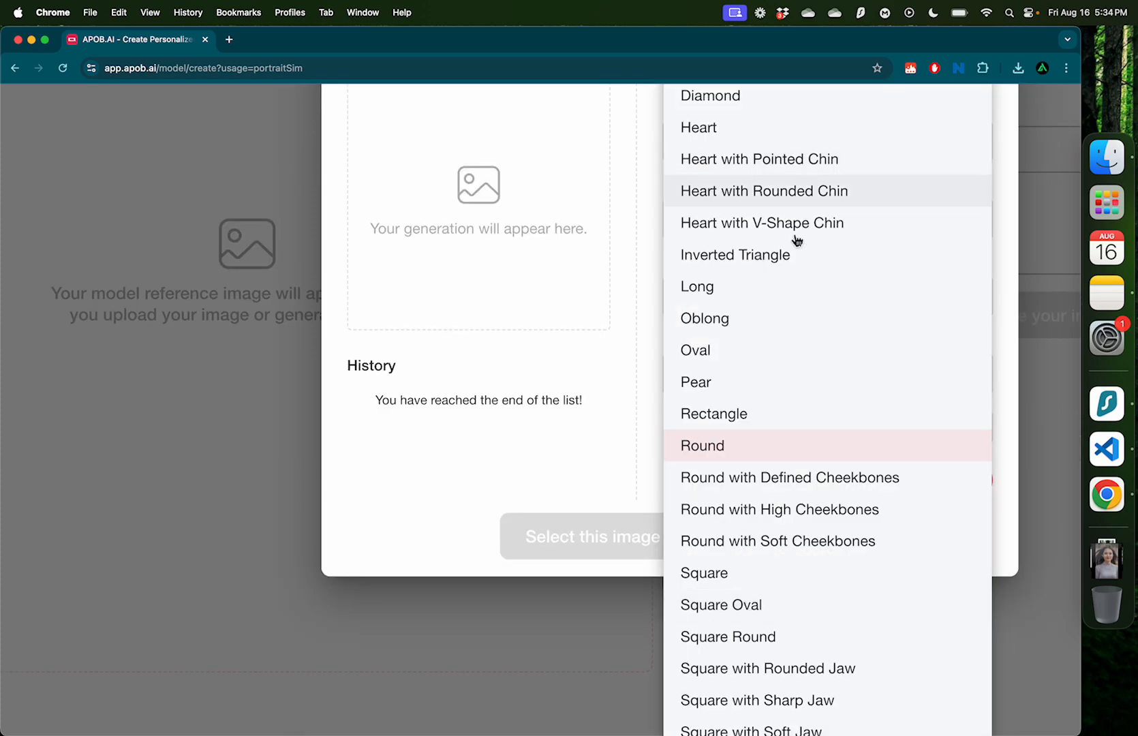
left_click(695, 350)
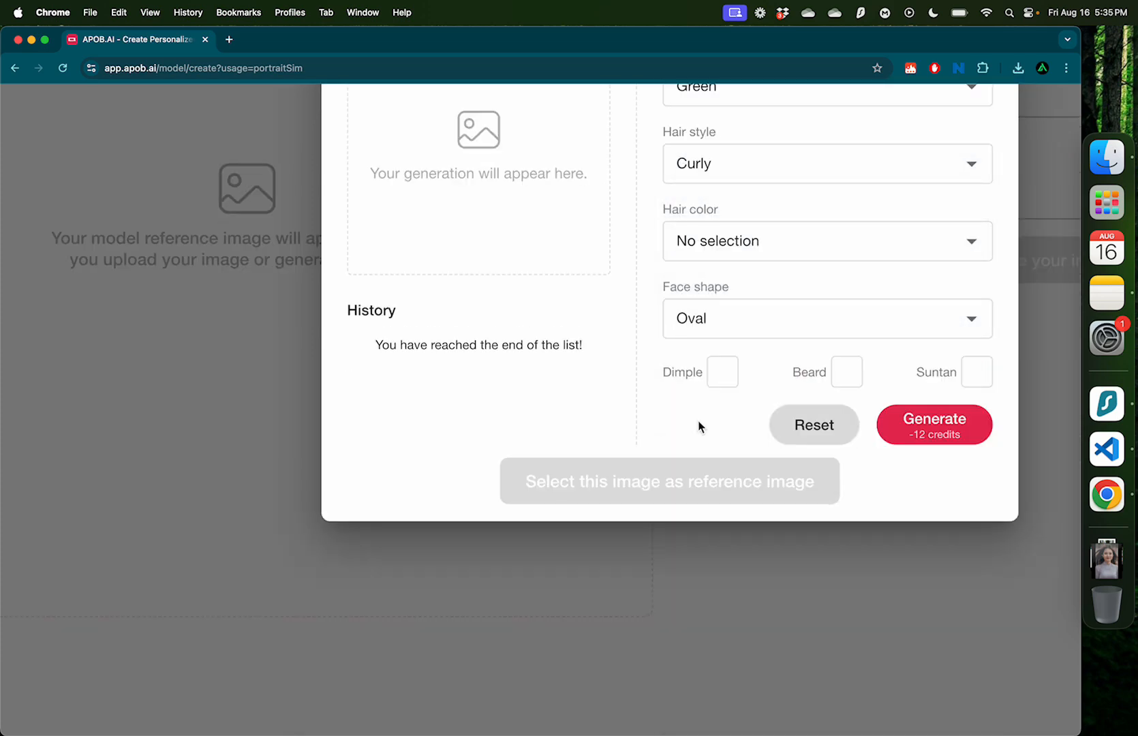
scroll("up", 3)
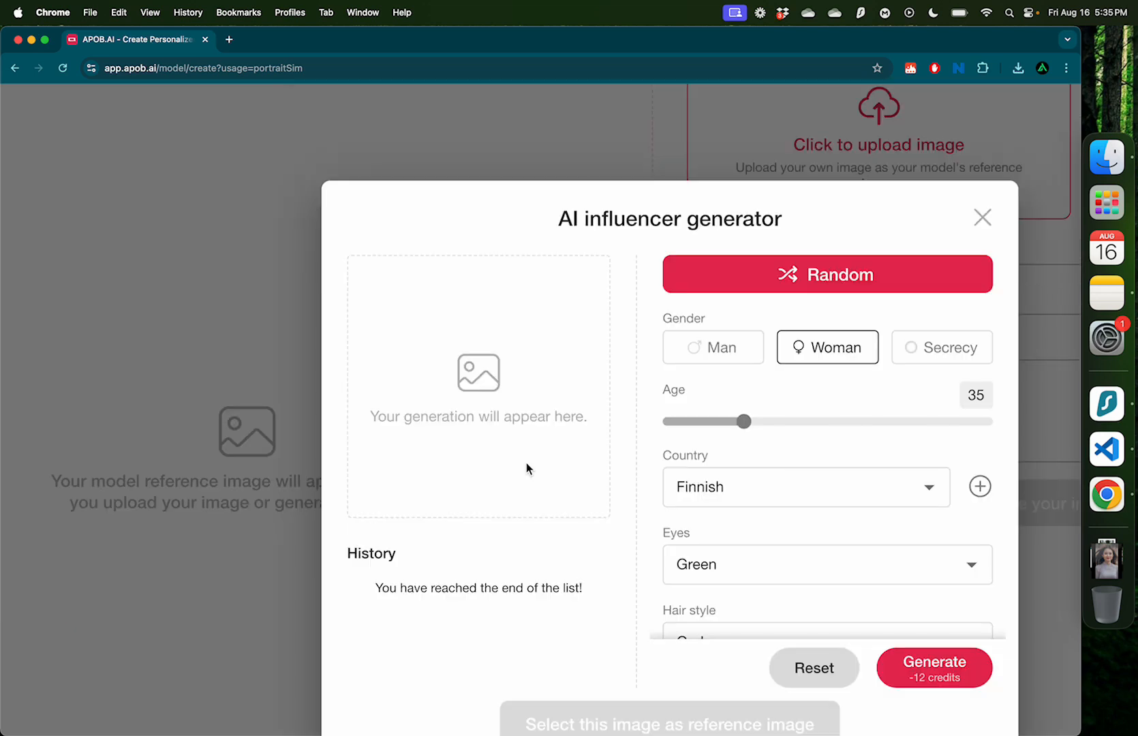
mouse_move(895, 266)
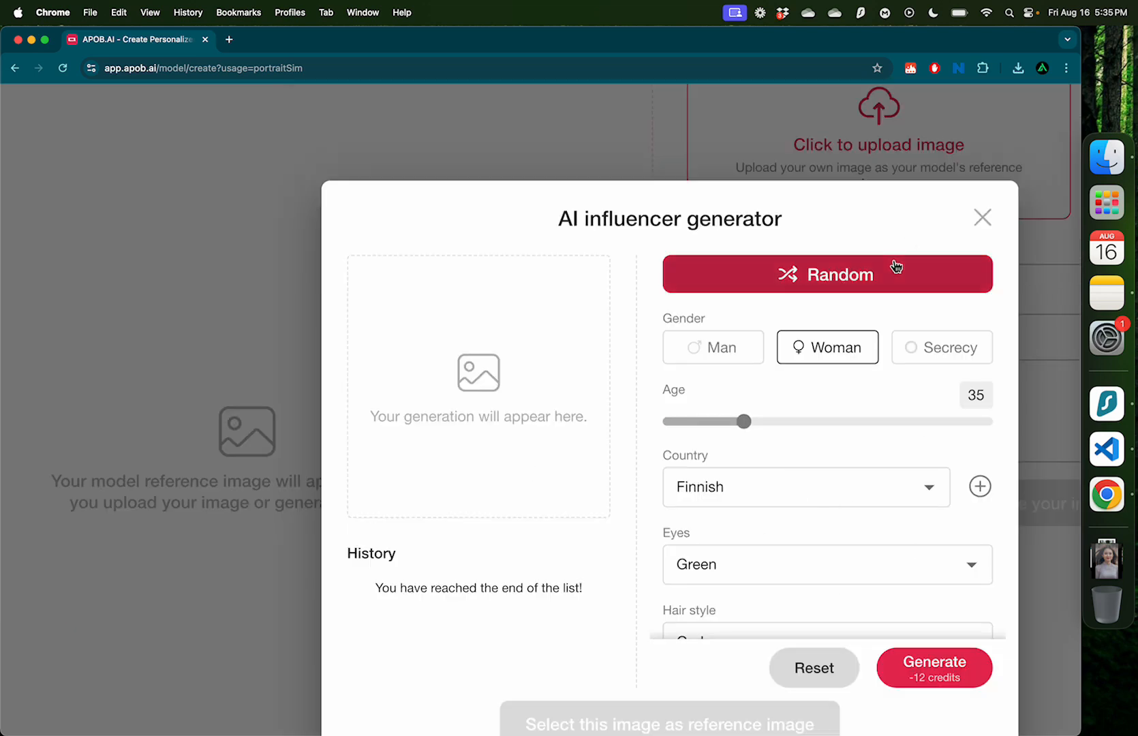
scroll("down", 3)
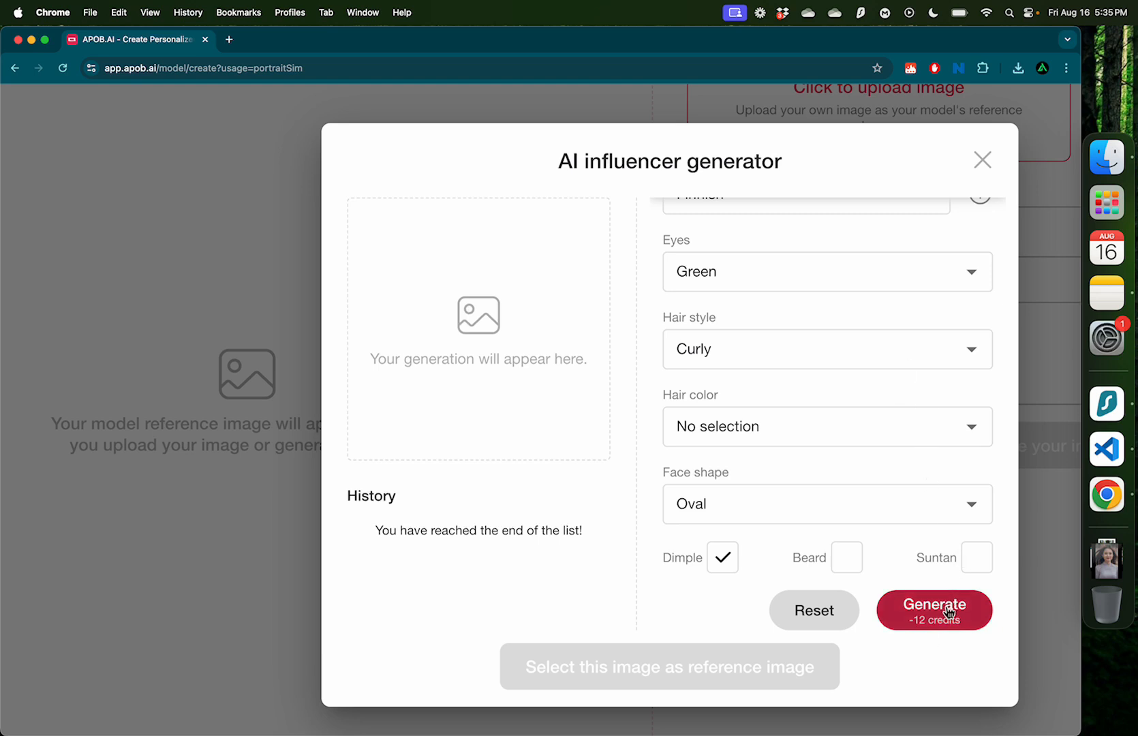
left_click(933, 609)
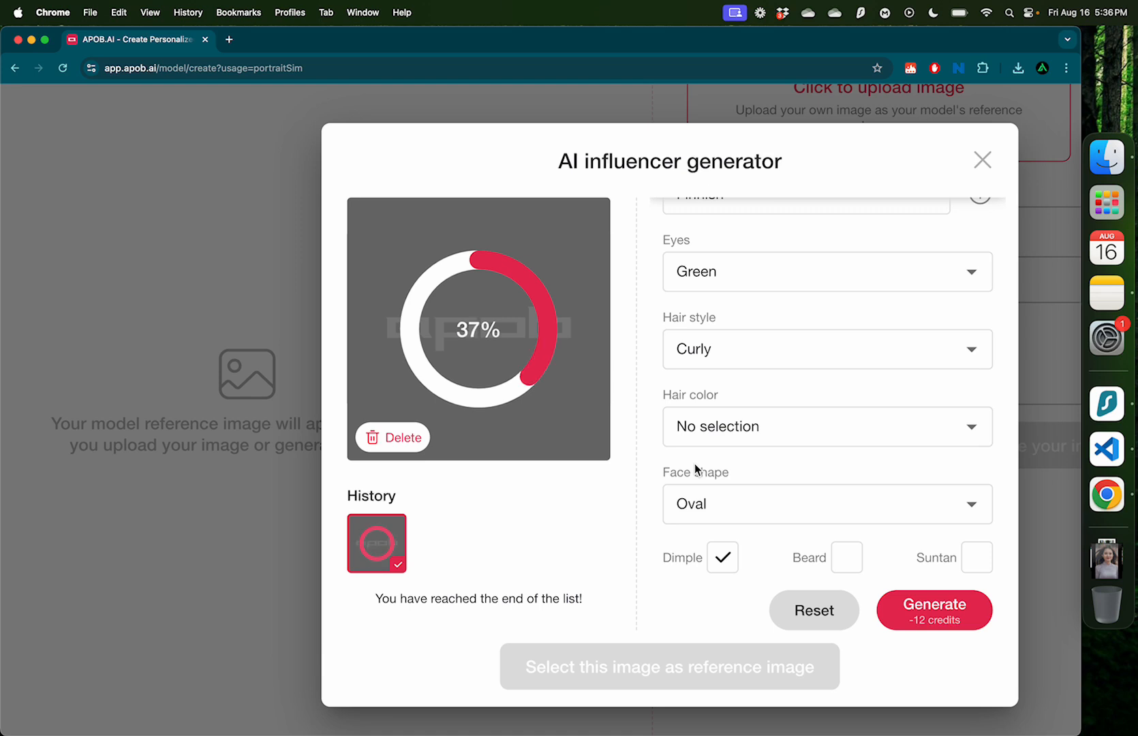
mouse_move(531, 507)
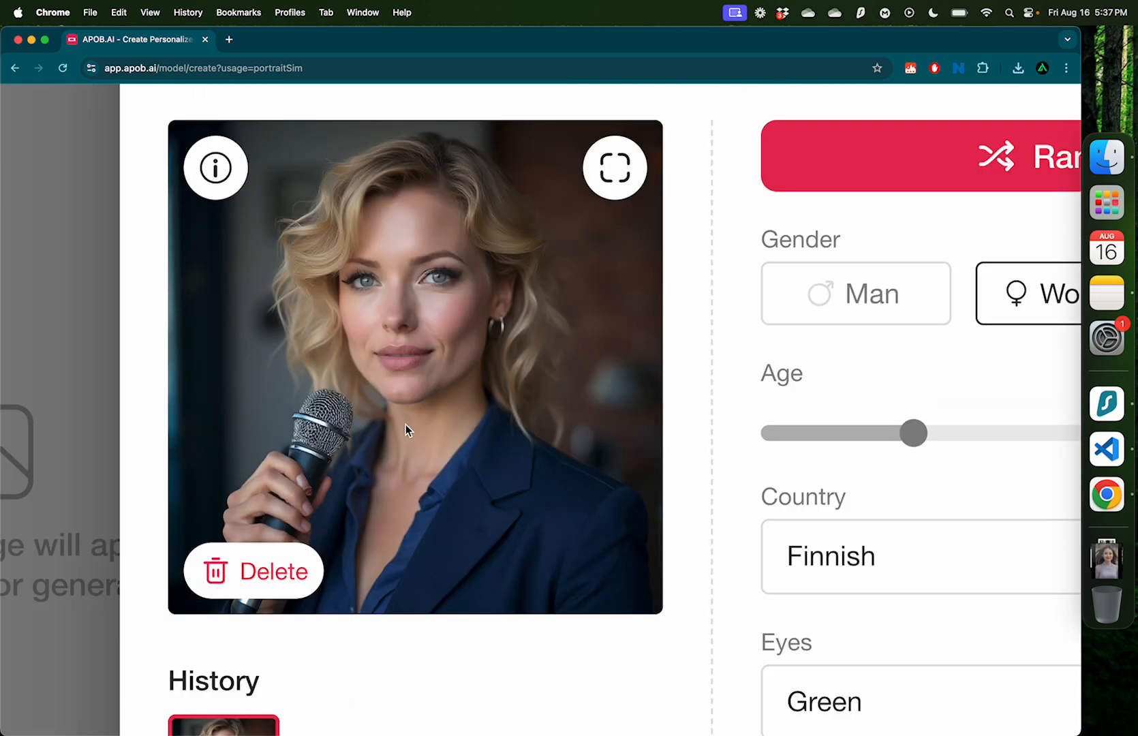
mouse_move(515, 337)
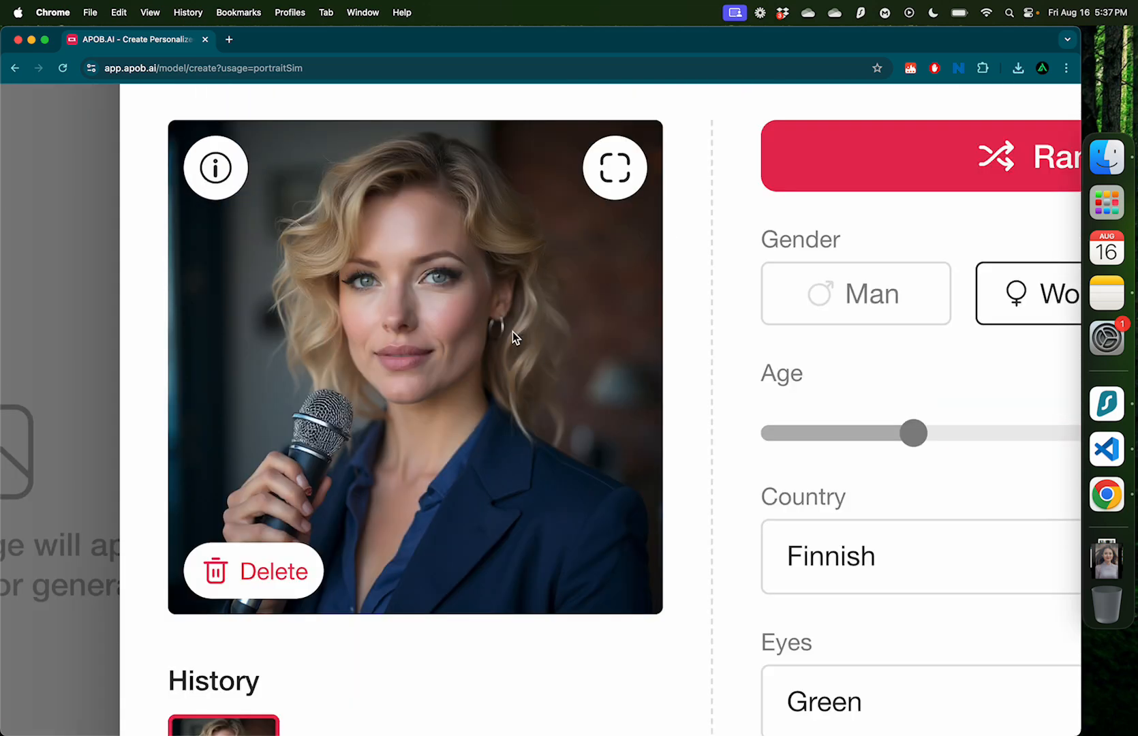
mouse_move(466, 274)
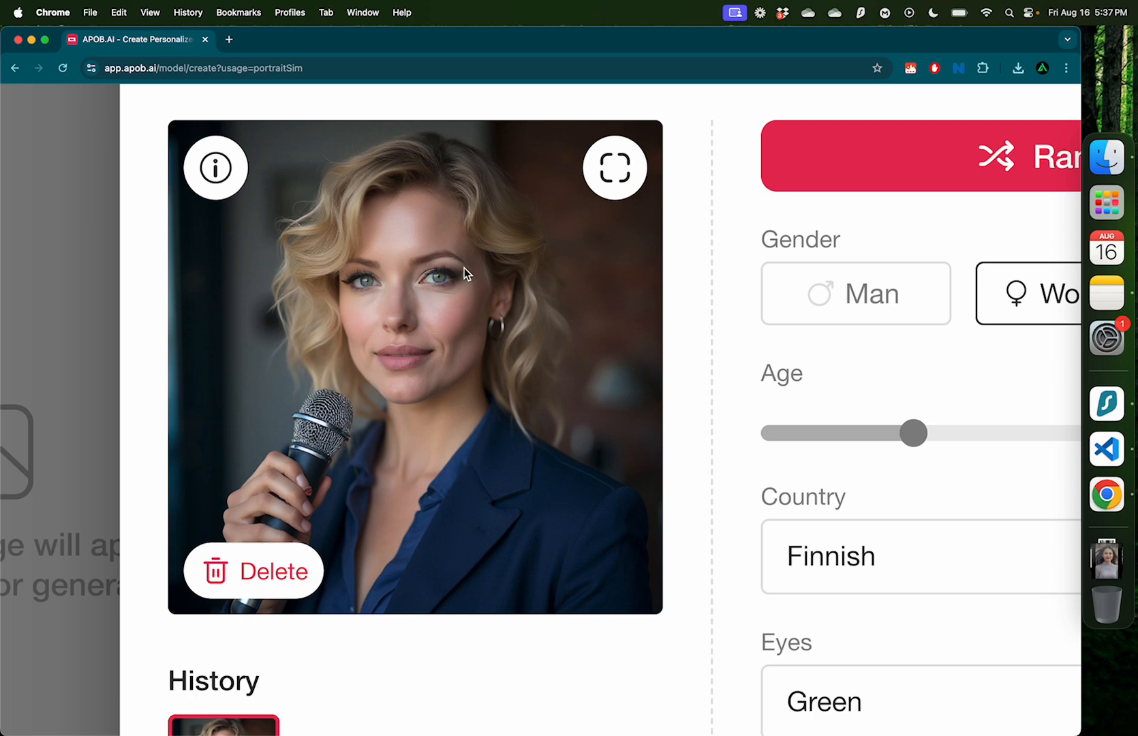
mouse_move(522, 454)
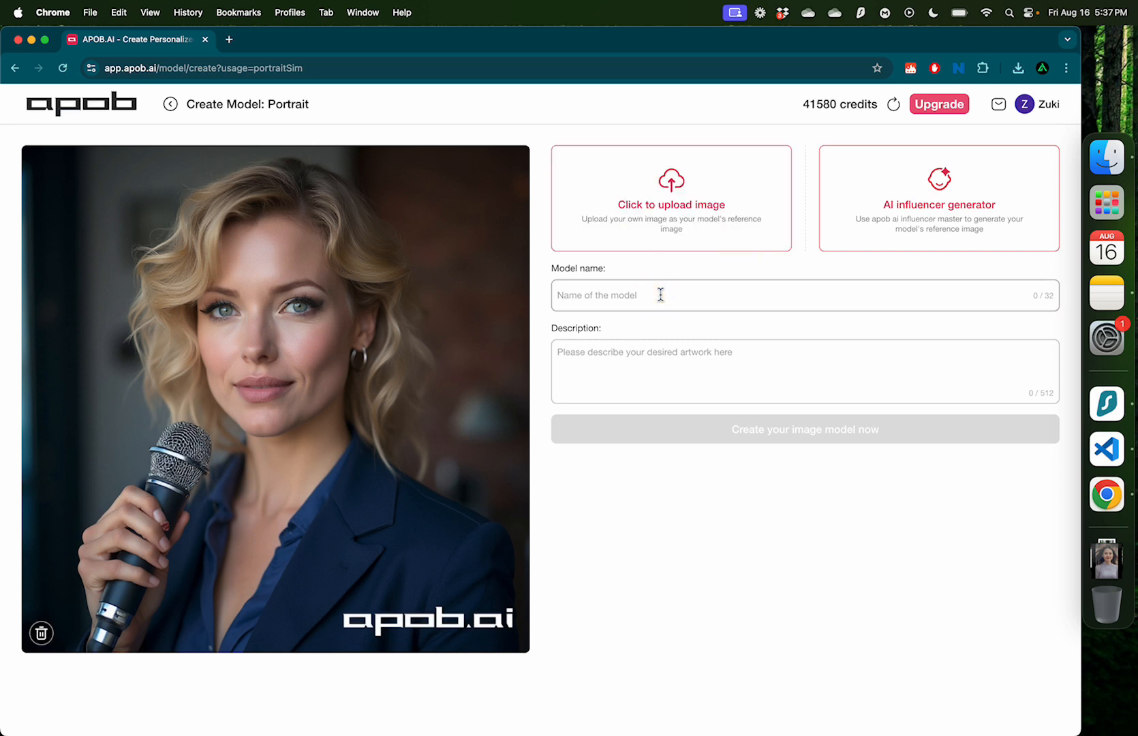
Step: Name the model 'Finnish speaker' and create the image model from the reference portrait
type("Finnish speak")
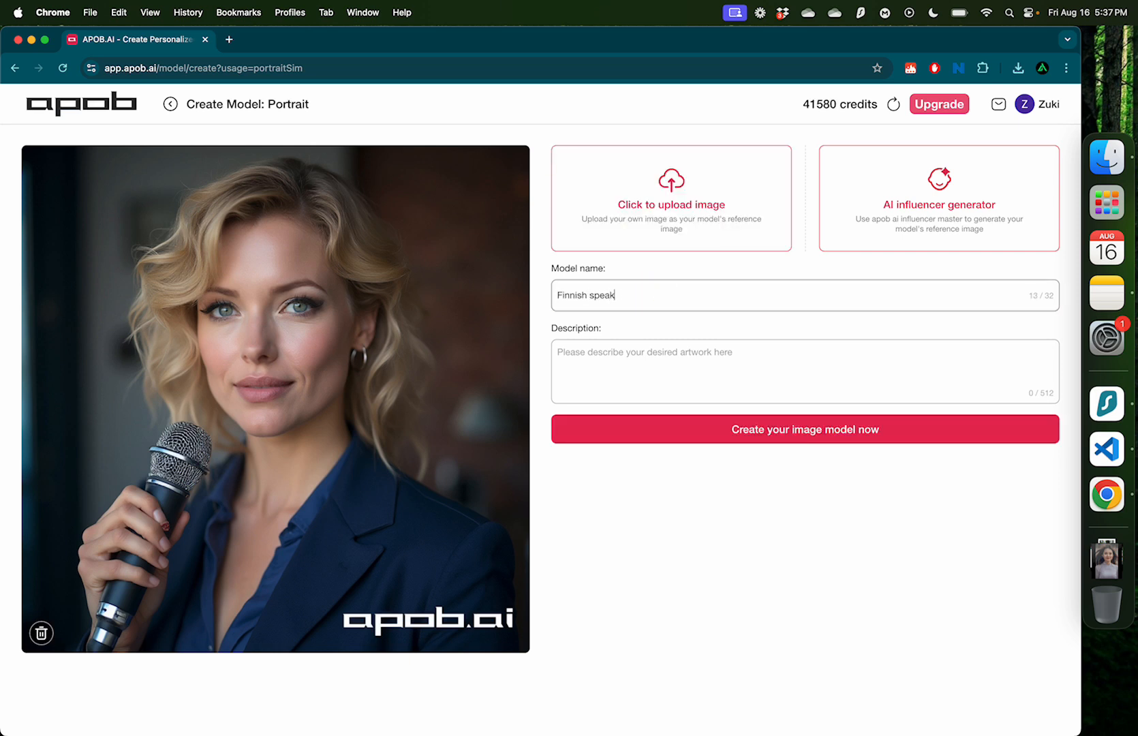
type("er")
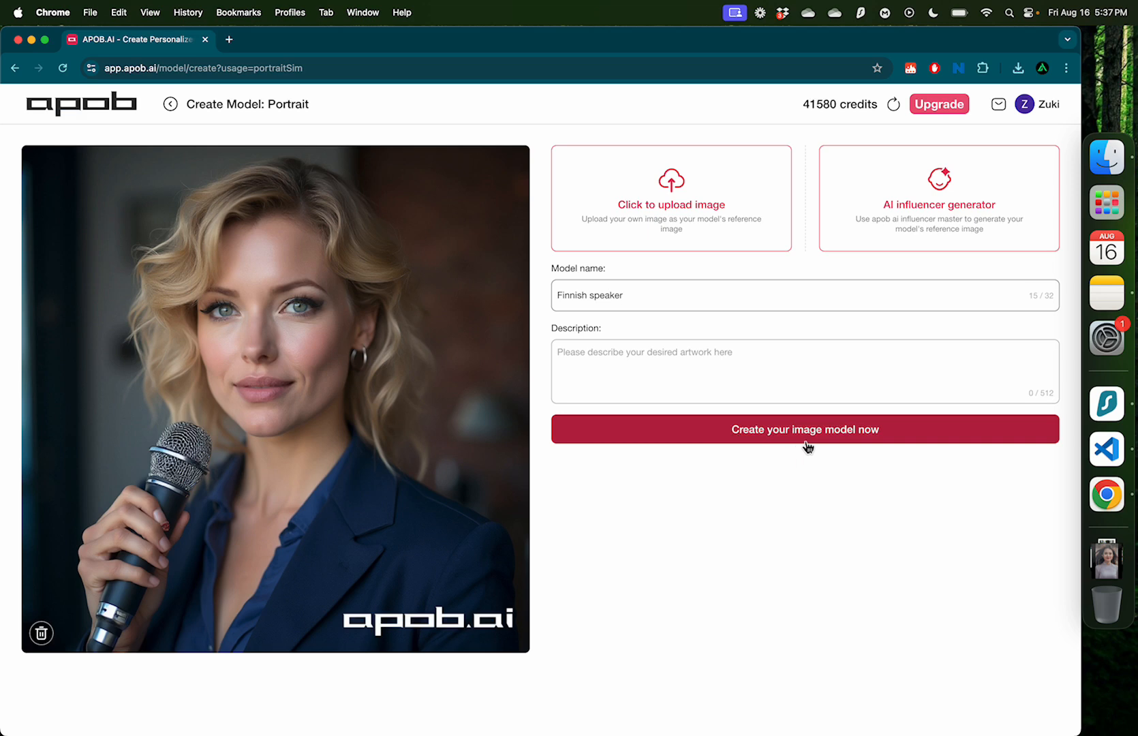
left_click(804, 429)
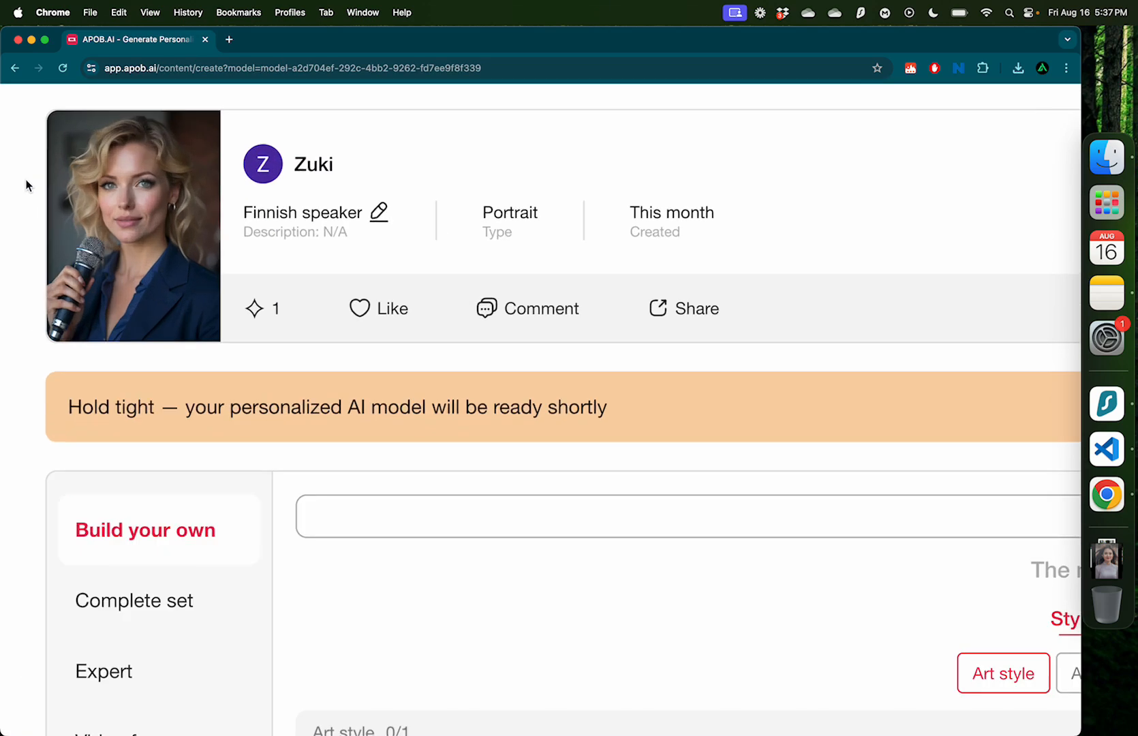
scroll("down", 3)
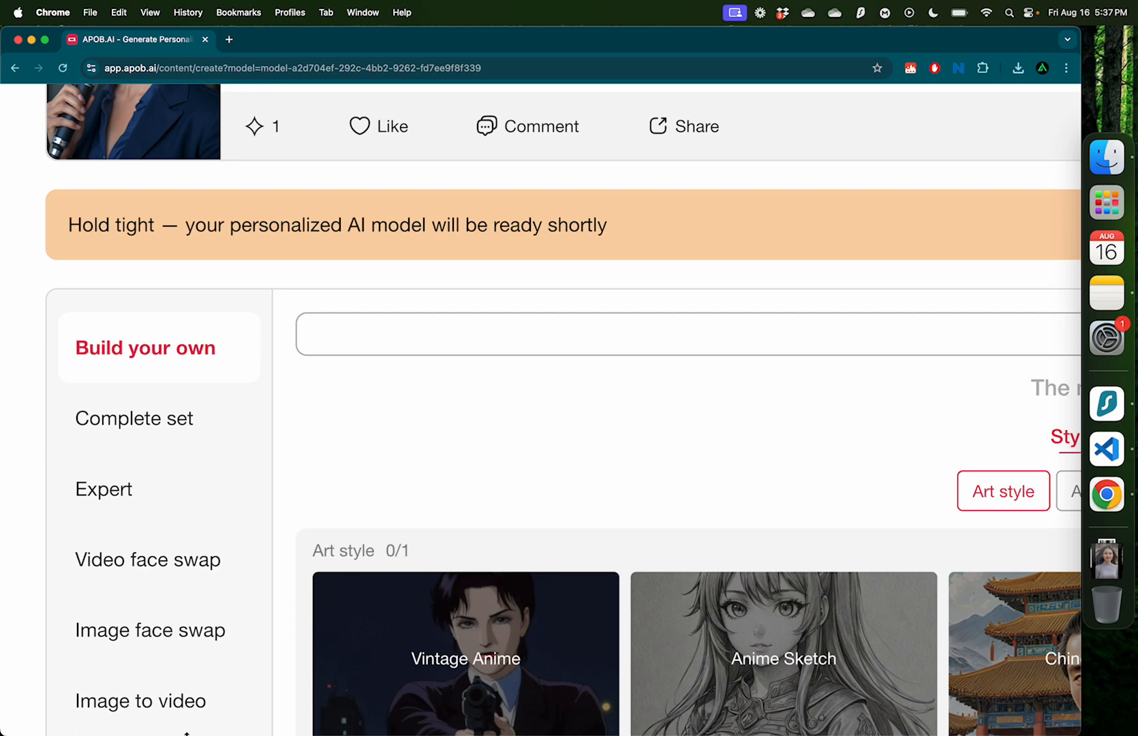
scroll("up", 3)
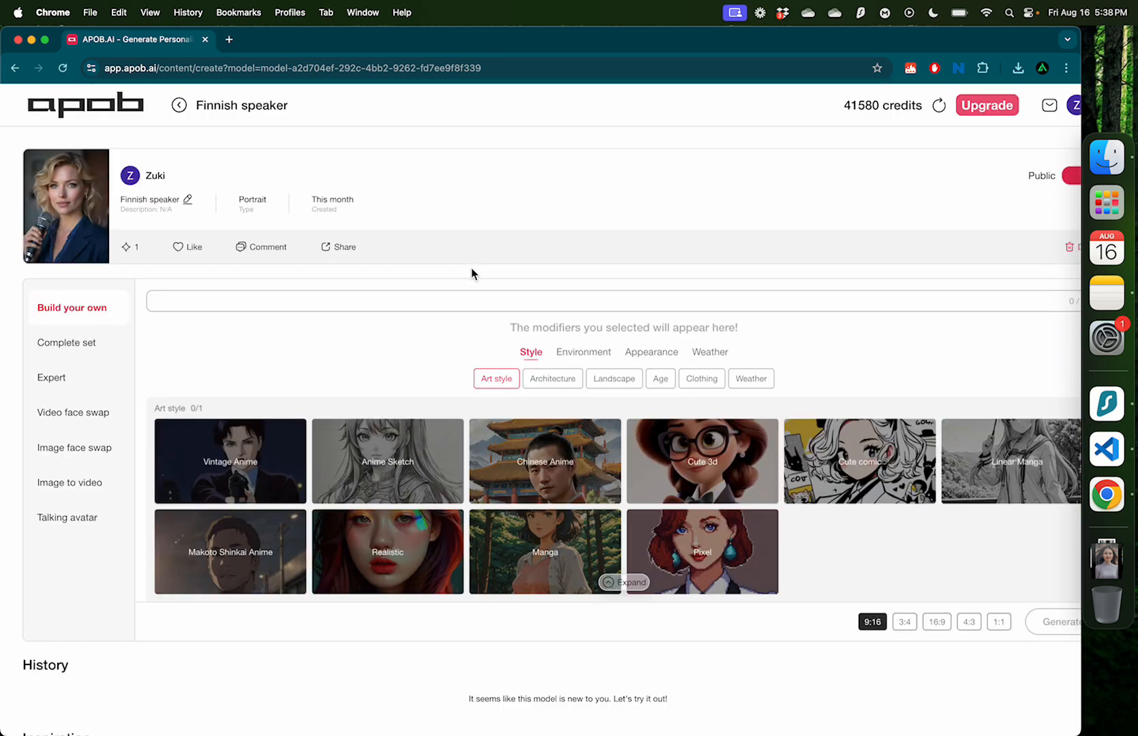
mouse_move(100, 499)
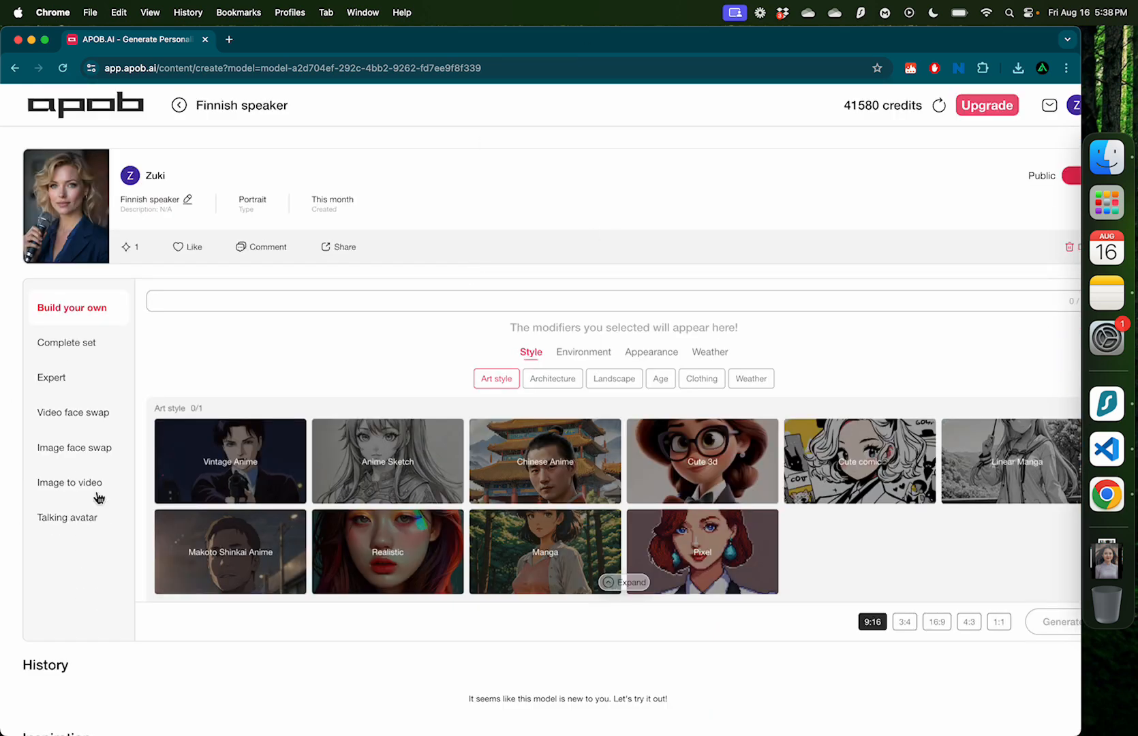
mouse_move(203, 338)
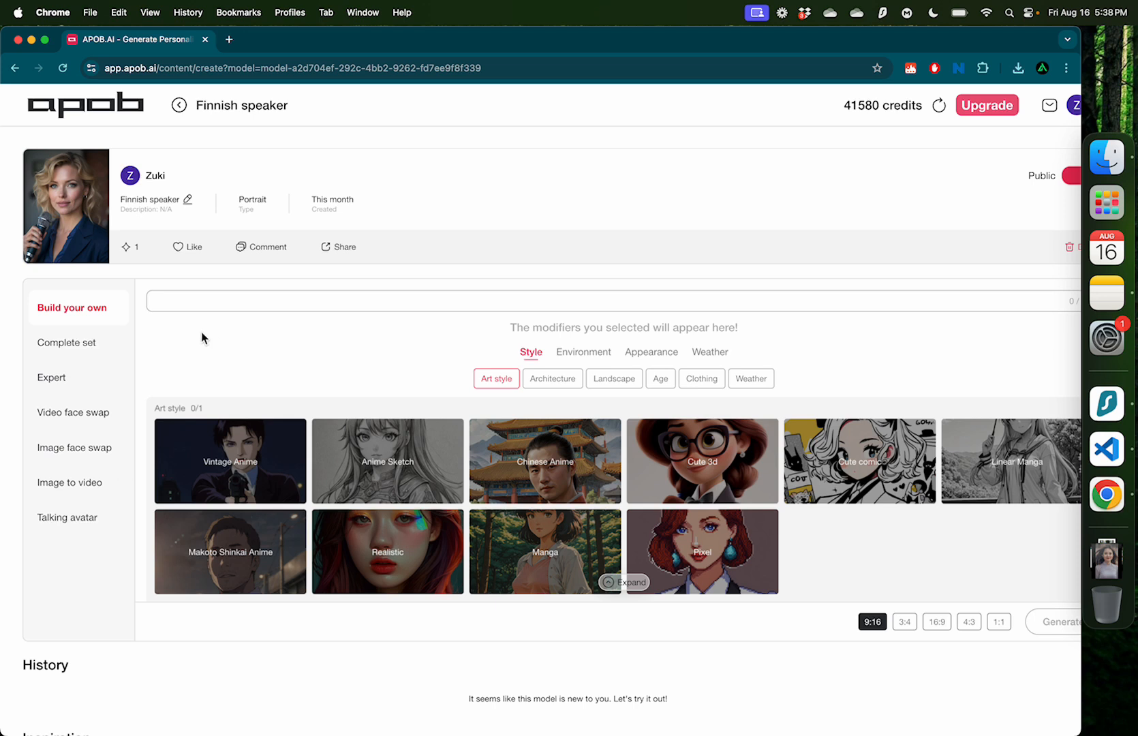
mouse_move(266, 339)
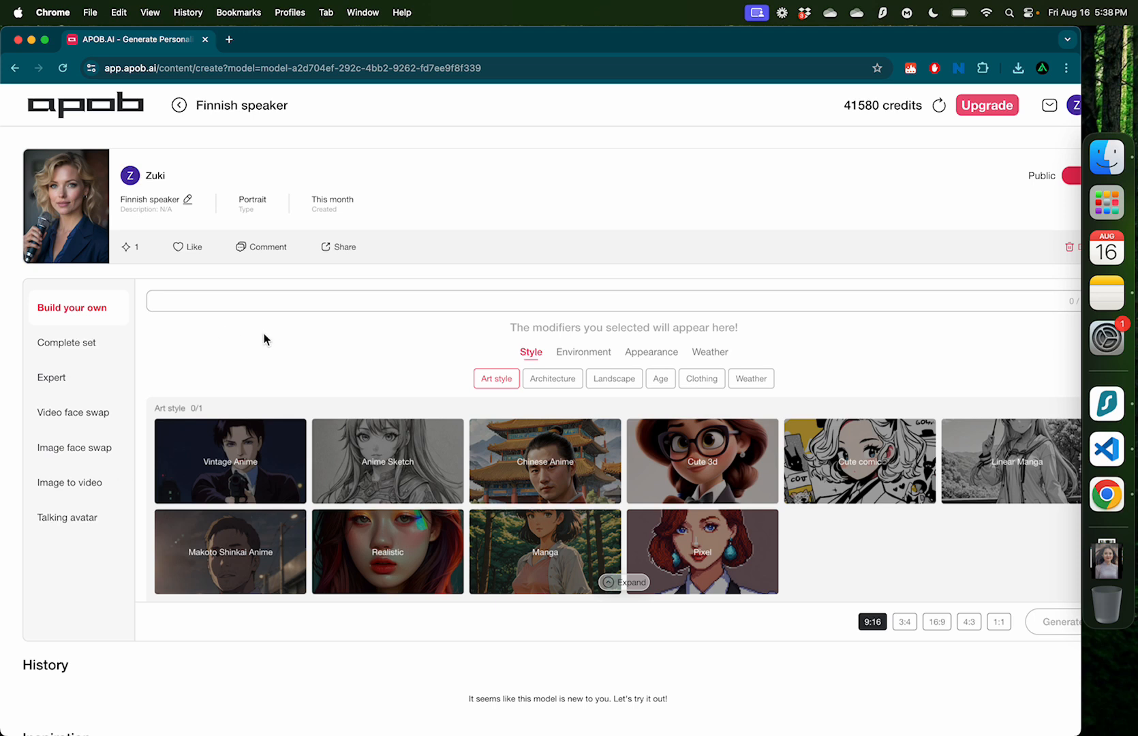
mouse_move(336, 294)
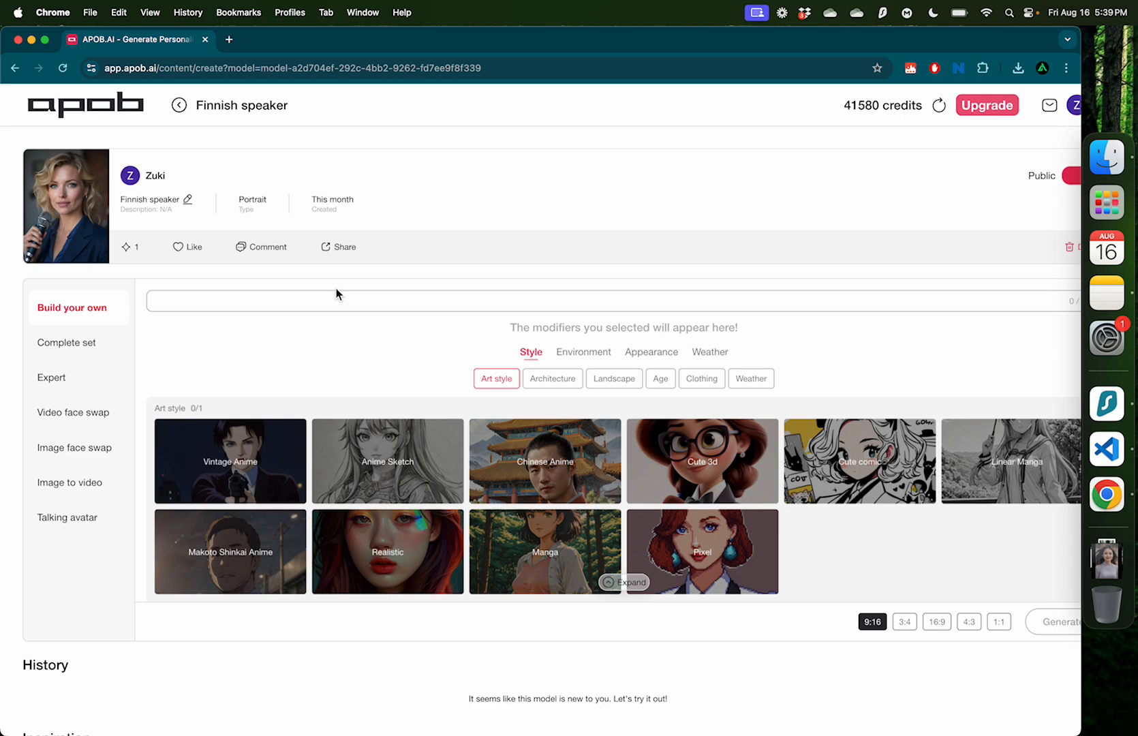
mouse_move(342, 362)
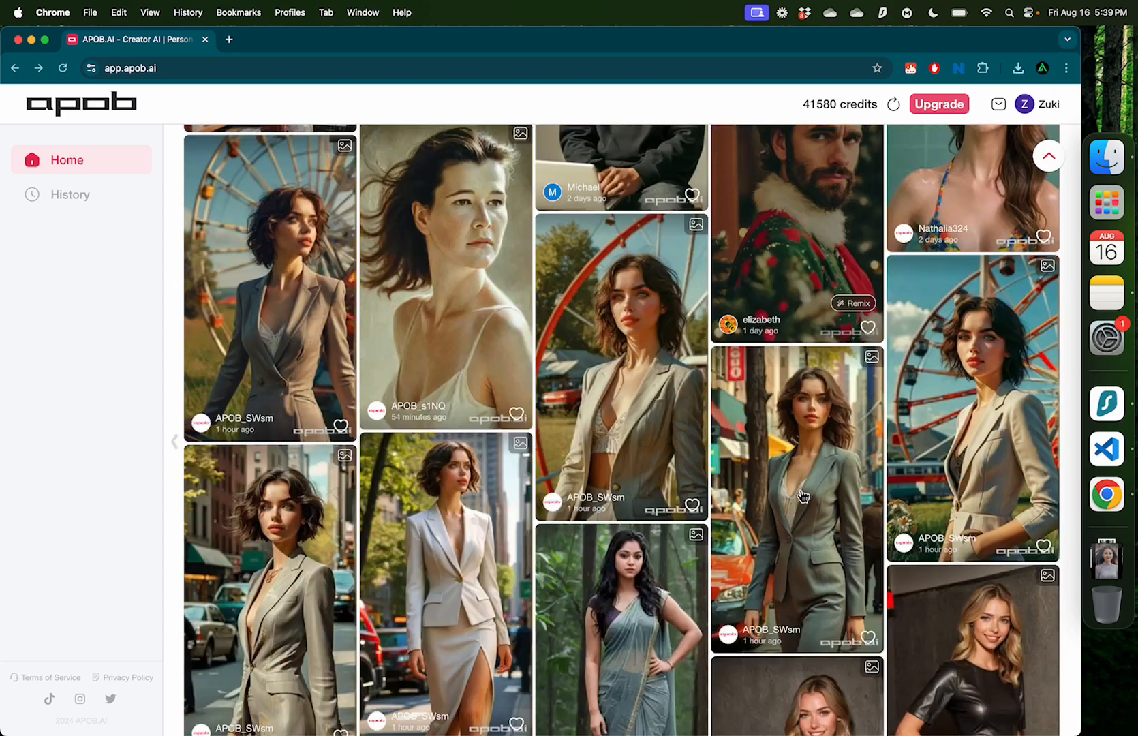
Step: Scroll down through the home feed of community-generated portraits
scroll("down", 3)
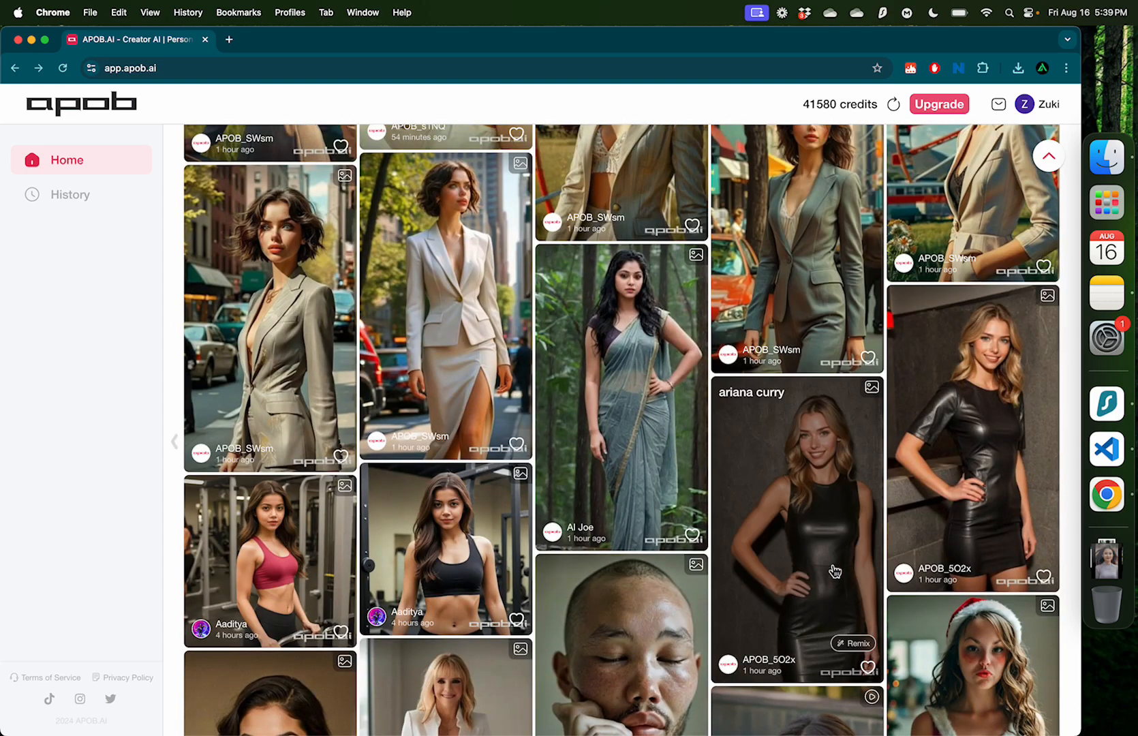
scroll("down", 3)
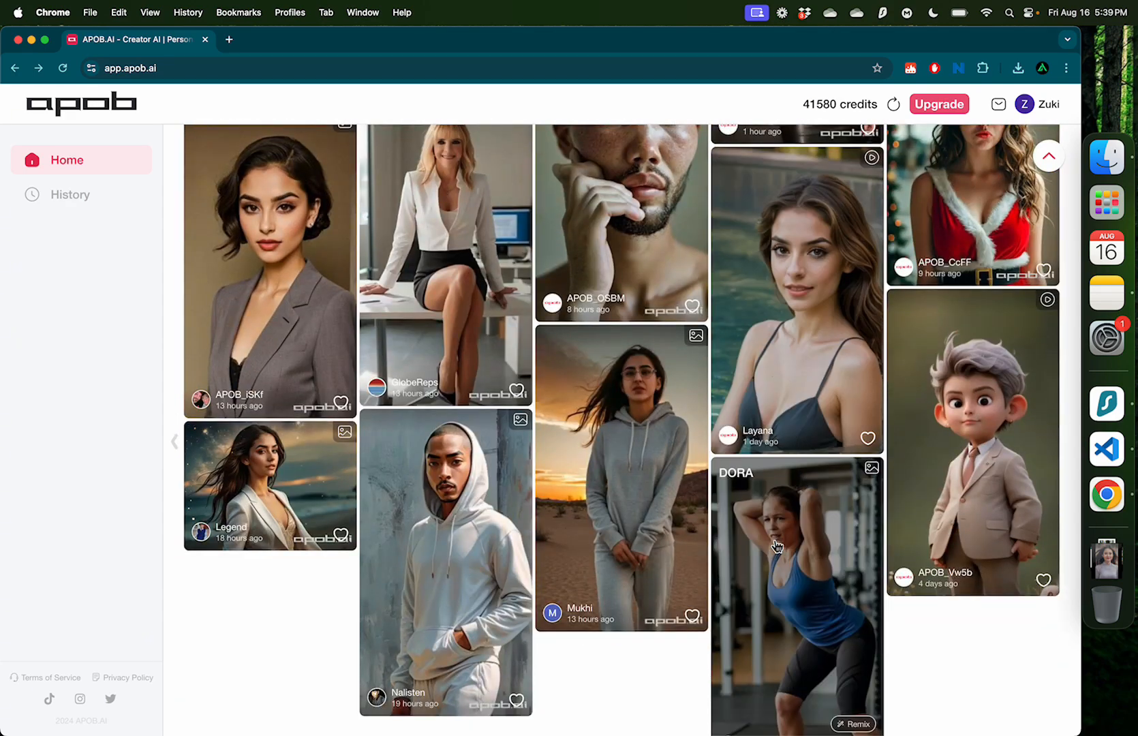
scroll("down", 3)
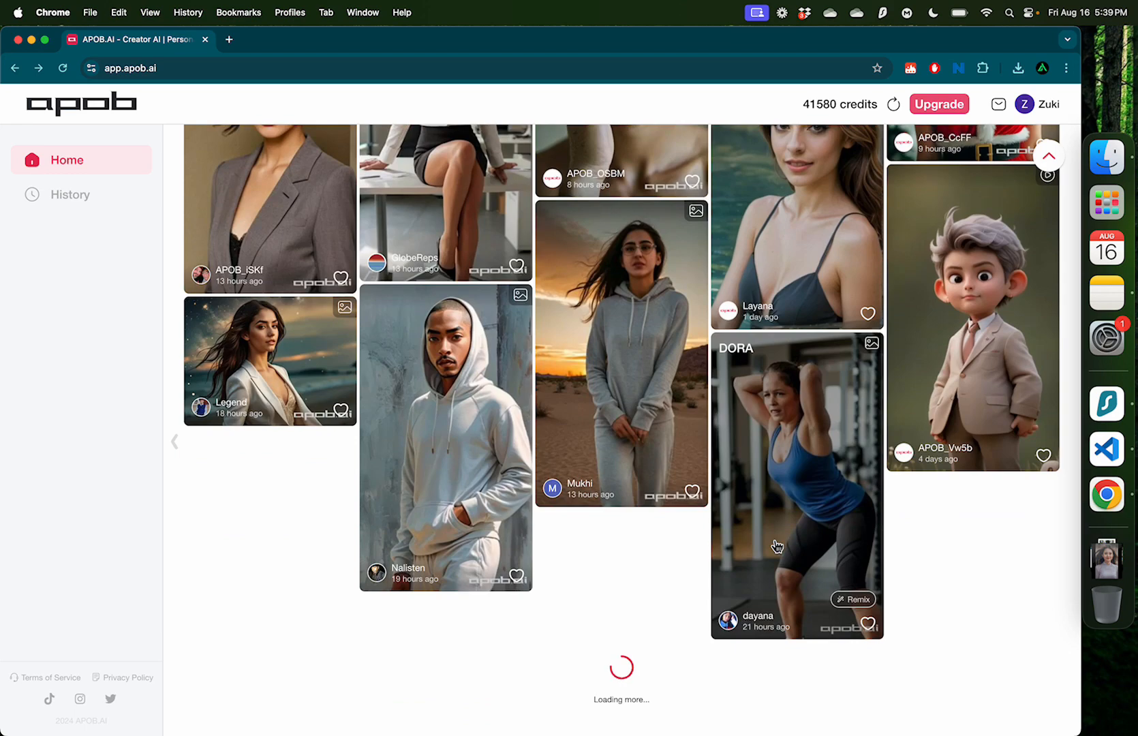
scroll("down", 3)
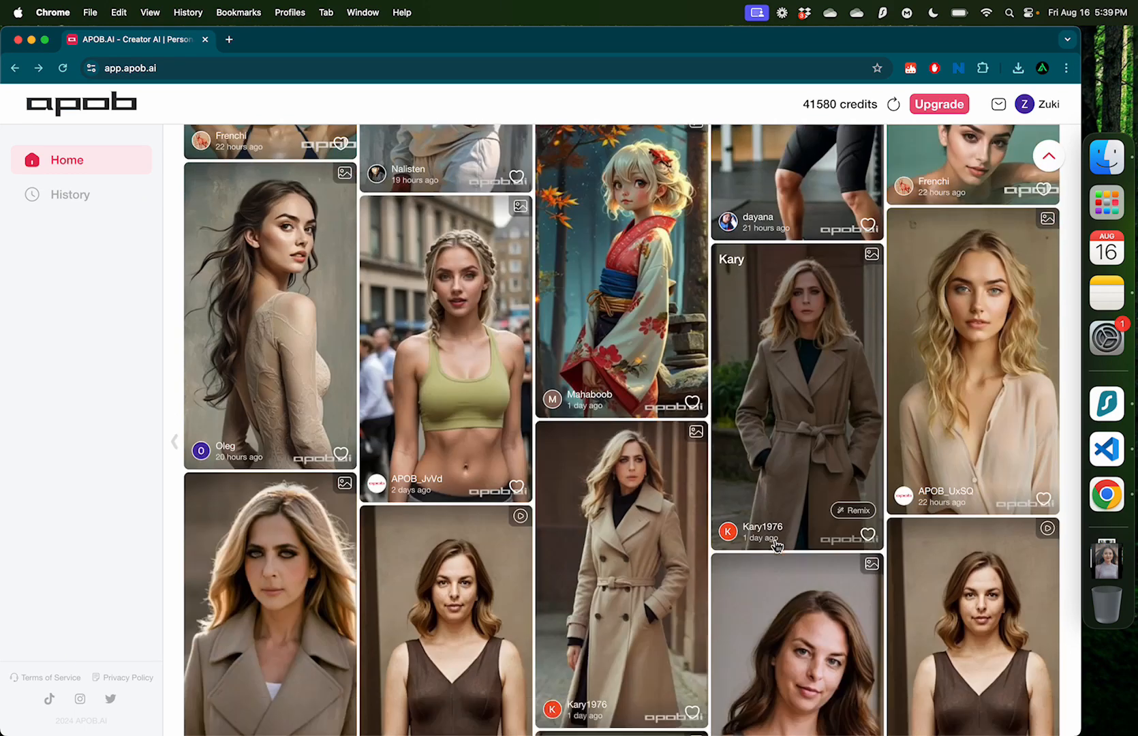
scroll("down", 3)
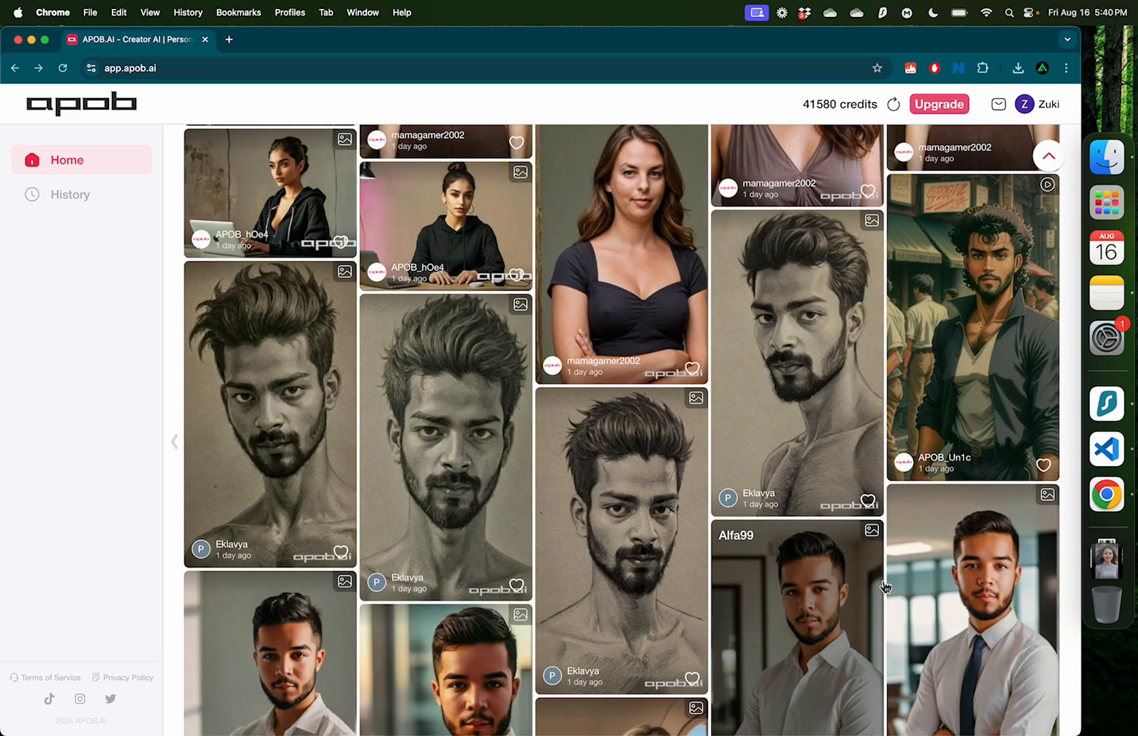
scroll("down", 3)
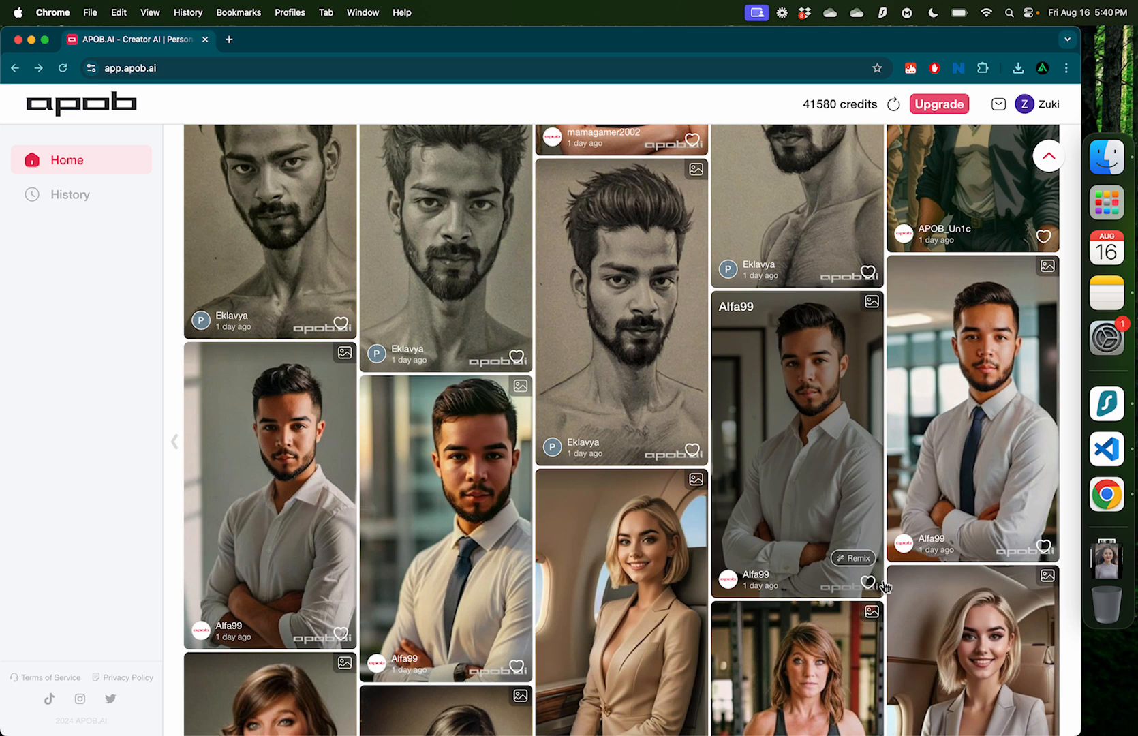
scroll("down", 3)
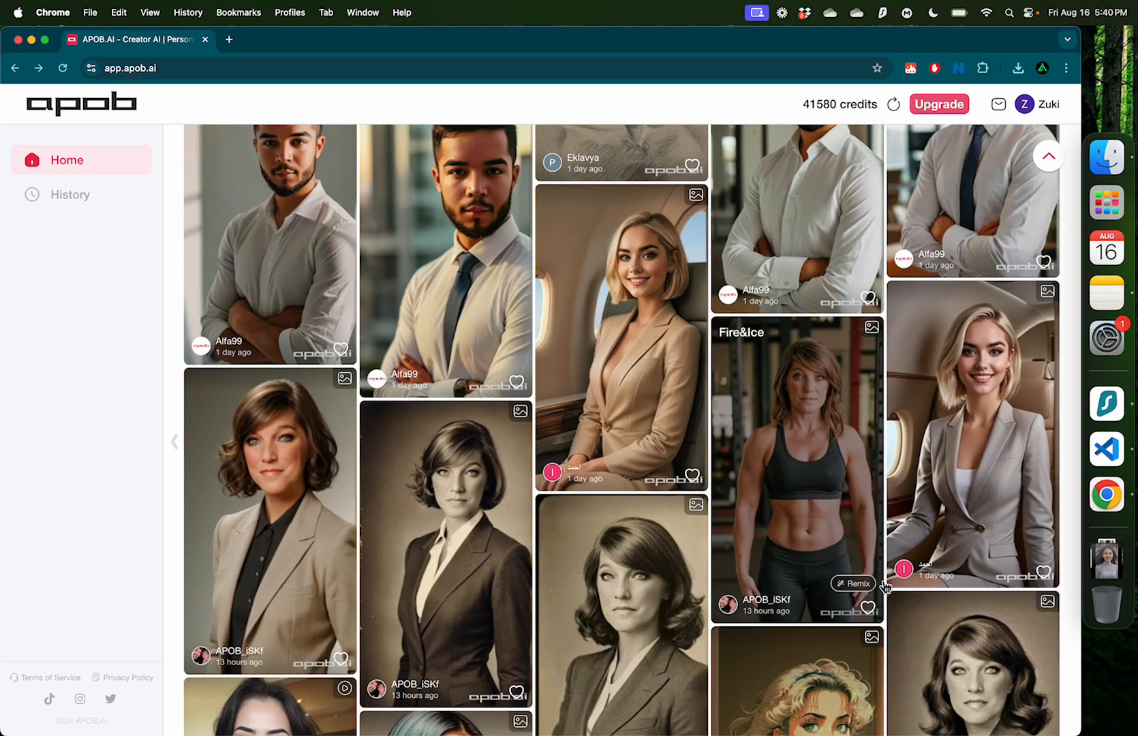